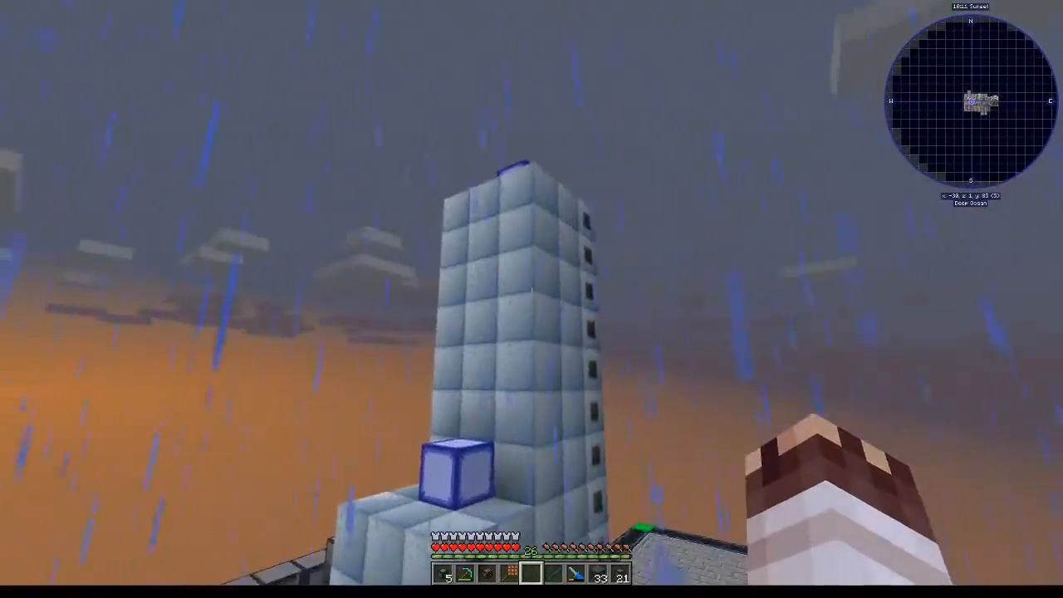
pyautogui.moveTo(532, 316)
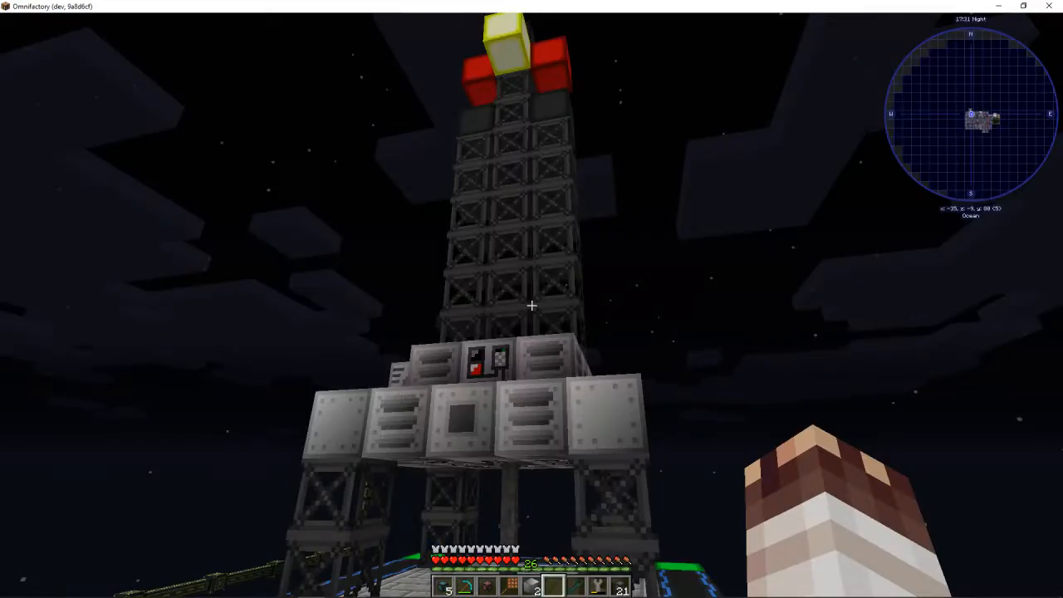
pyautogui.moveTo(531, 299)
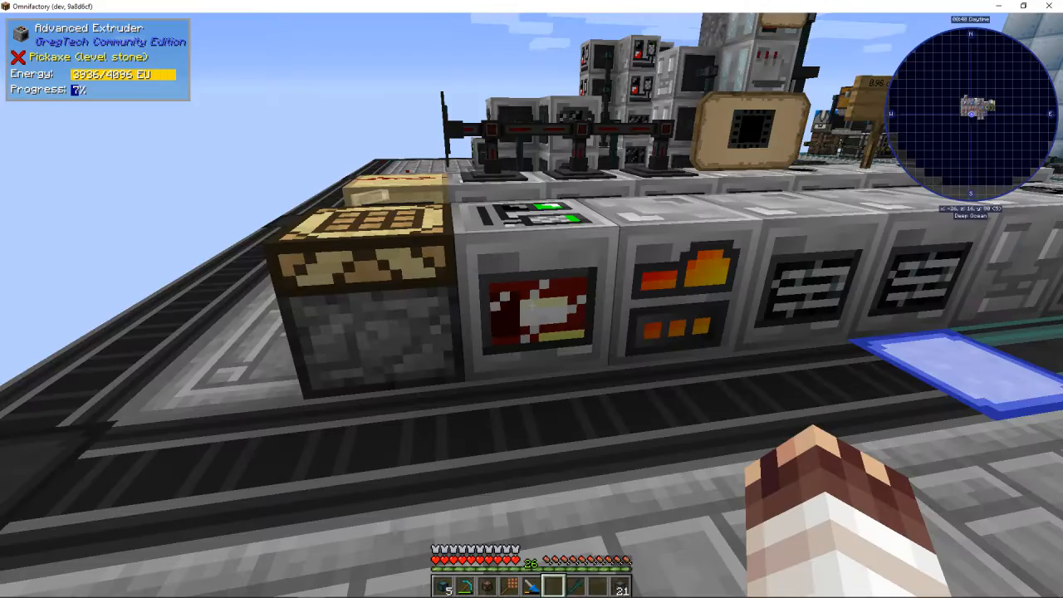
# Look up the Ender Shard recipe, then open the chest holding the Resonator
pyautogui.press('e')
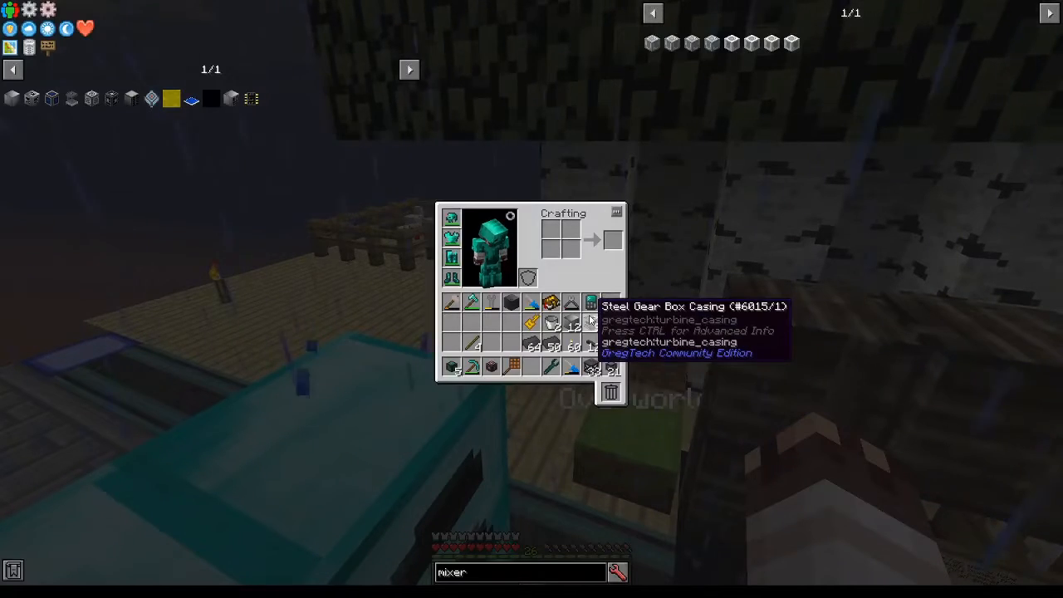
pyautogui.moveTo(592, 417)
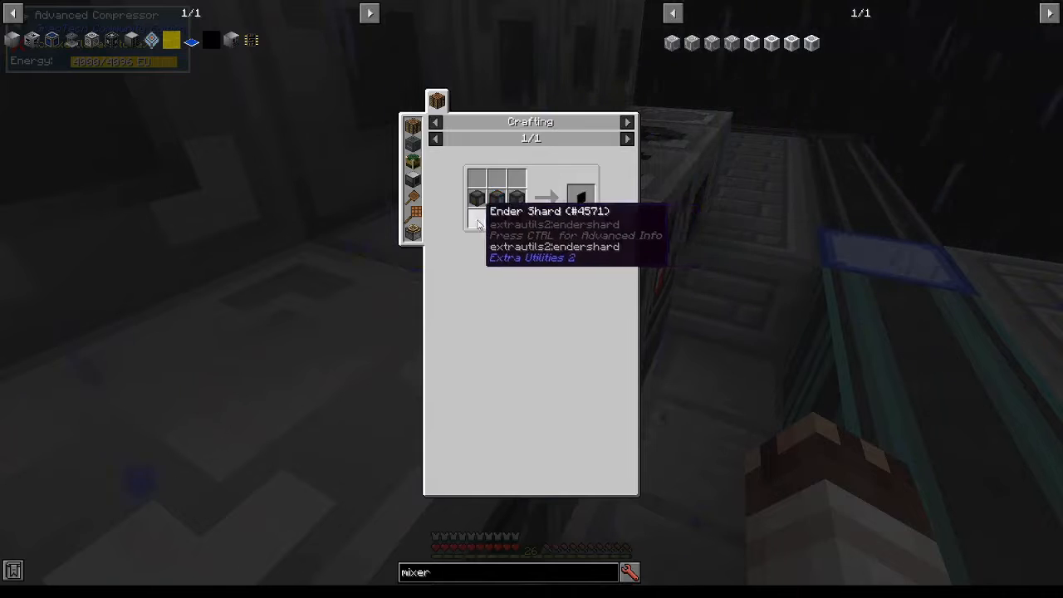
pyautogui.click(412, 125)
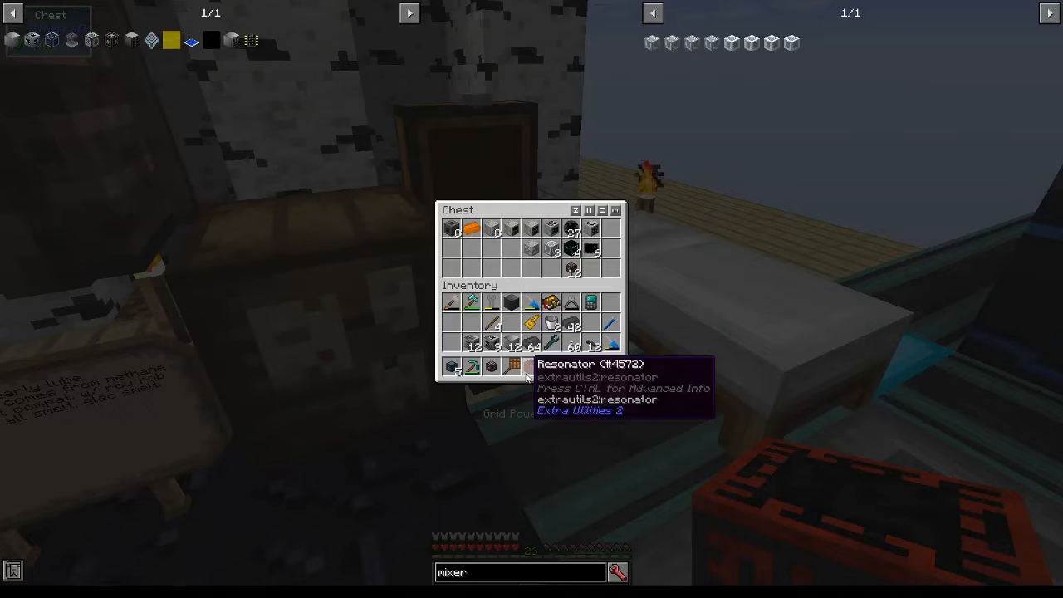
# Place the Resonator beside the roof solar panels and view its 'stoneburnt' recipe
pyautogui.press('Escape')
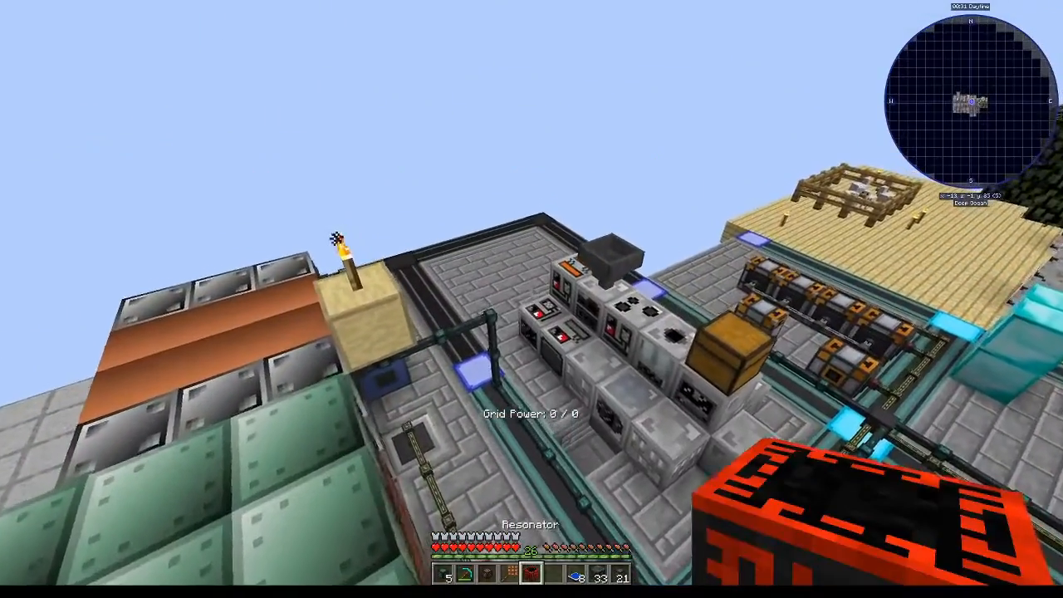
pyautogui.moveTo(532, 294)
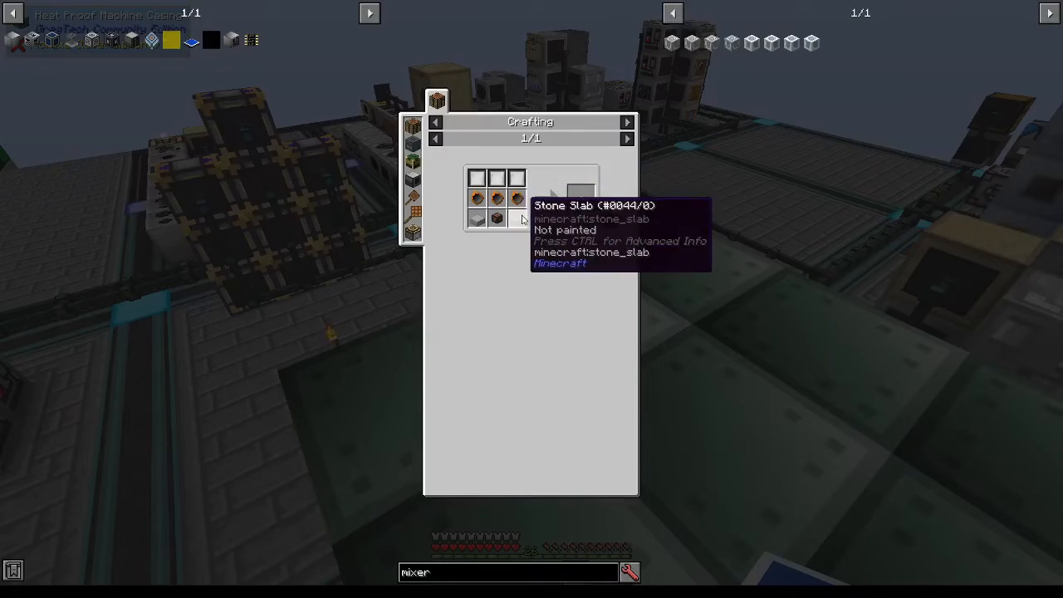
pyautogui.press('Escape')
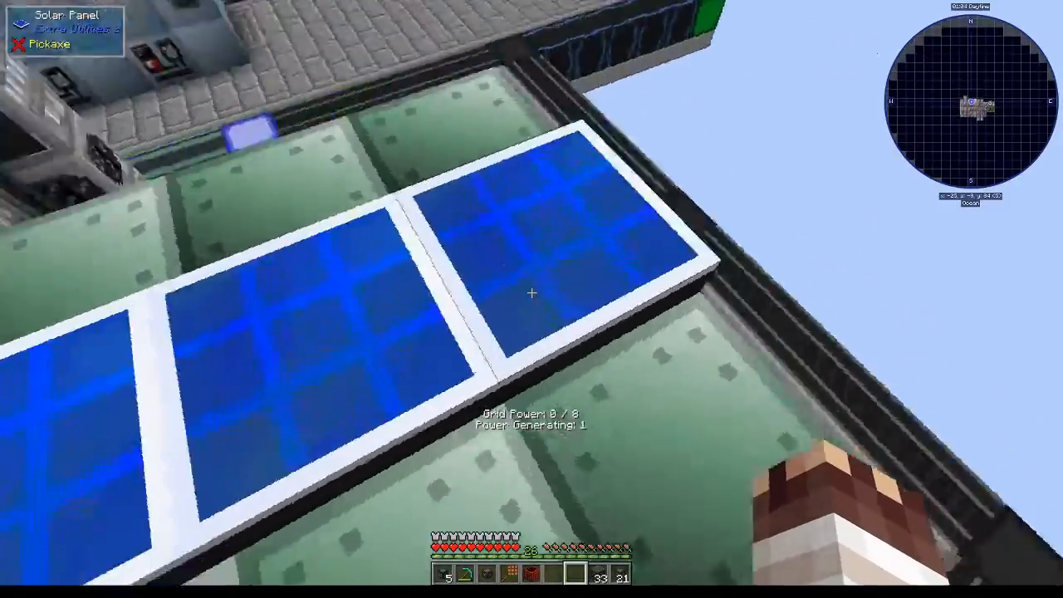
pyautogui.moveTo(531, 292)
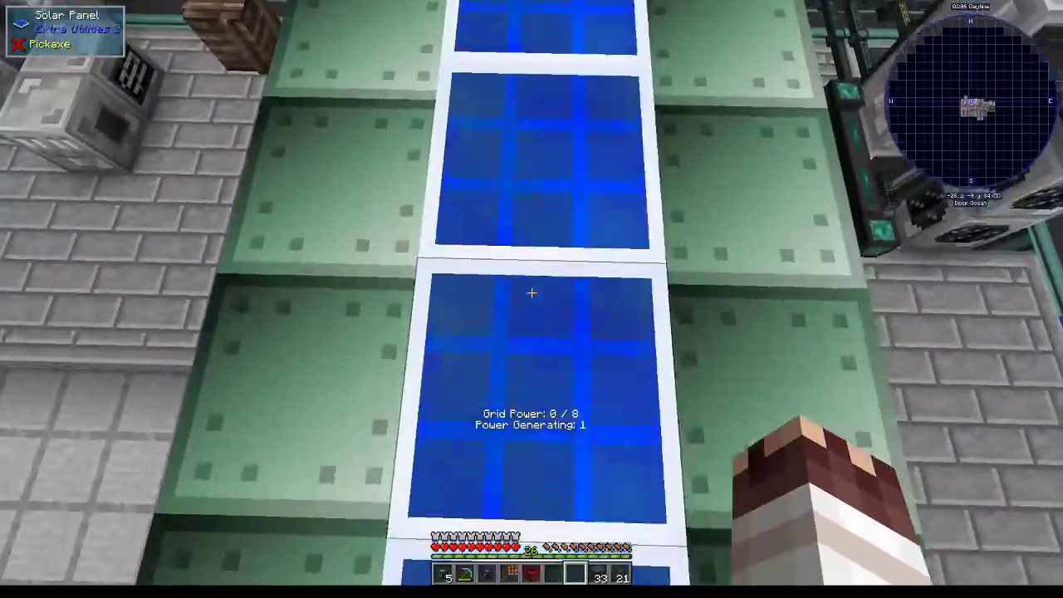
pyautogui.moveTo(532, 291)
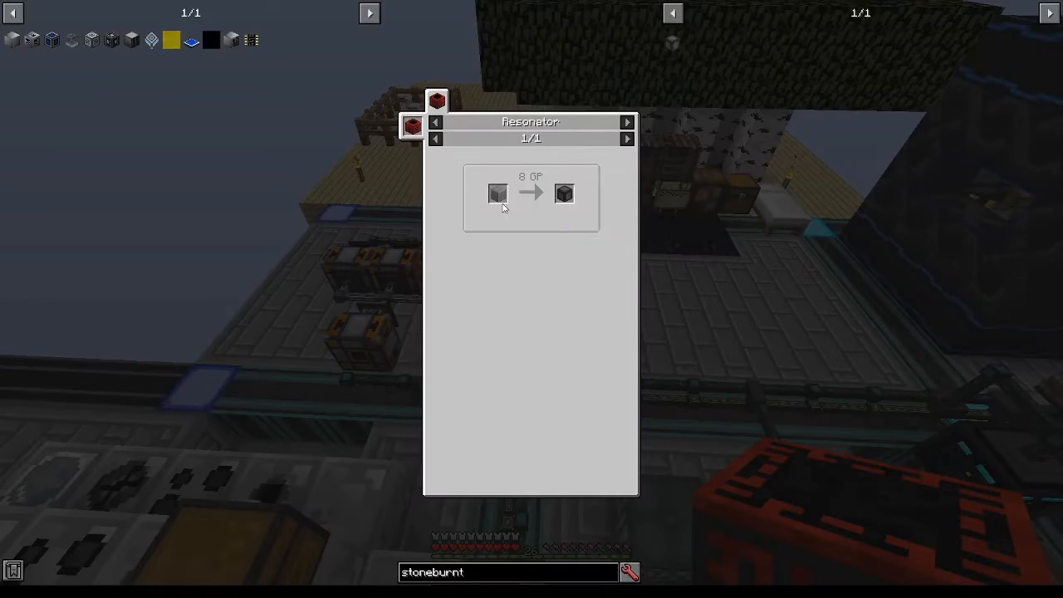
pyautogui.moveTo(568, 240)
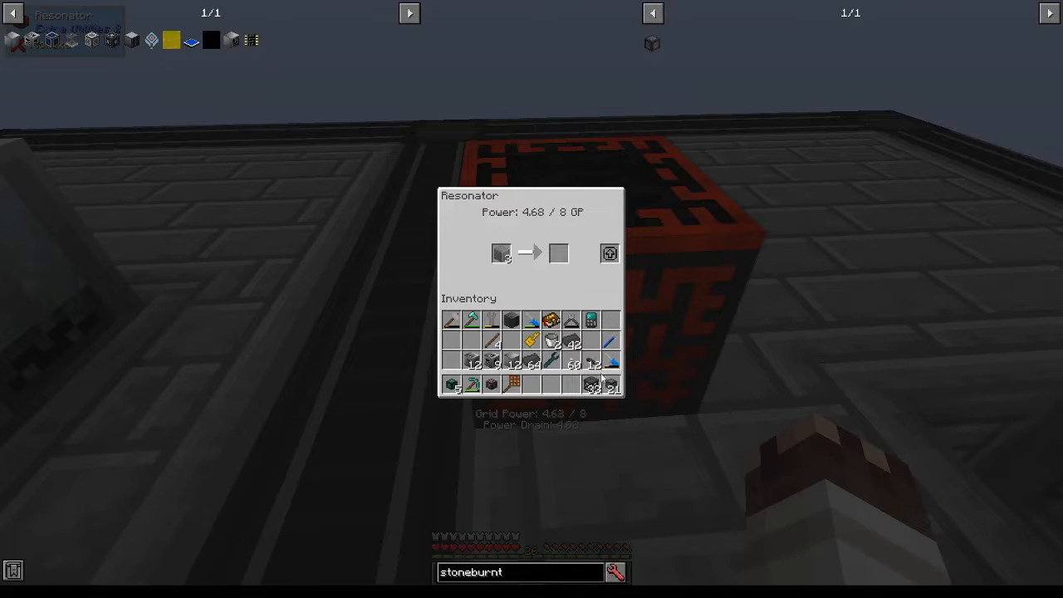
pyautogui.moveTo(500, 253)
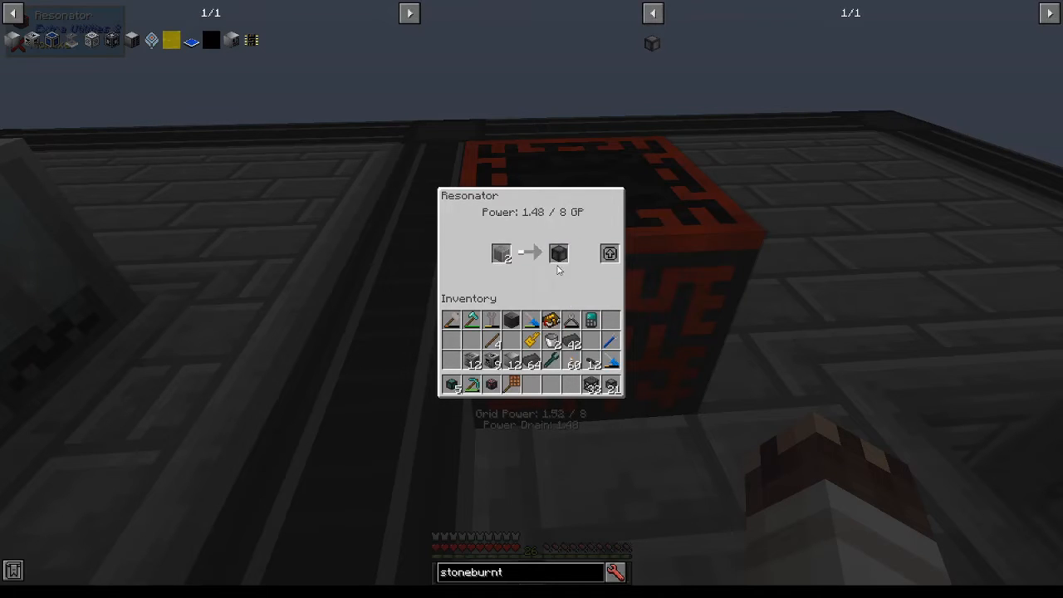
pyautogui.moveTo(549, 300)
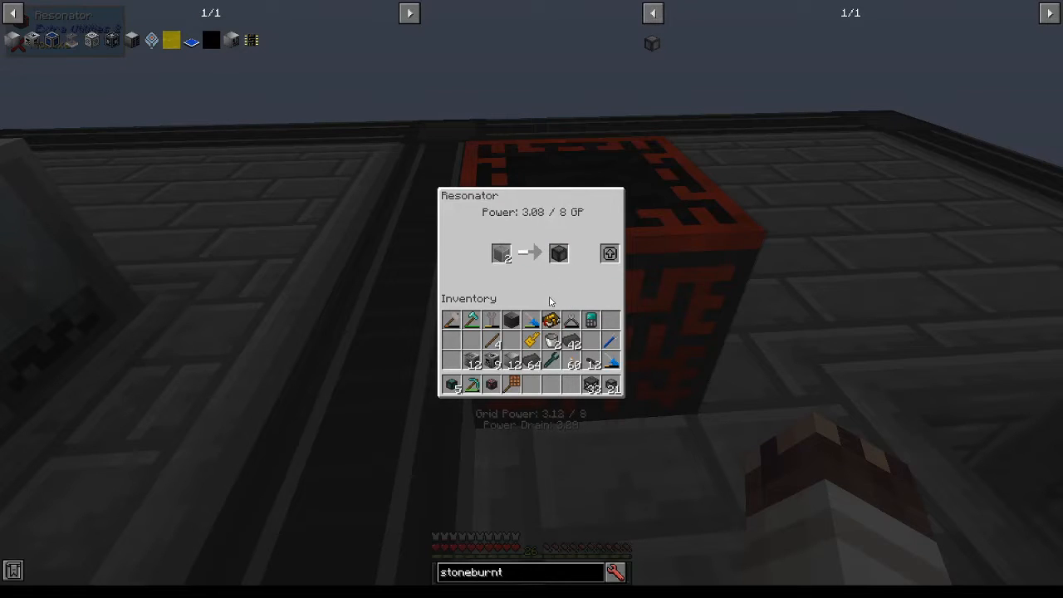
pyautogui.moveTo(592, 359)
pyautogui.write('red coal')
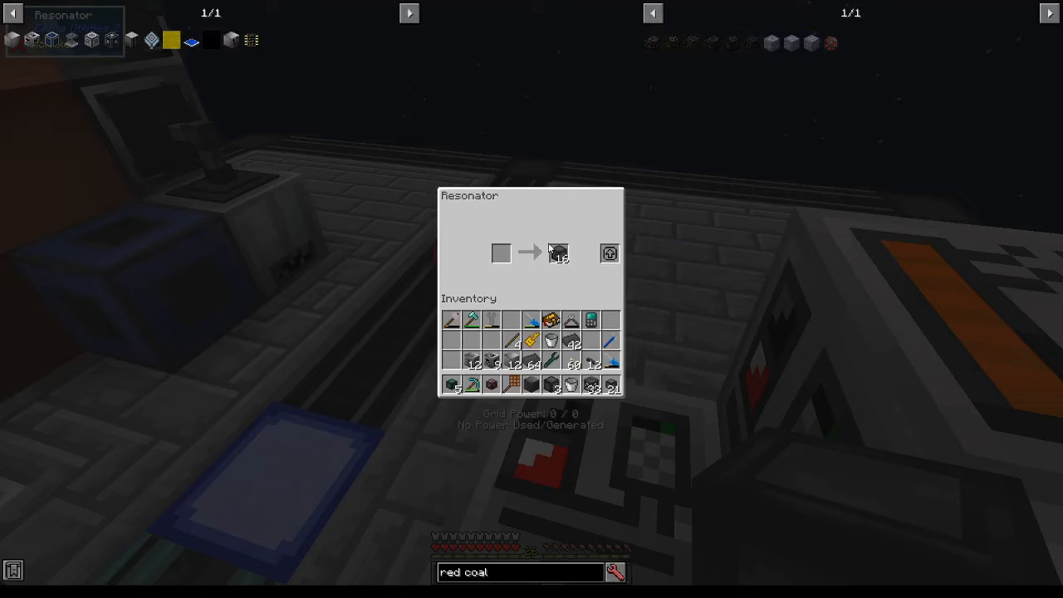
pyautogui.moveTo(557, 253)
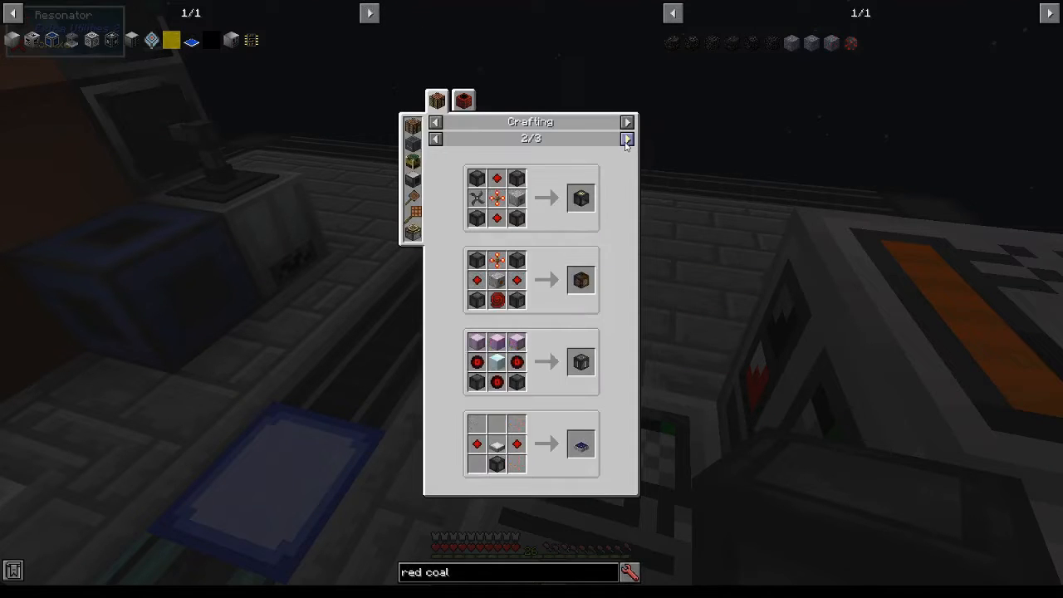
# Page back through the red coal recipes and load the chiseled stone recipe
pyautogui.click(435, 138)
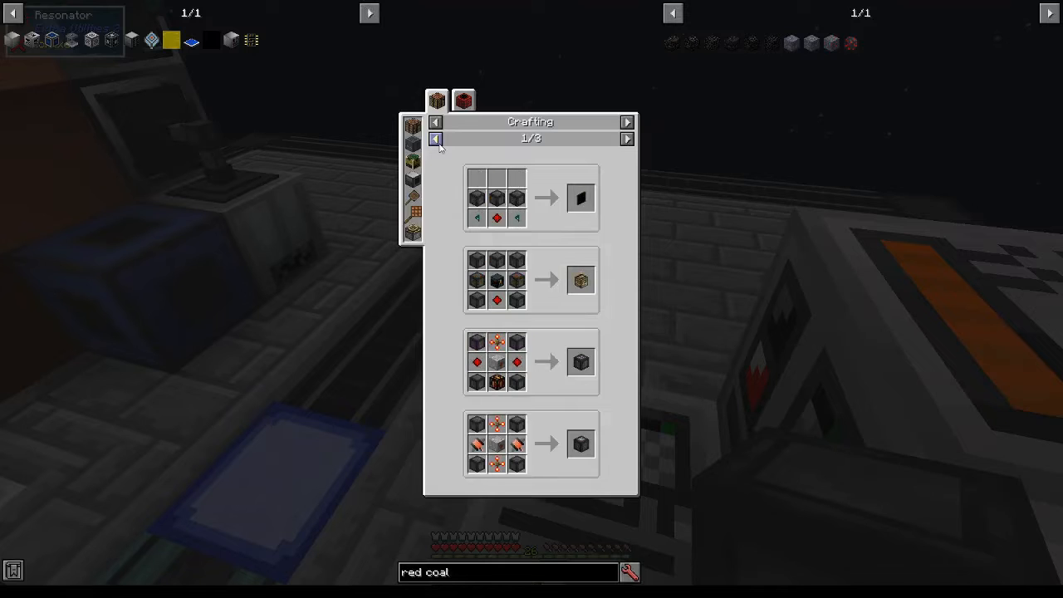
pyautogui.moveTo(579, 443)
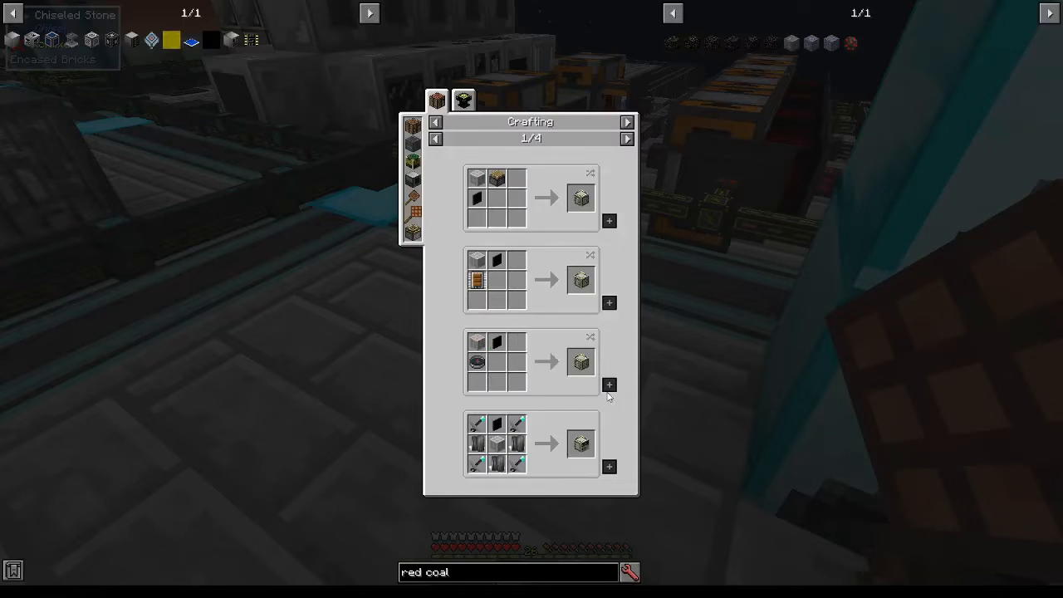
pyautogui.click(627, 139)
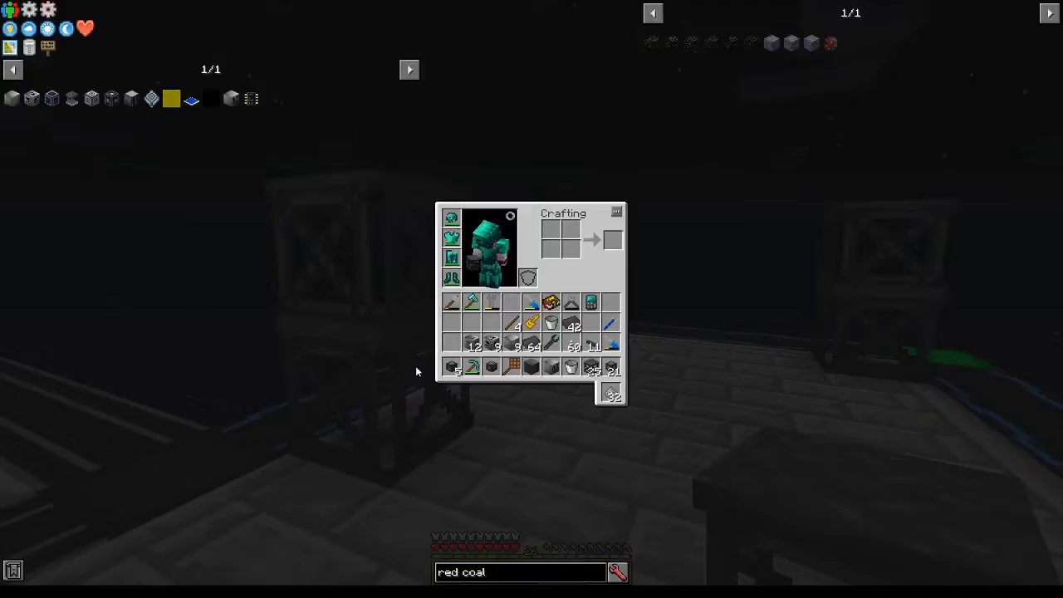
# Step through the Oil Drilling Rig pattern layers and place Steel Gear Box Casings
pyautogui.press('Escape')
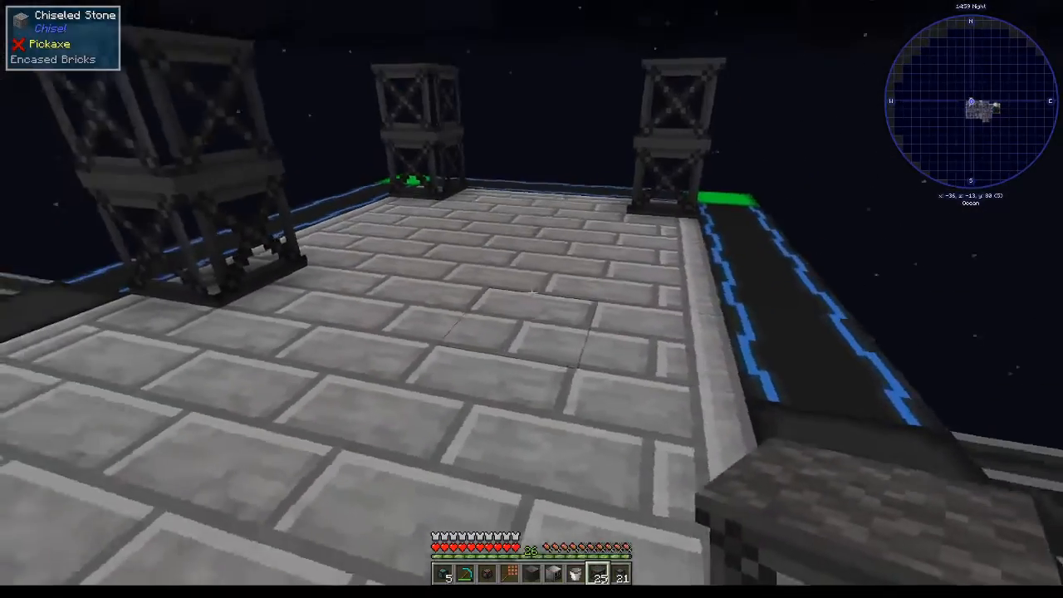
pyautogui.click(532, 299)
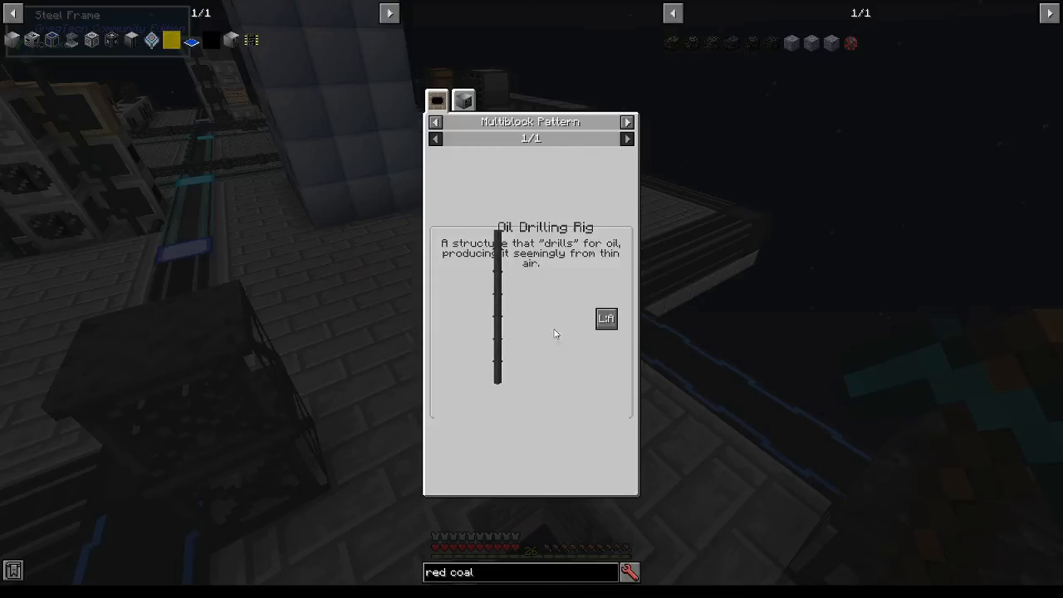
pyautogui.click(605, 319)
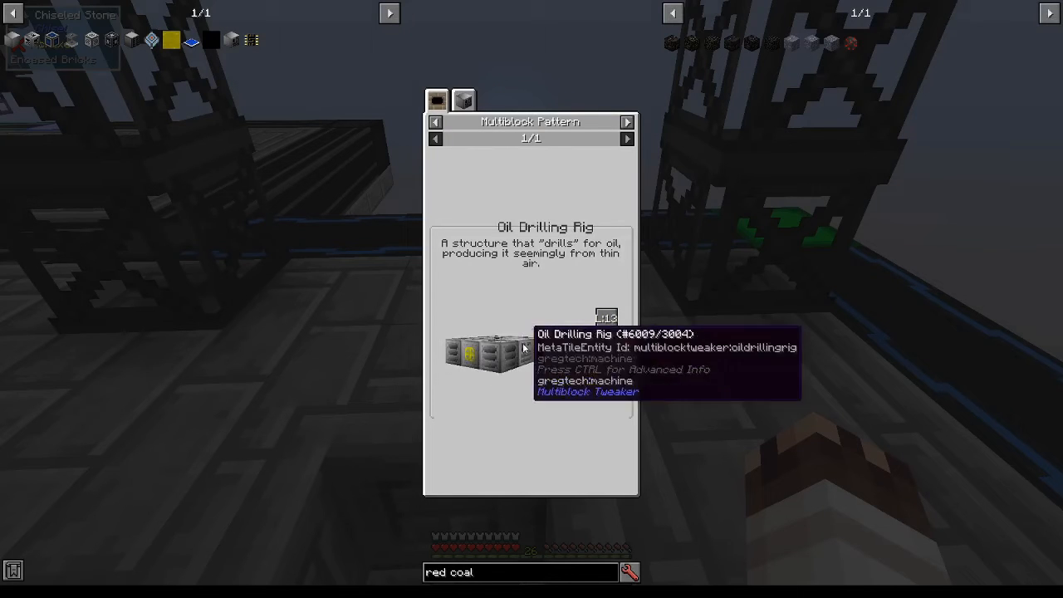
pyautogui.moveTo(496, 342)
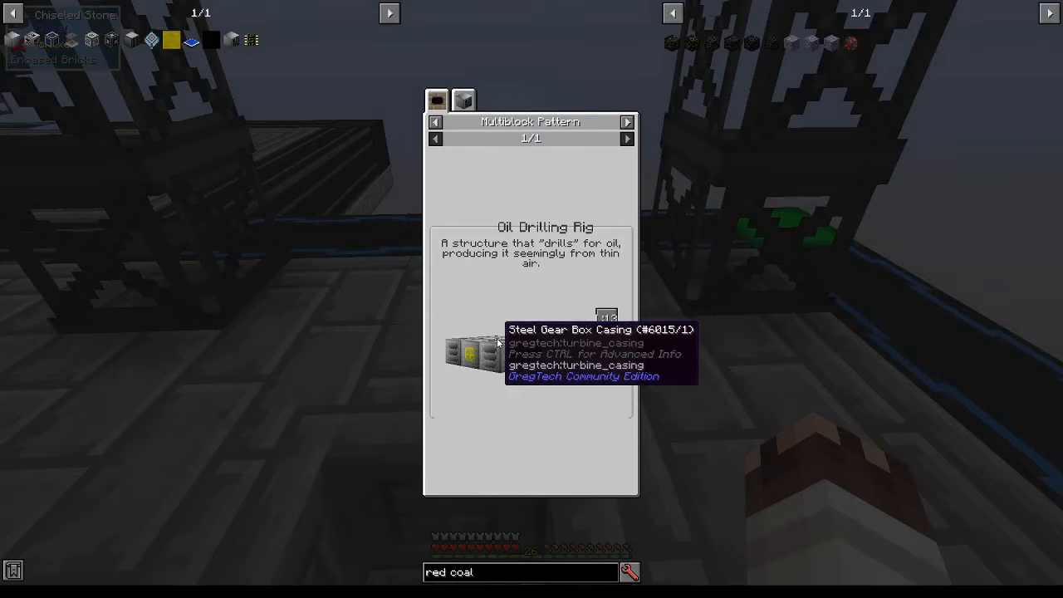
pyautogui.moveTo(528, 411)
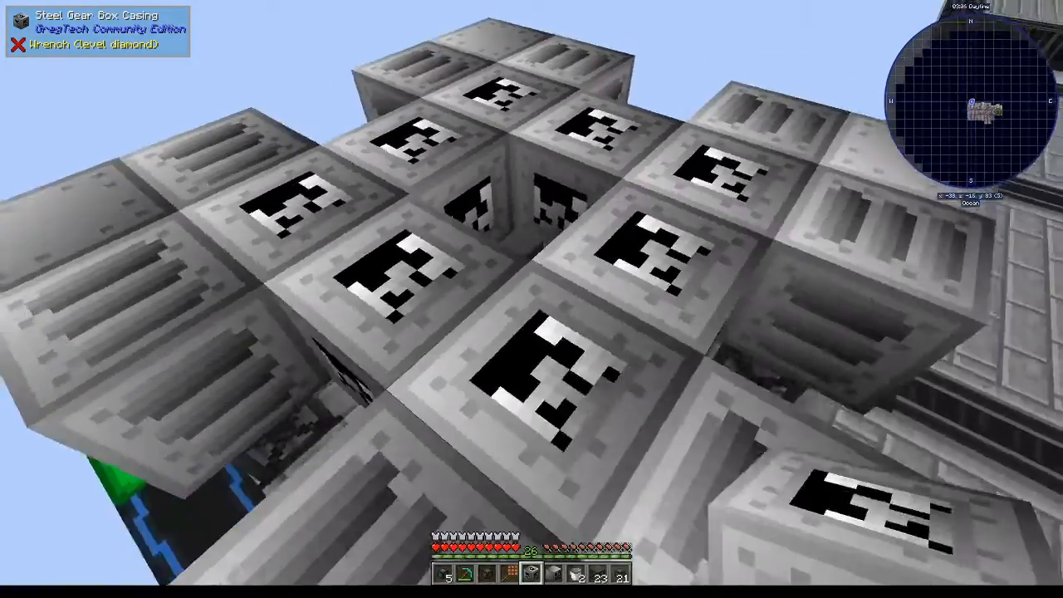
# Add the controller plus input, fluid and energy hatches to the rig's casing layer
pyautogui.press('e')
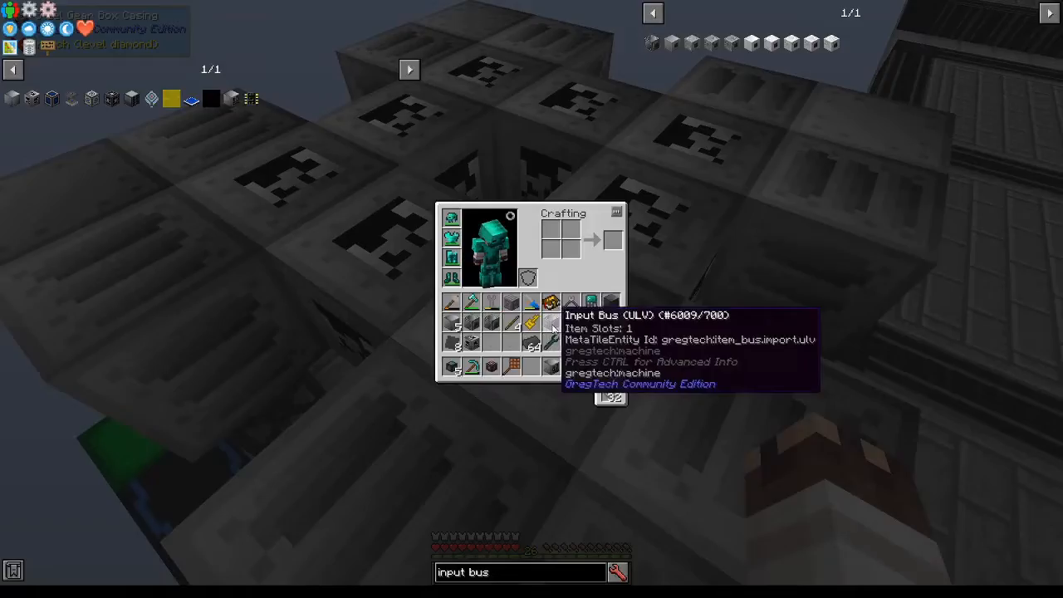
pyautogui.press('Escape')
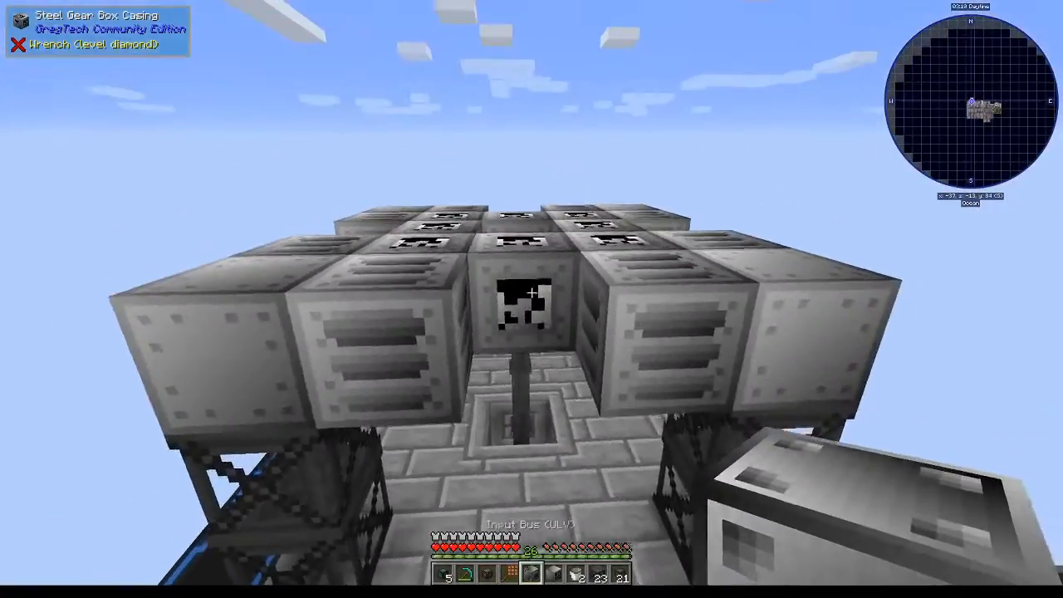
pyautogui.moveTo(528, 291)
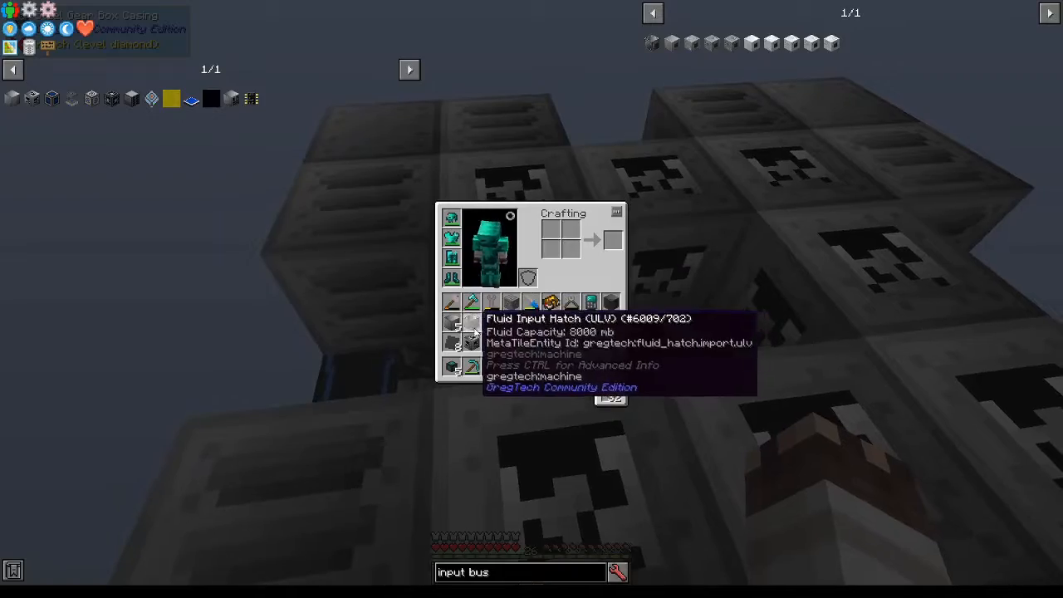
pyautogui.press('Escape')
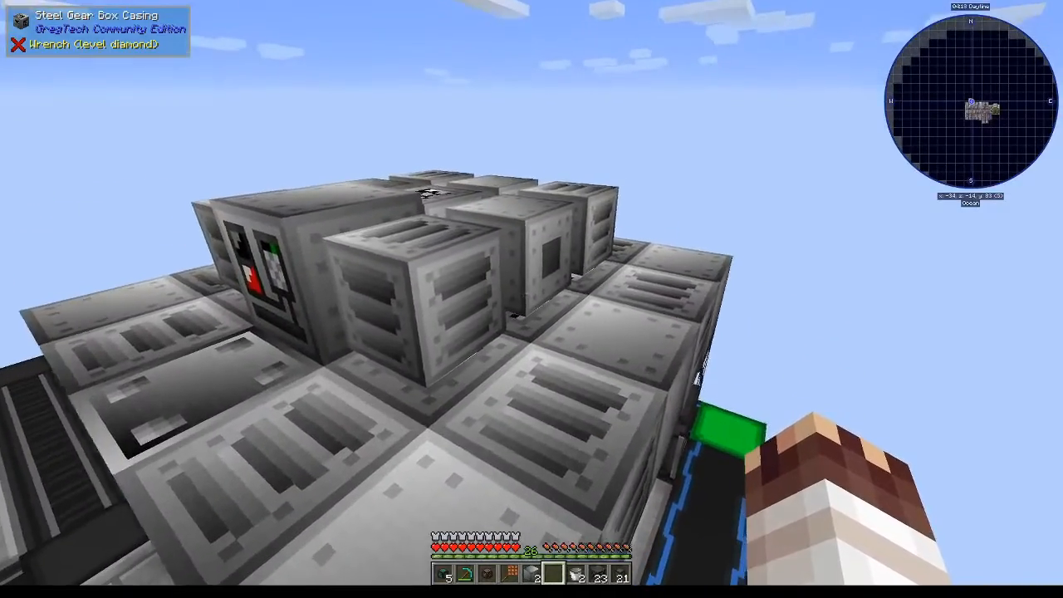
pyautogui.moveTo(531, 294)
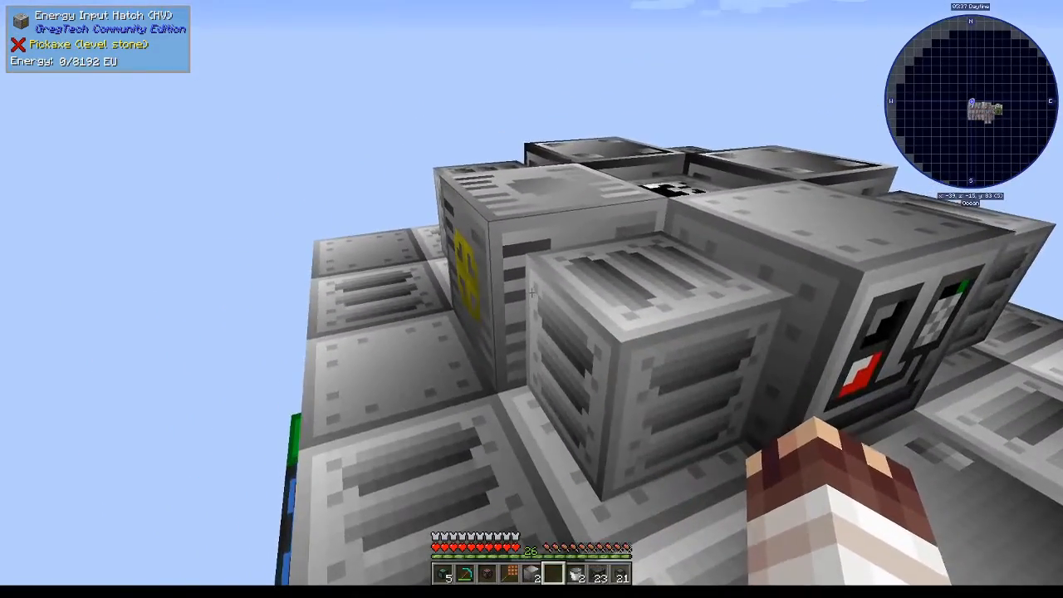
pyautogui.press('e')
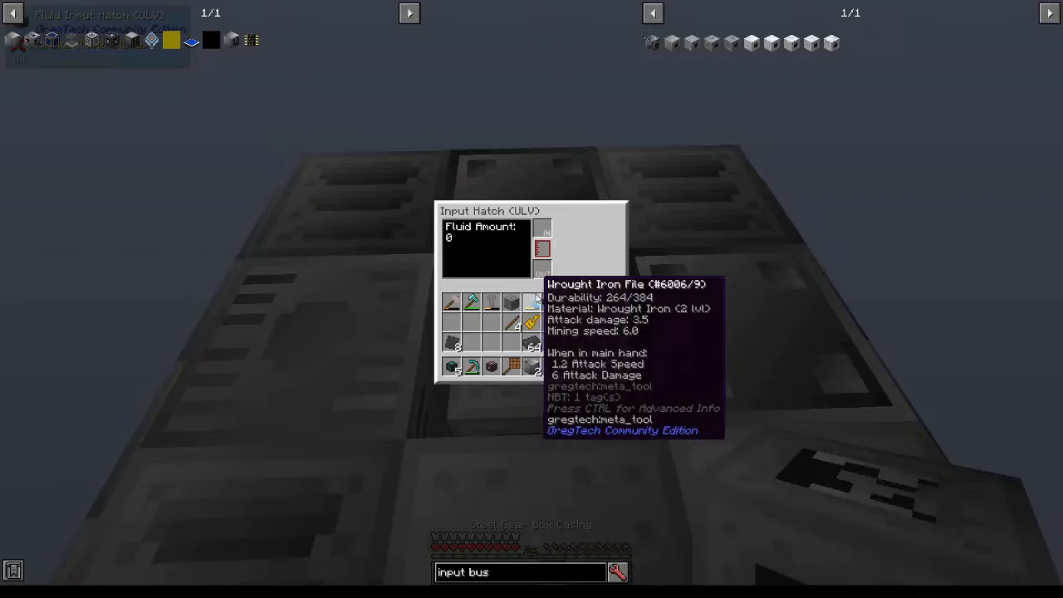
pyautogui.press('Escape')
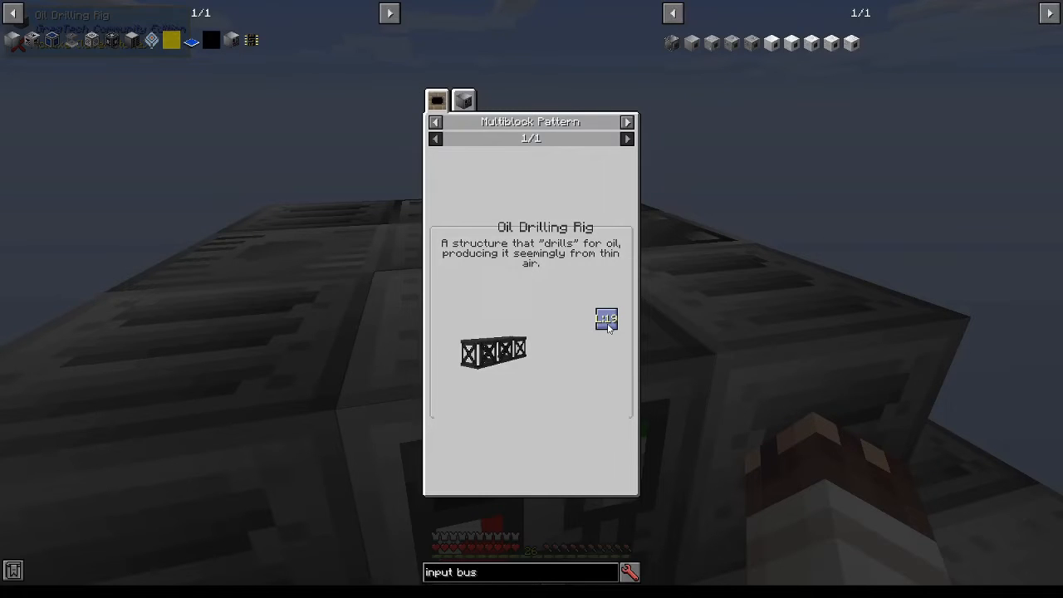
# Raise the rig's frame tower and confirm it forms, idling at 1024 EU/t max
pyautogui.press('Escape')
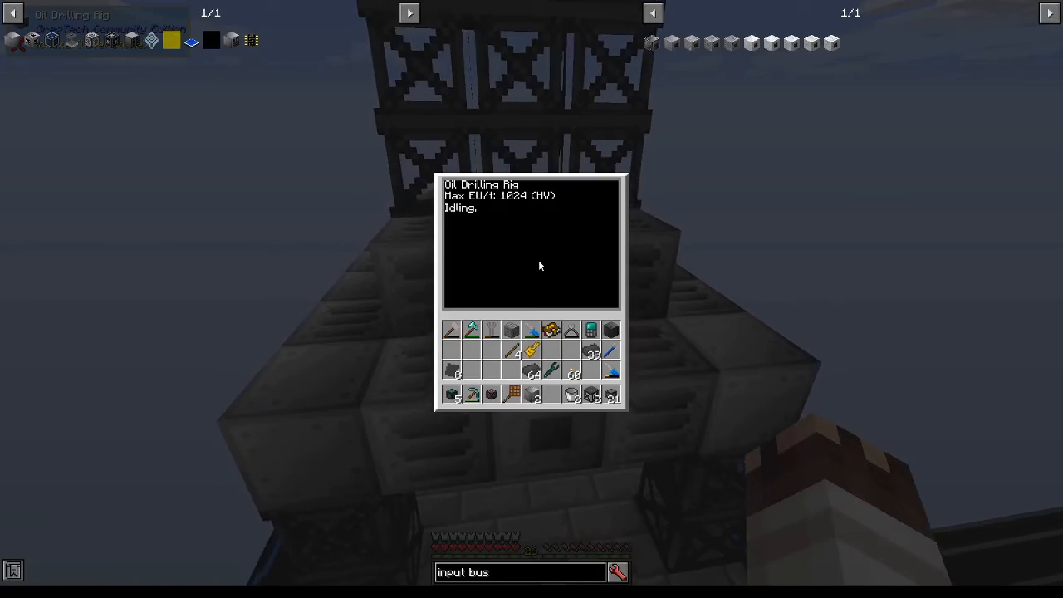
# Top the rig tower with colored lamps and view the 875 EU/t drilling recipe
pyautogui.press('Escape')
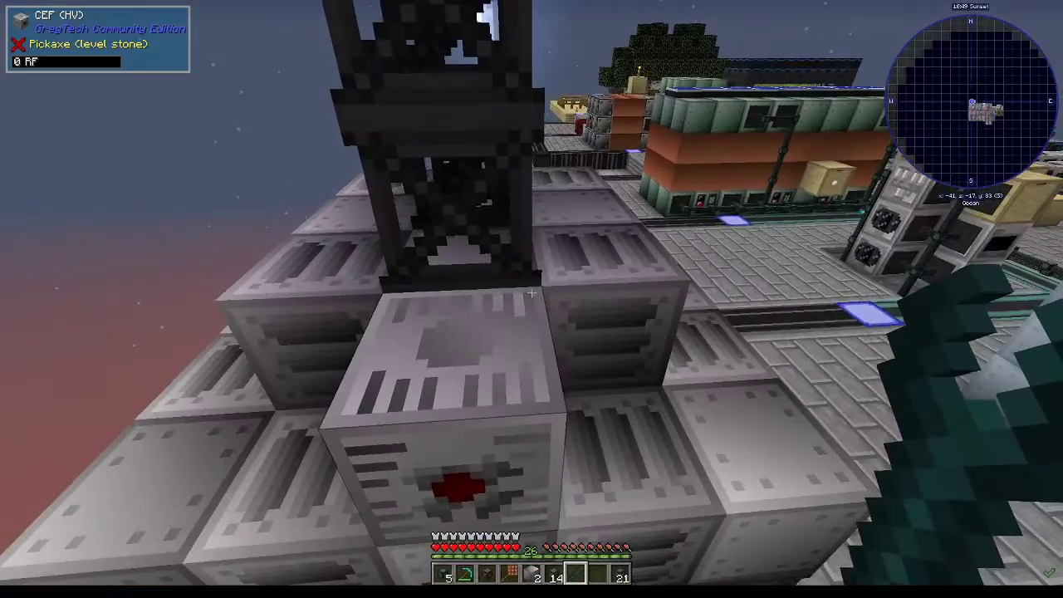
pyautogui.moveTo(532, 299)
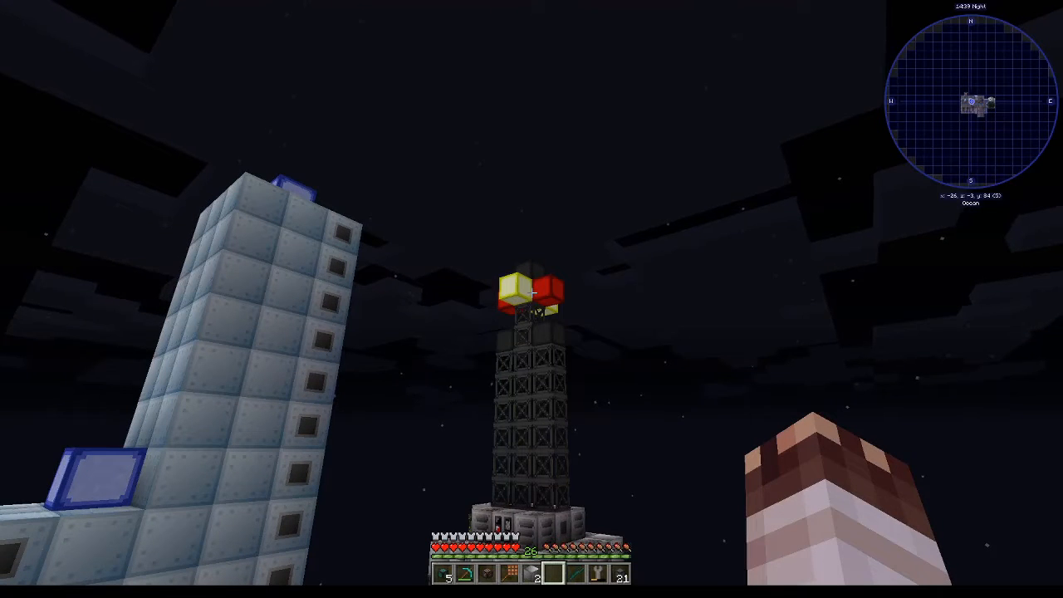
pyautogui.press('e')
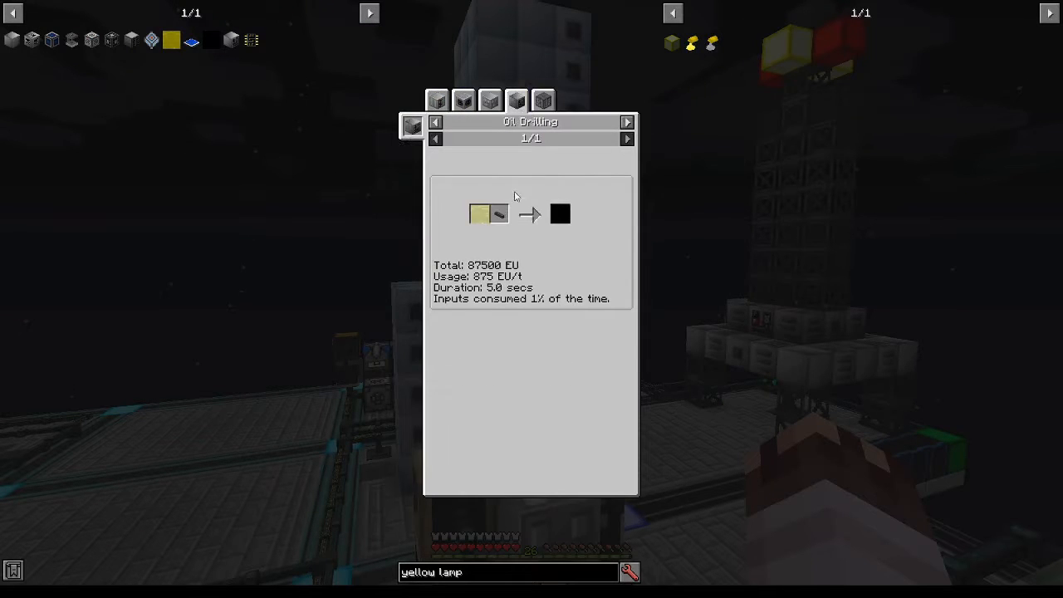
pyautogui.moveTo(499, 221)
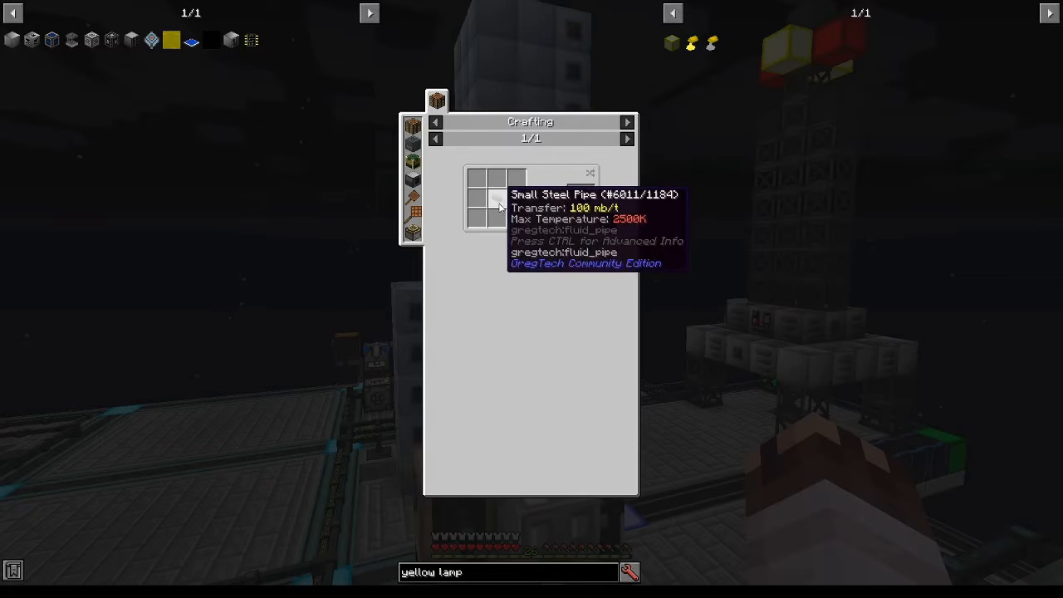
# Browse the small steel pipe's other recipes, including its extruder recipe
pyautogui.click(462, 100)
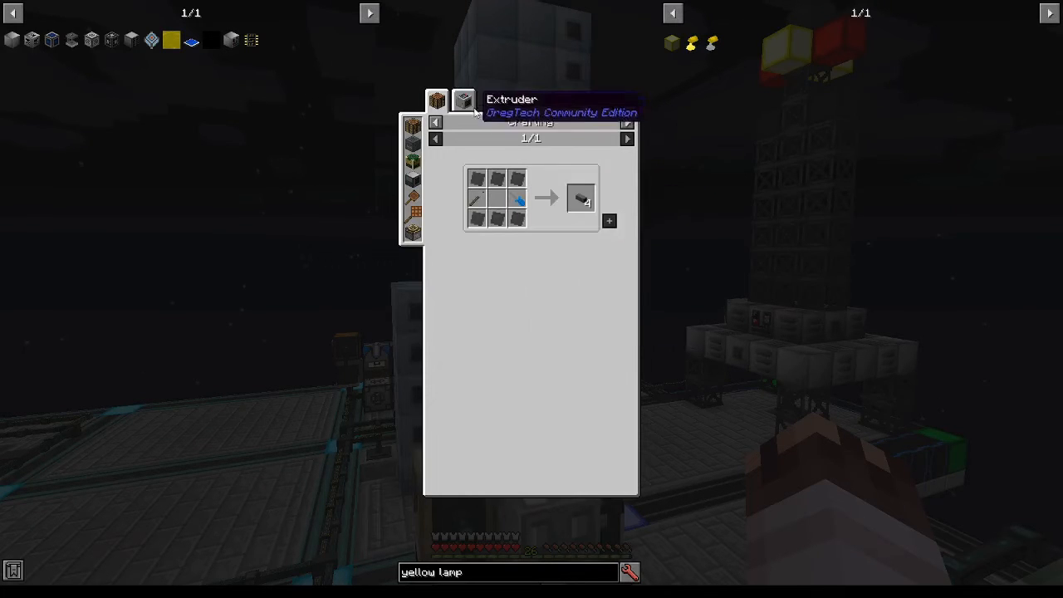
pyautogui.click(489, 100)
pyautogui.write('limited item')
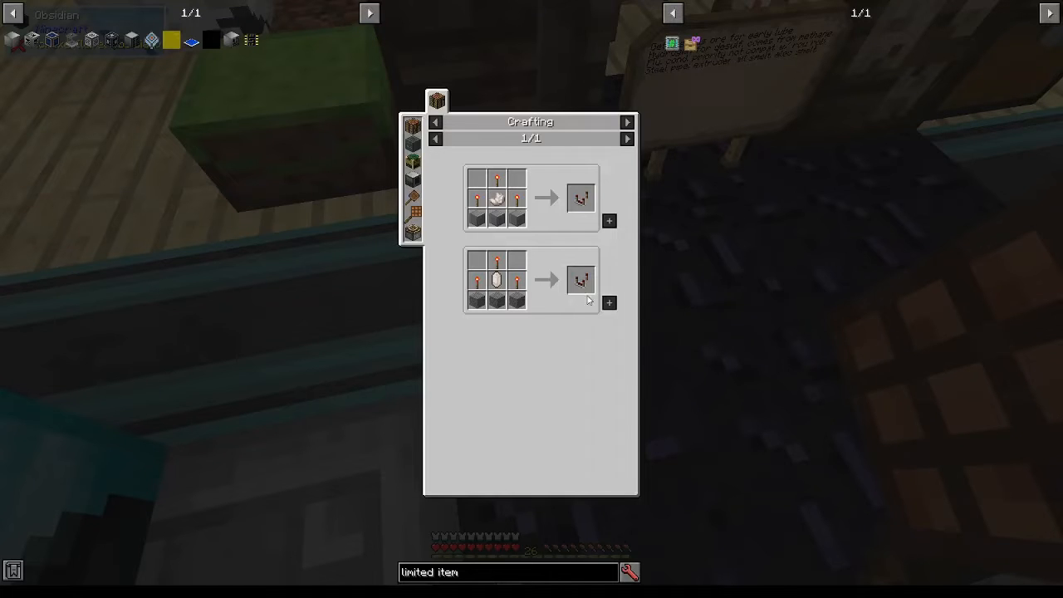
pyautogui.moveTo(494, 282)
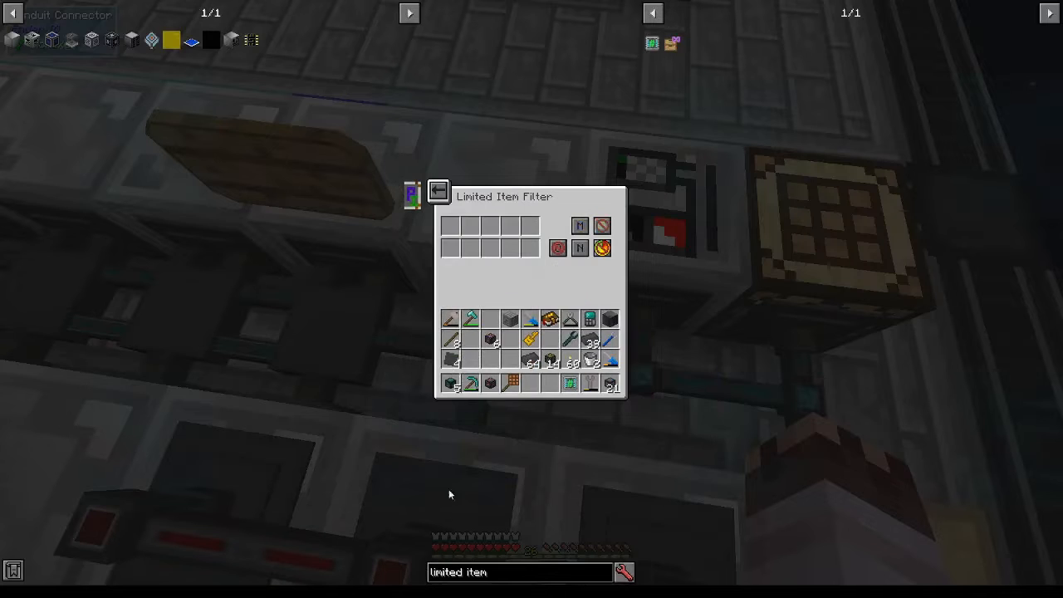
# Put a steel pipe in the limited item filter and search 'wrought' and 'iron' recipes
pyautogui.write('wrought')
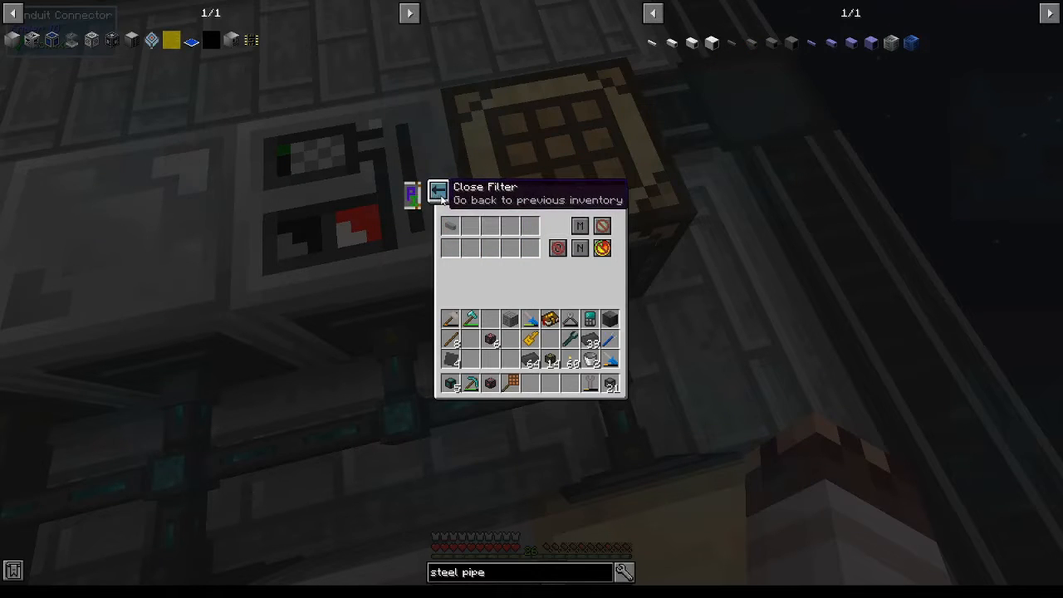
pyautogui.click(438, 192)
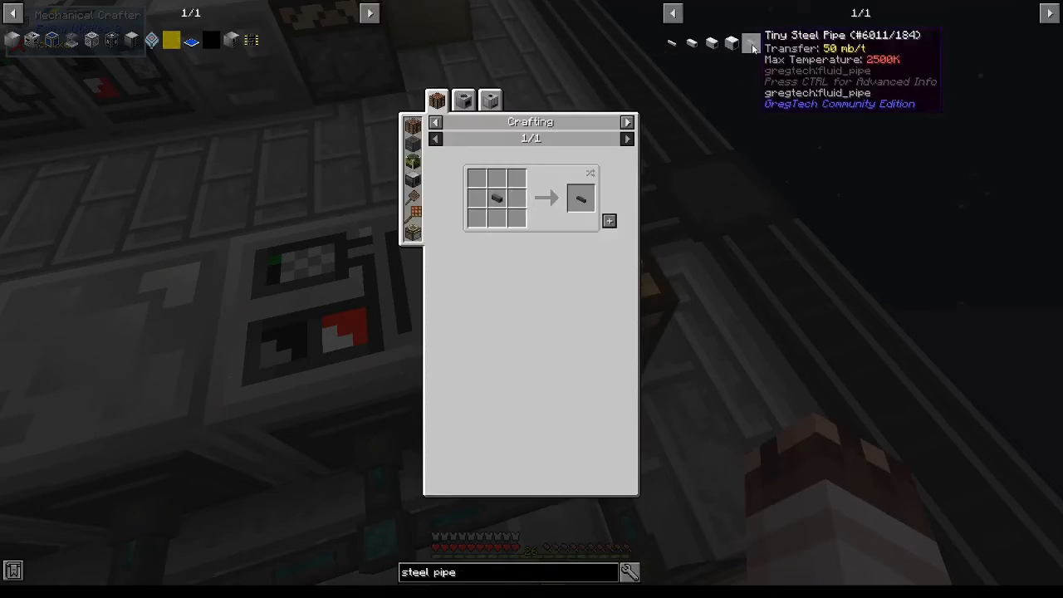
pyautogui.press('Escape')
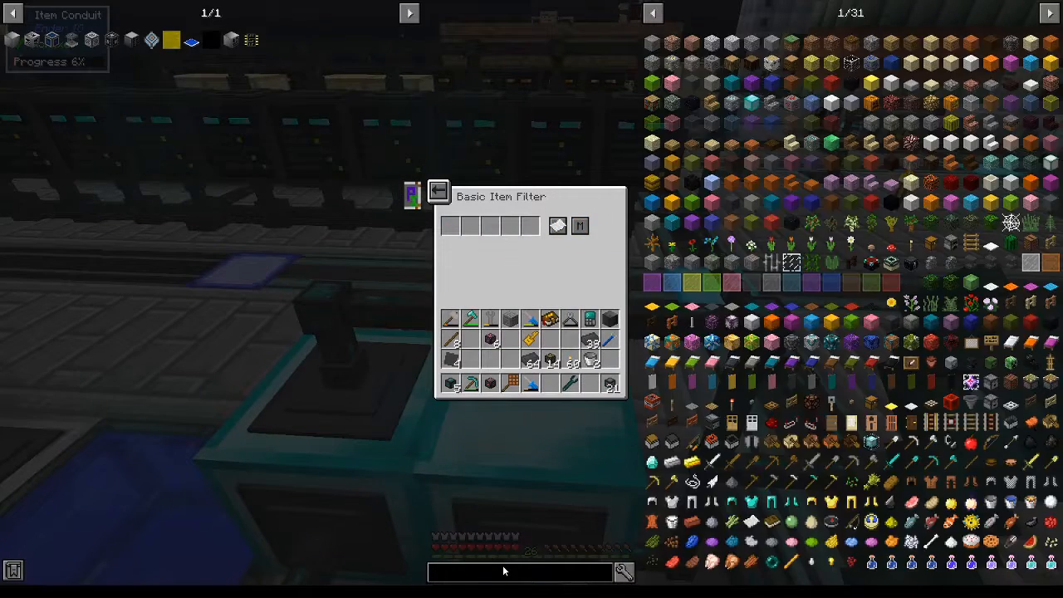
pyautogui.write('iron')
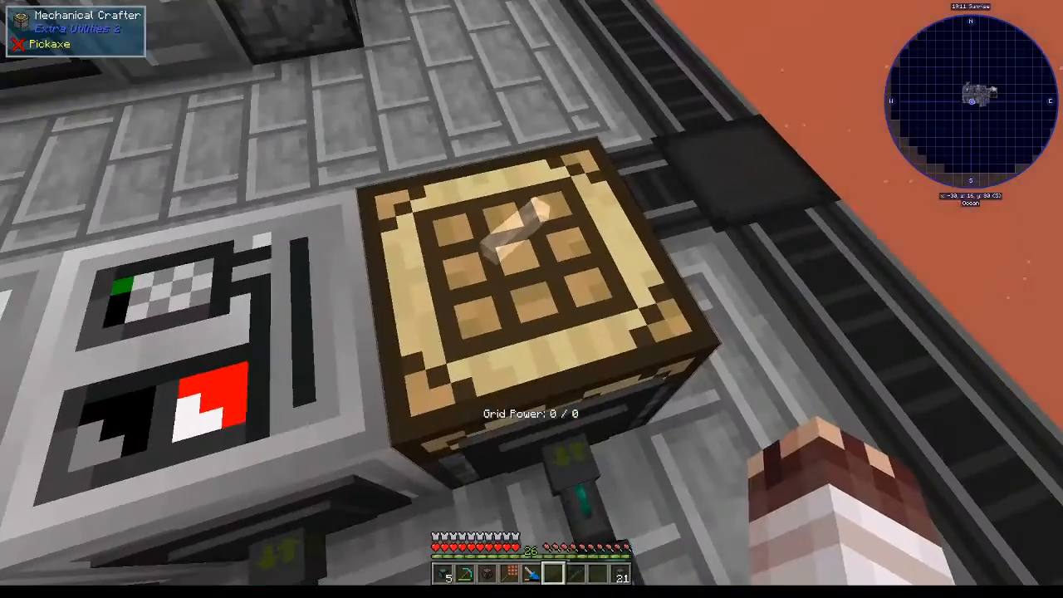
pyautogui.moveTo(532, 299)
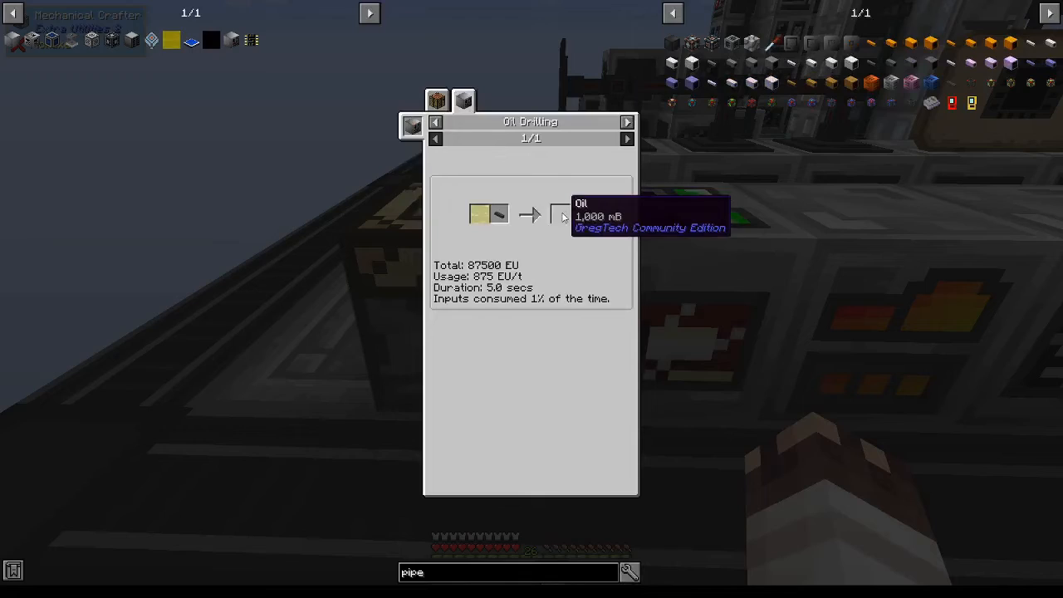
# Set the conduit's basic fluid filter to allow two fluids, one of them water
pyautogui.press('Escape')
pyautogui.write('water')
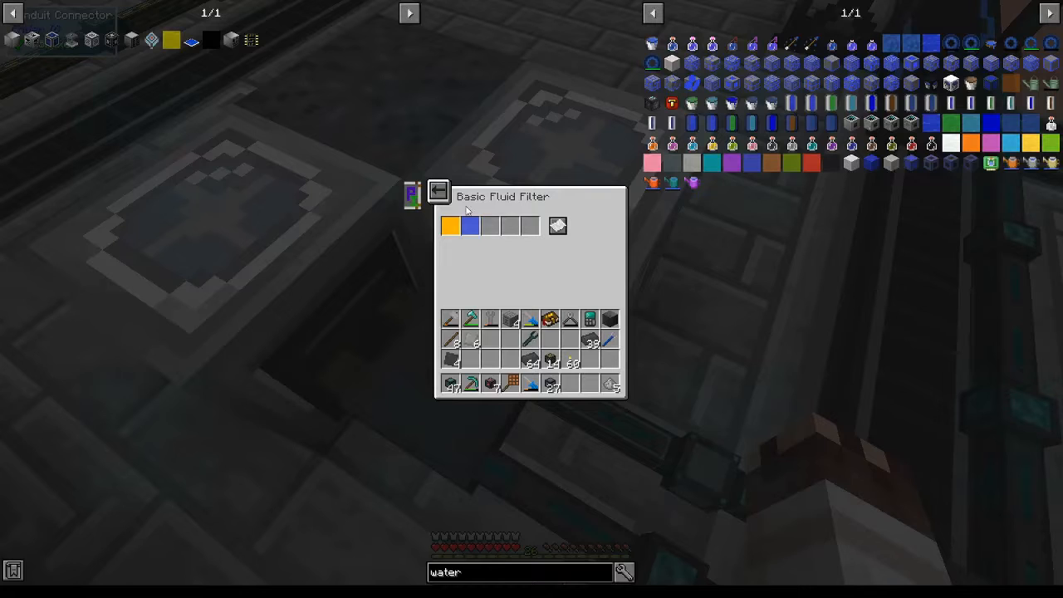
pyautogui.click(437, 192)
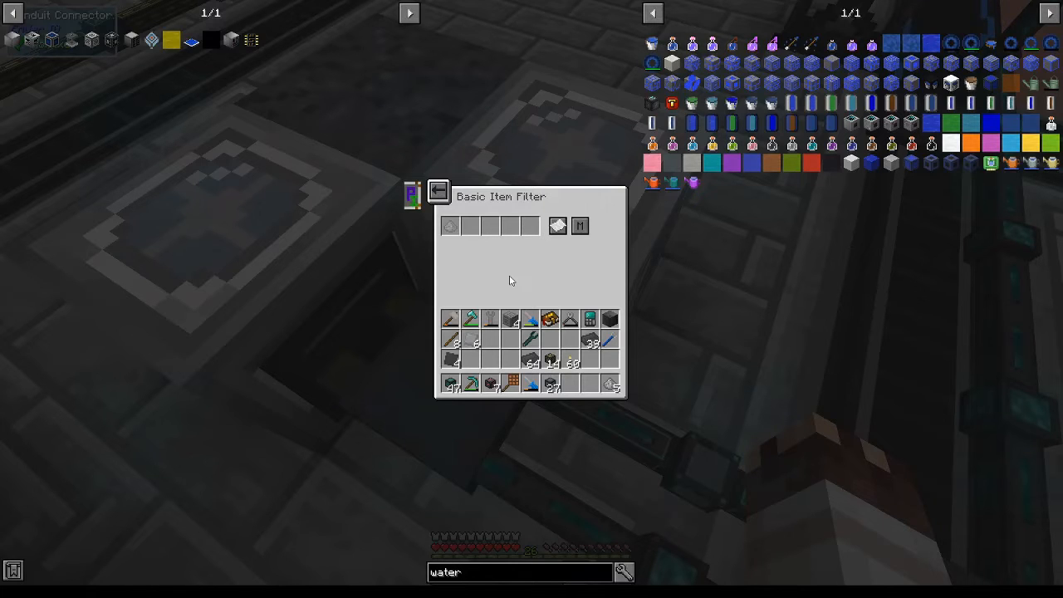
pyautogui.moveTo(494, 284)
pyautogui.write('drilling')
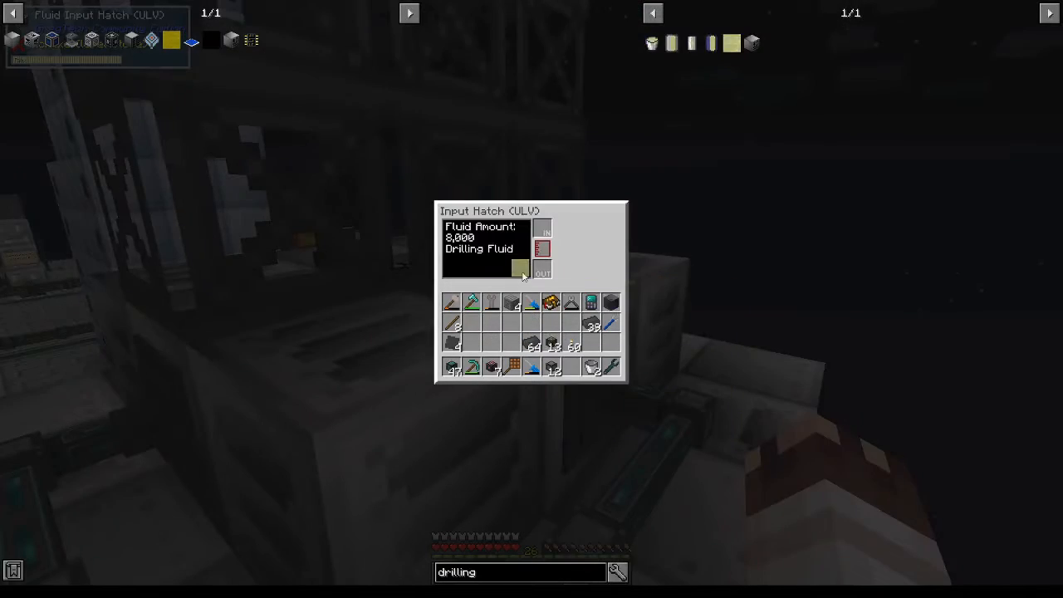
# Set the Oil Drilling Rig's conduit connector to extract with round robin
pyautogui.press('Escape')
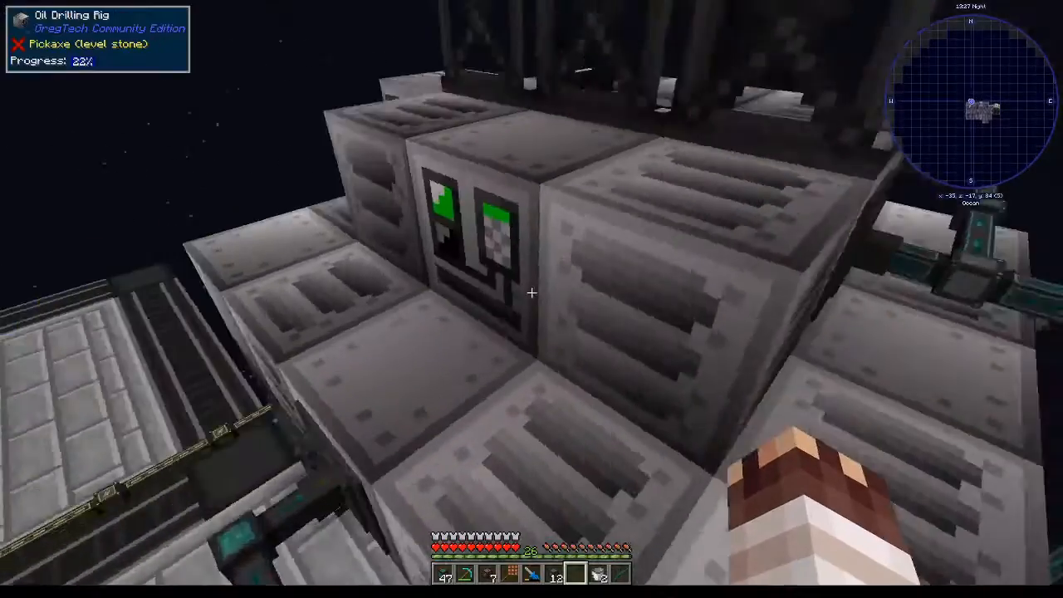
pyautogui.moveTo(532, 293)
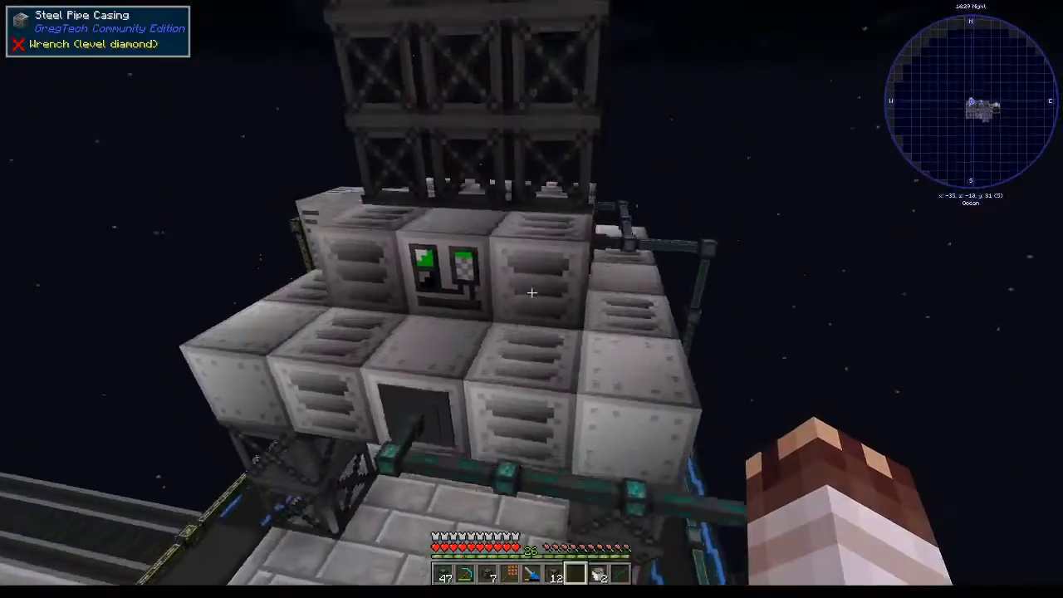
pyautogui.moveTo(531, 292)
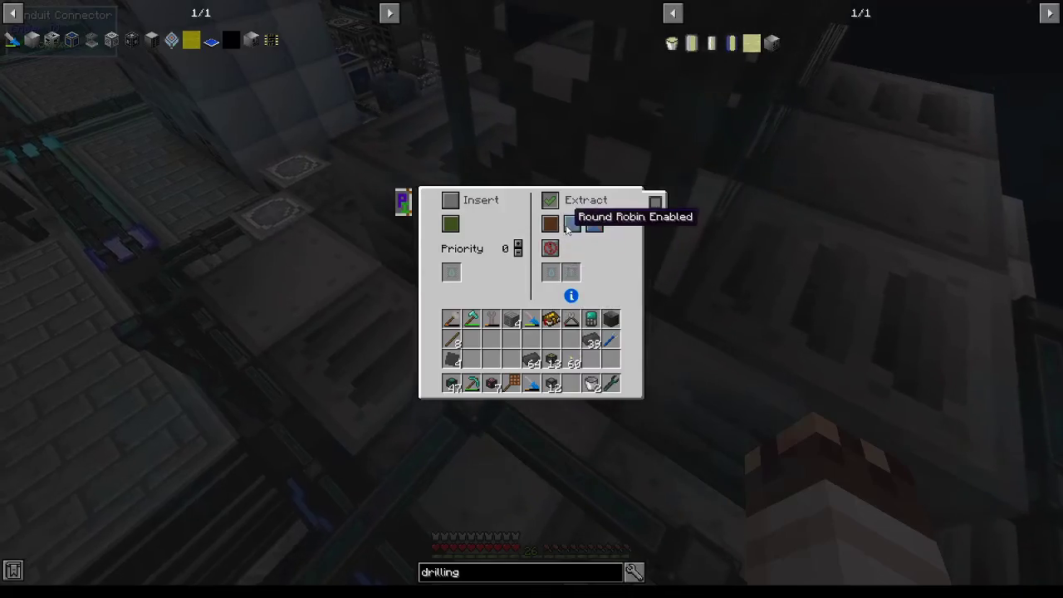
pyautogui.press('Escape')
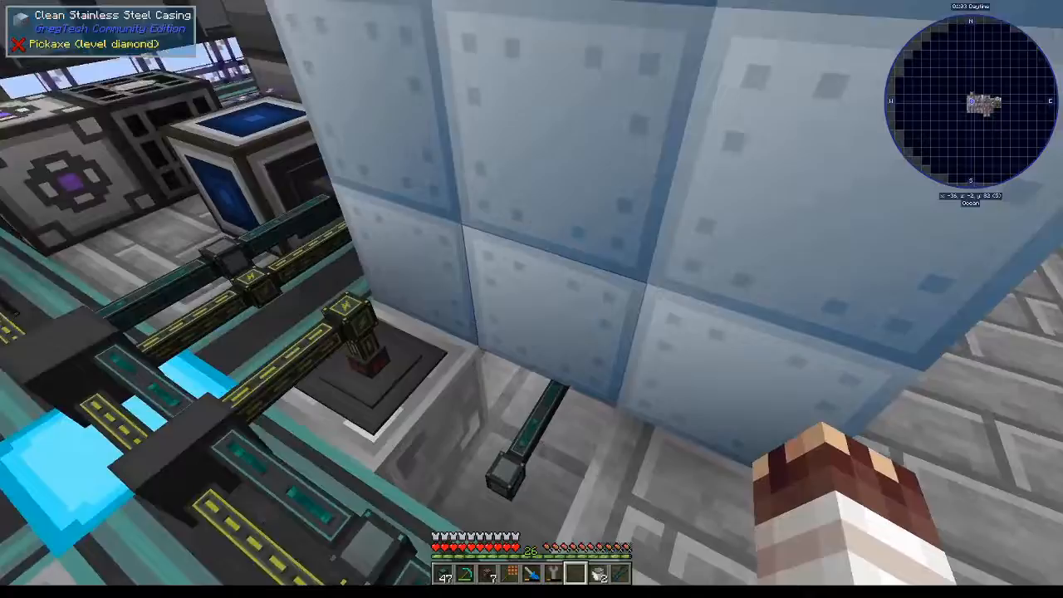
# Check the Distillation Tower's recipe and status, and view the 2,000 mB Hydrogen Chemical Reactor recipe
pyautogui.press('e')
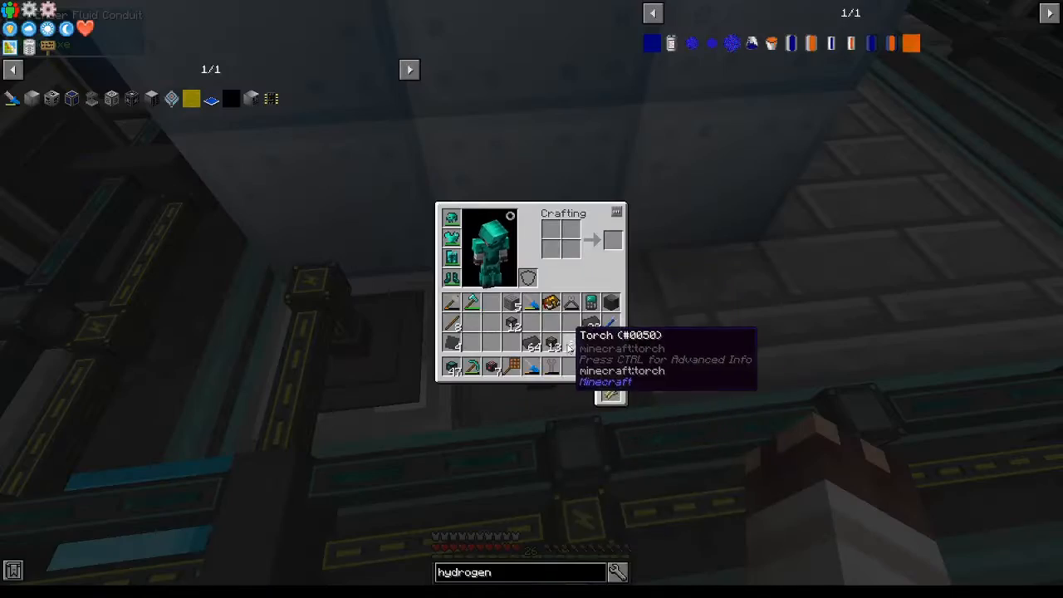
pyautogui.press('Escape')
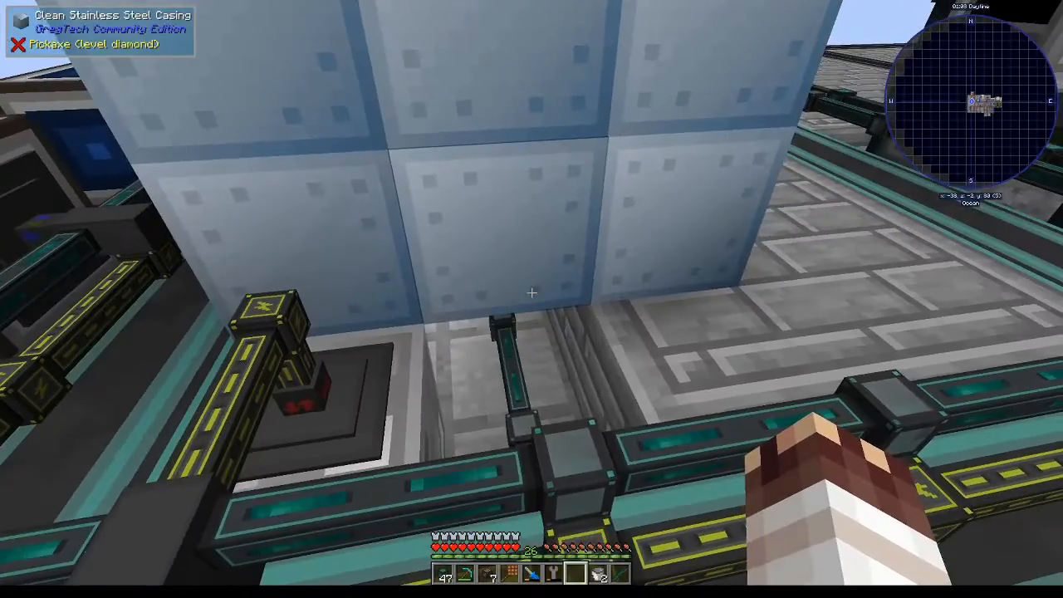
pyautogui.press('e')
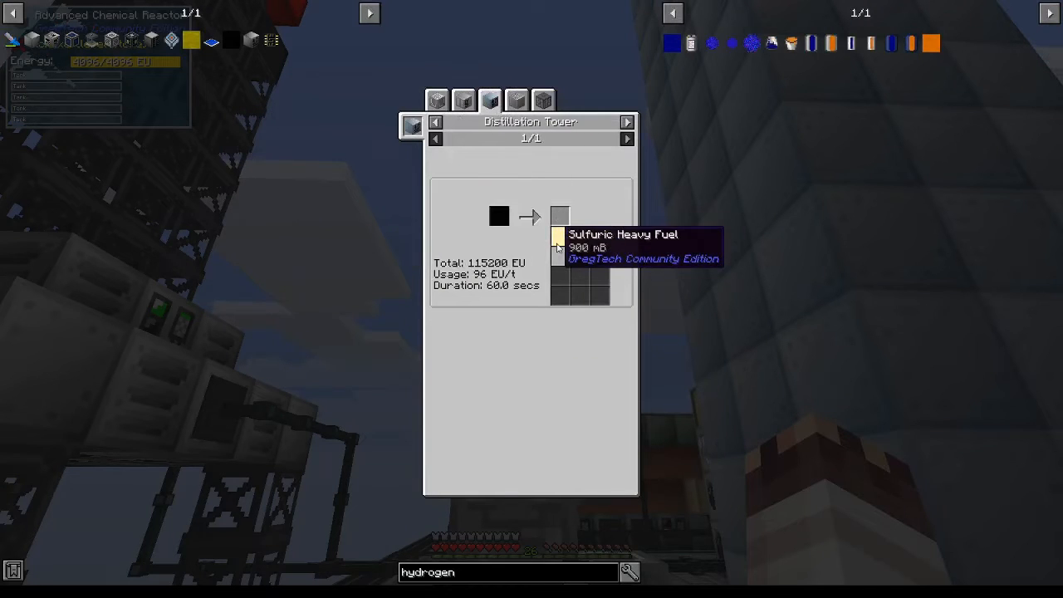
pyautogui.click(462, 99)
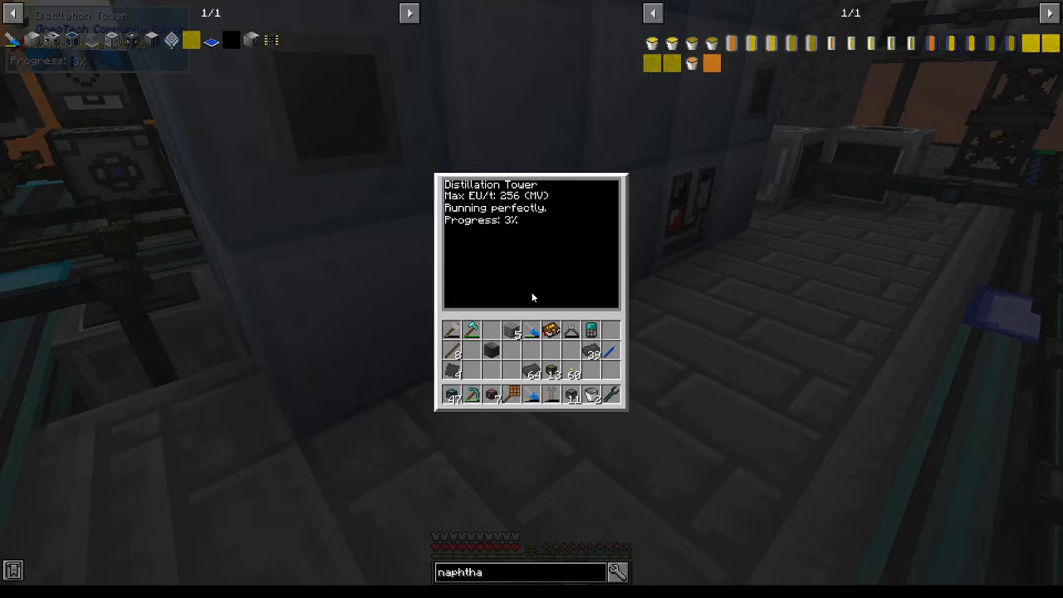
pyautogui.moveTo(539, 278)
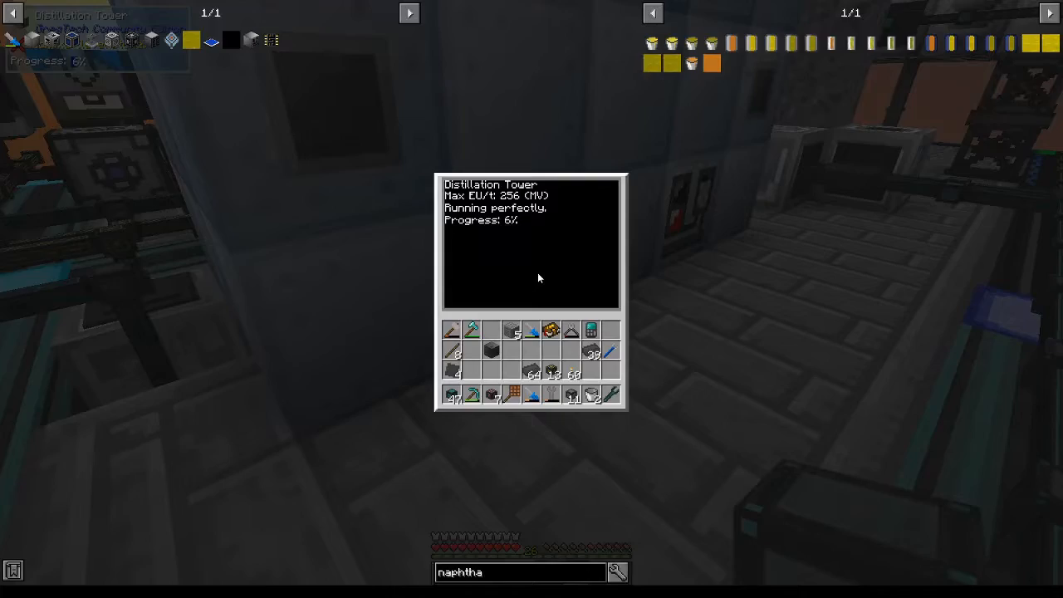
pyautogui.press('Escape')
pyautogui.write('hydrogen')
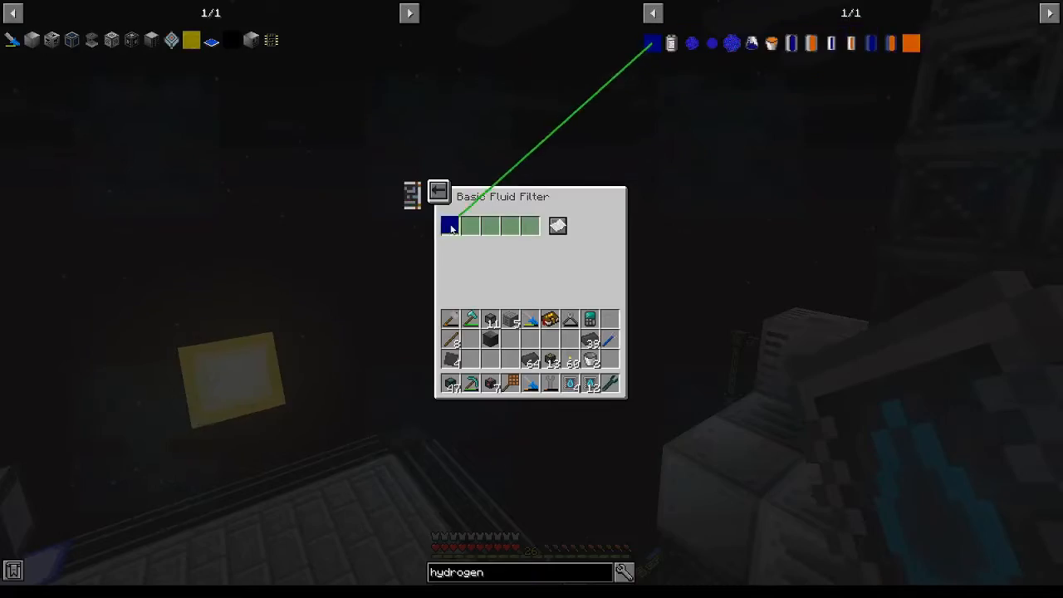
pyautogui.press('Escape')
pyautogui.write('sulfuric')
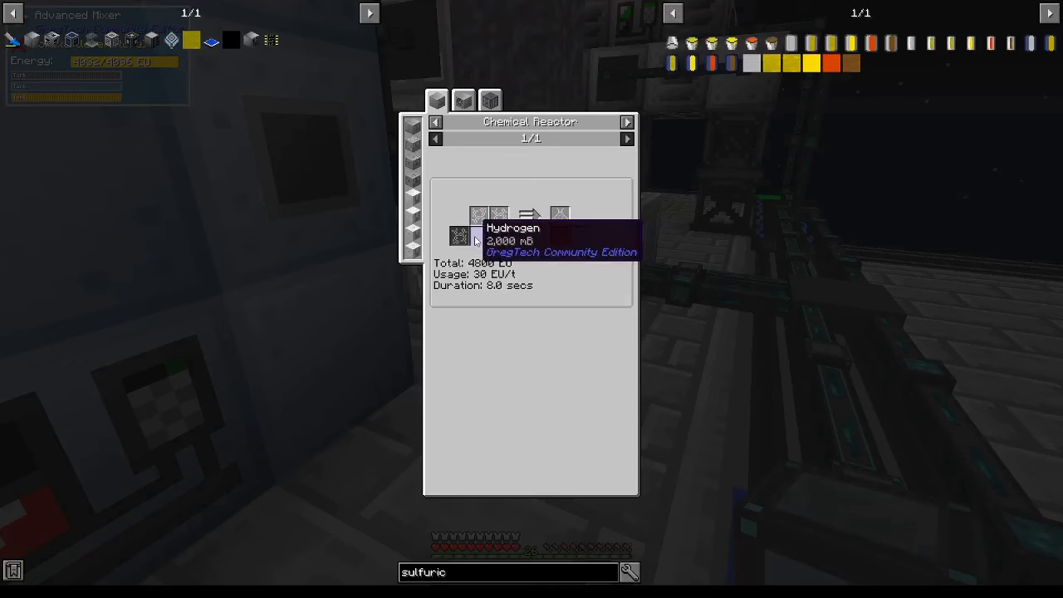
pyautogui.moveTo(586, 245)
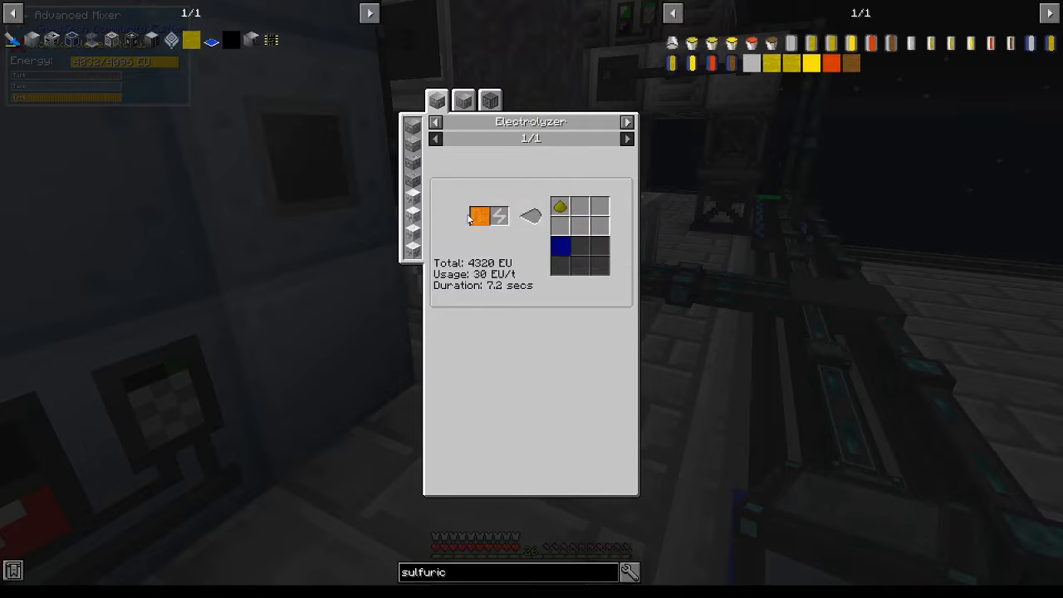
pyautogui.moveTo(563, 249)
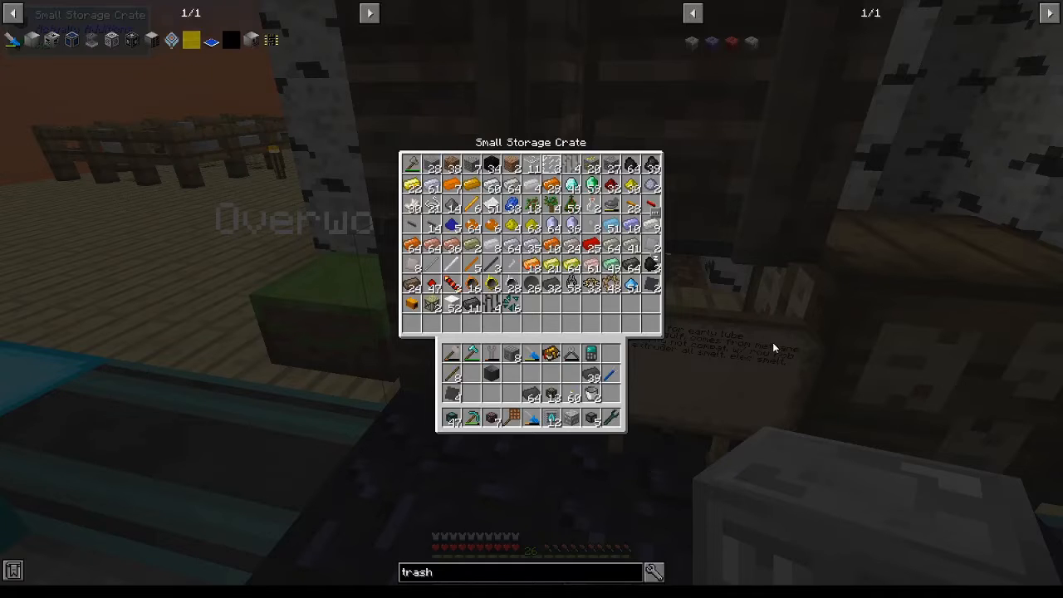
pyautogui.moveTo(661, 103)
pyautogui.write('fuel @gre')
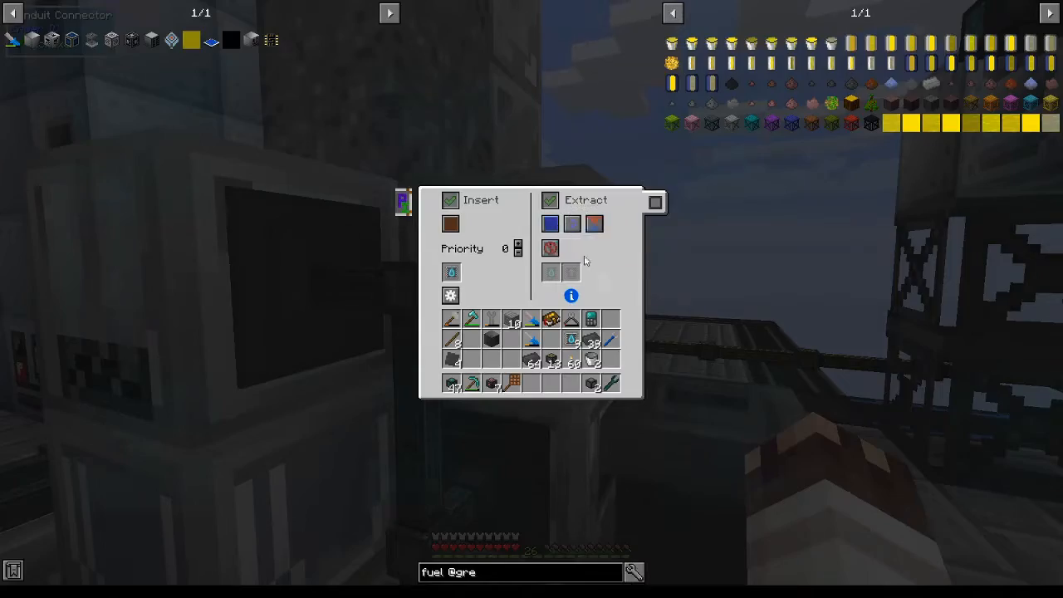
# Close the conduit connector settings and inspect the Advanced Chemical Reactor's empty output tank
pyautogui.press('Escape')
pyautogui.write('heavy fuel')
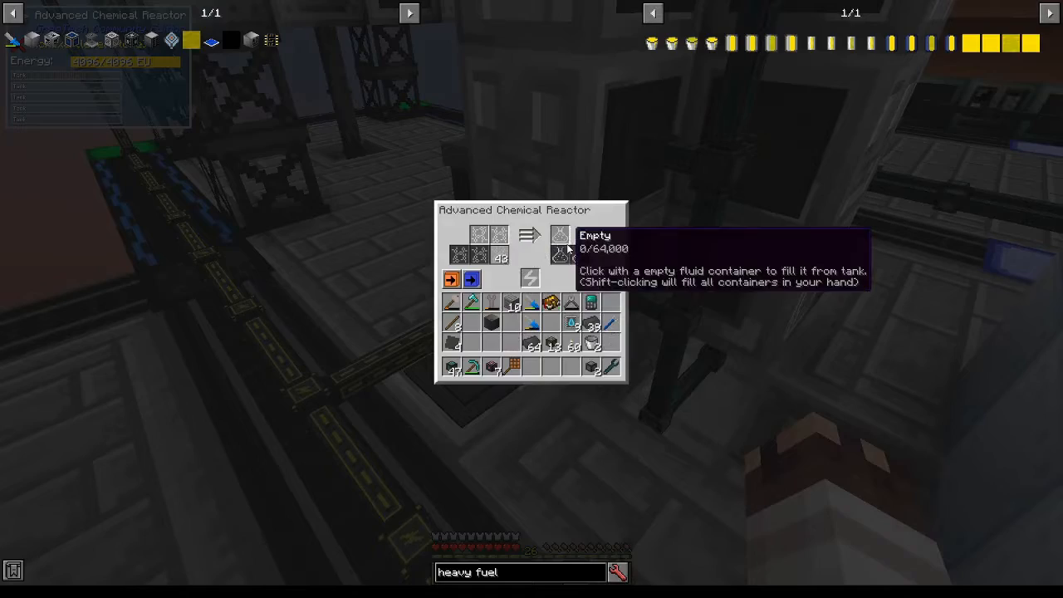
pyautogui.moveTo(580, 274)
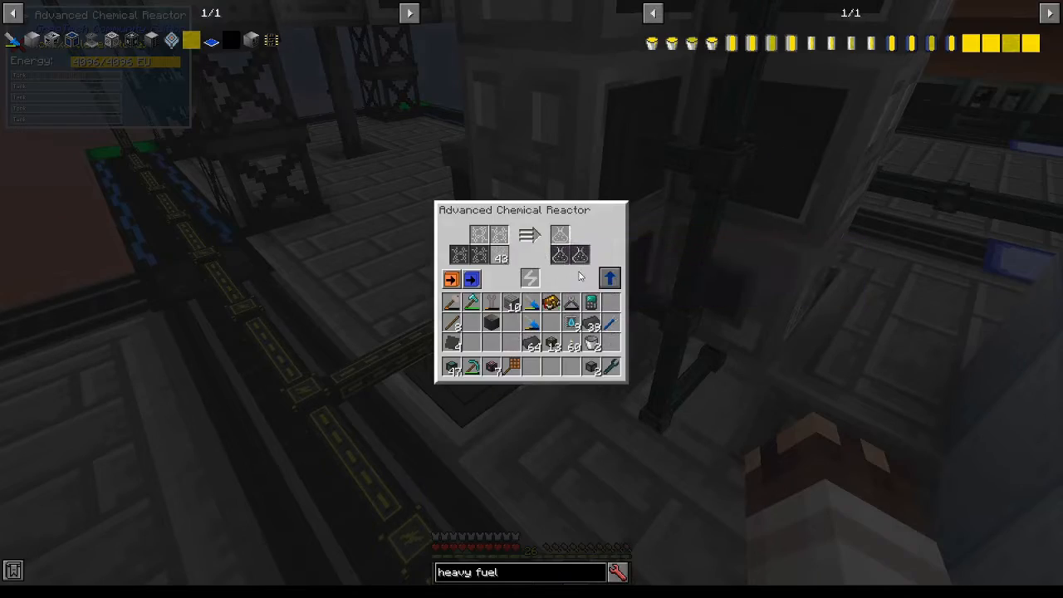
pyautogui.moveTo(505, 257)
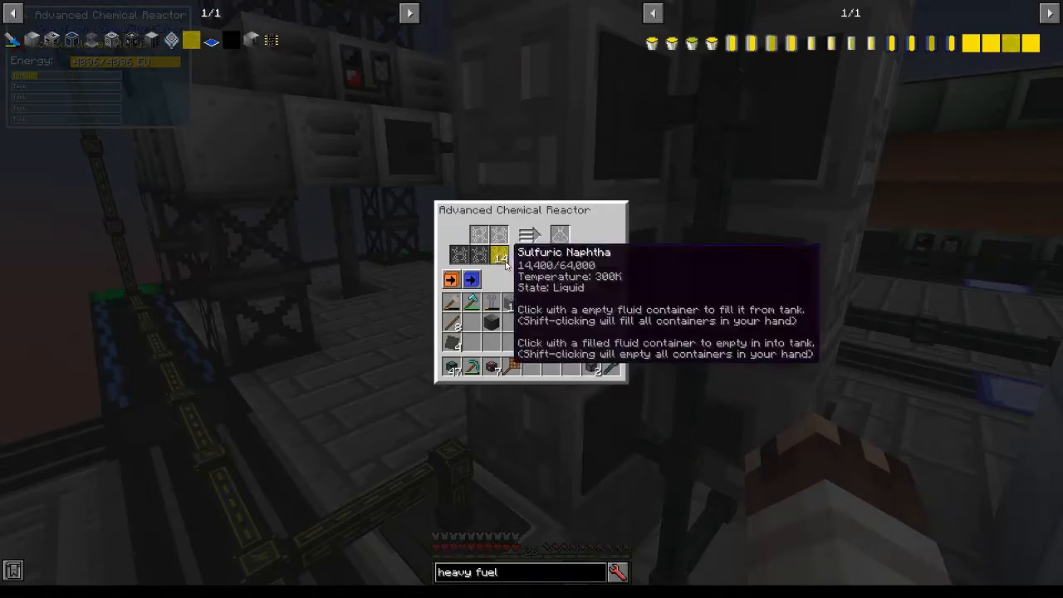
# Review the chemical reactor interface and the conduit connector settings
pyautogui.press('Escape')
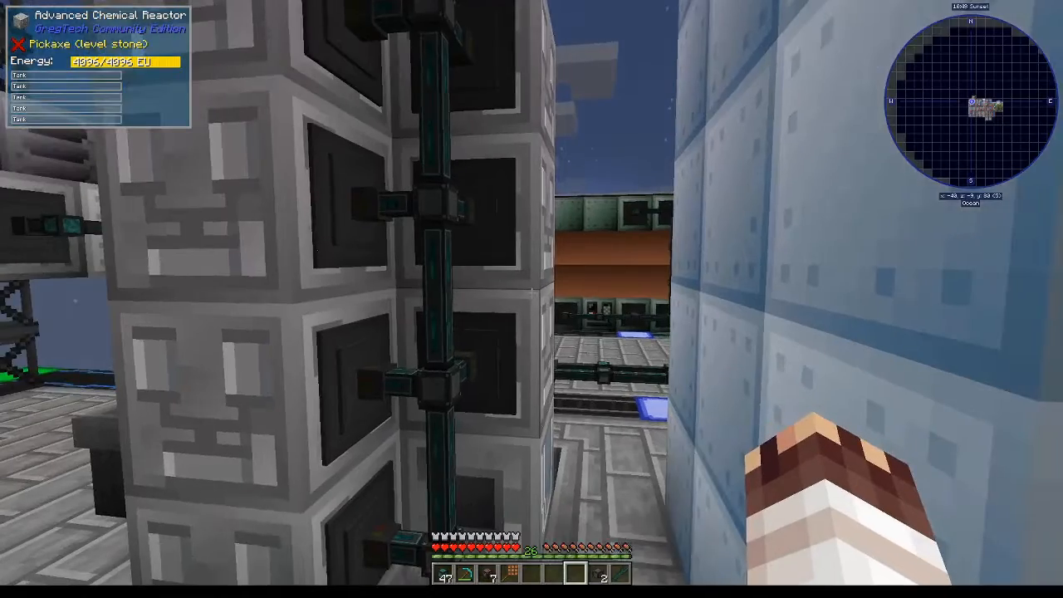
pyautogui.moveTo(532, 292)
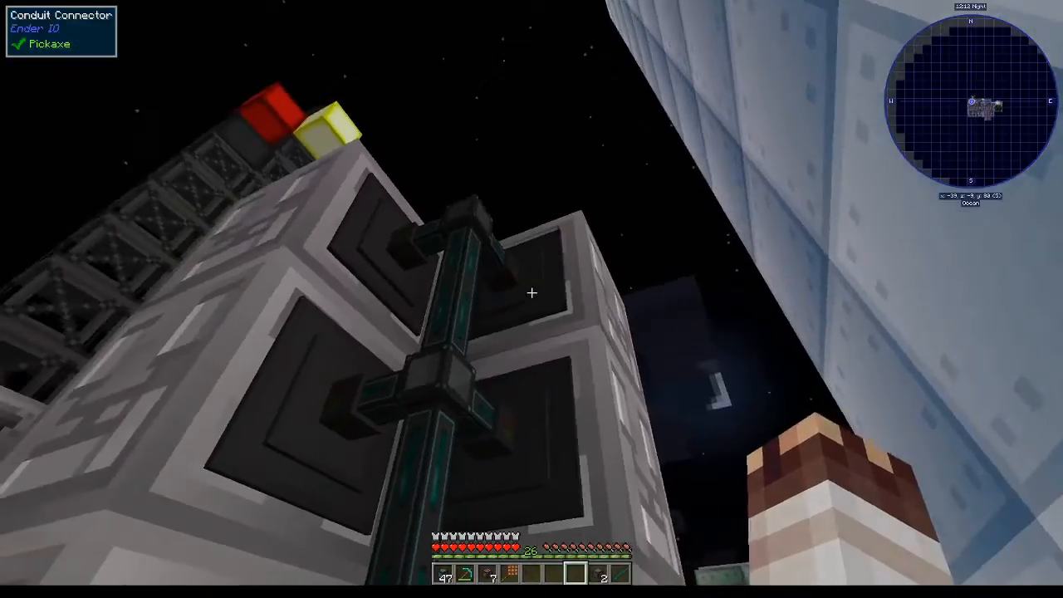
pyautogui.moveTo(532, 295)
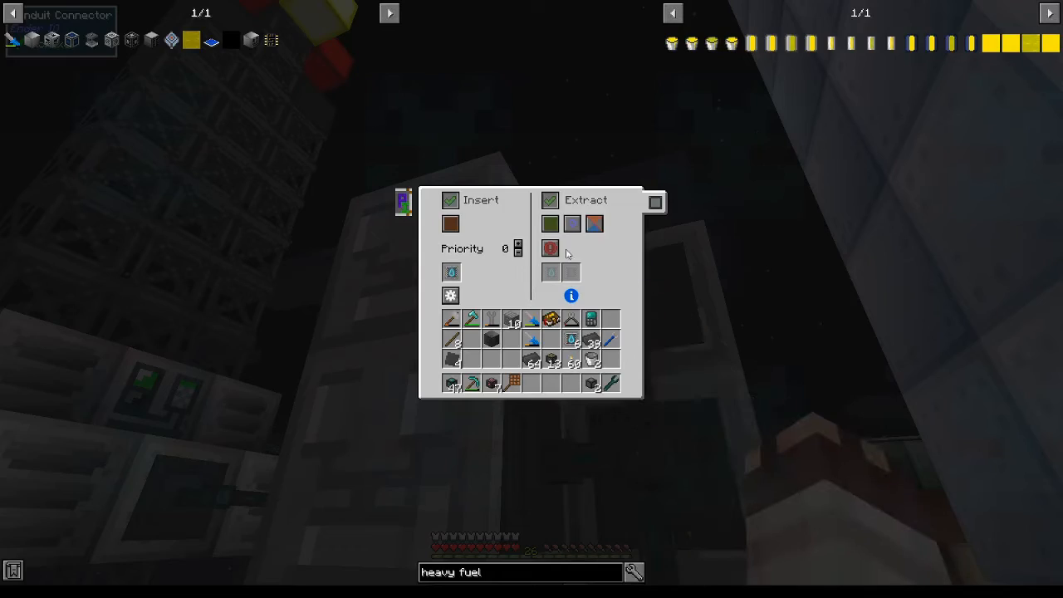
pyautogui.moveTo(549, 223)
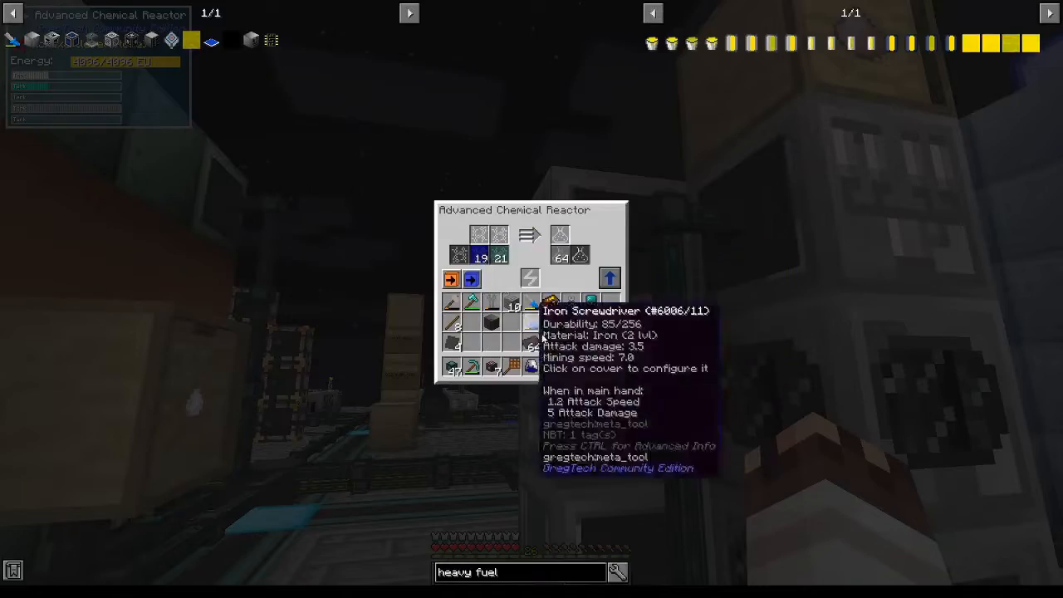
pyautogui.press('Escape')
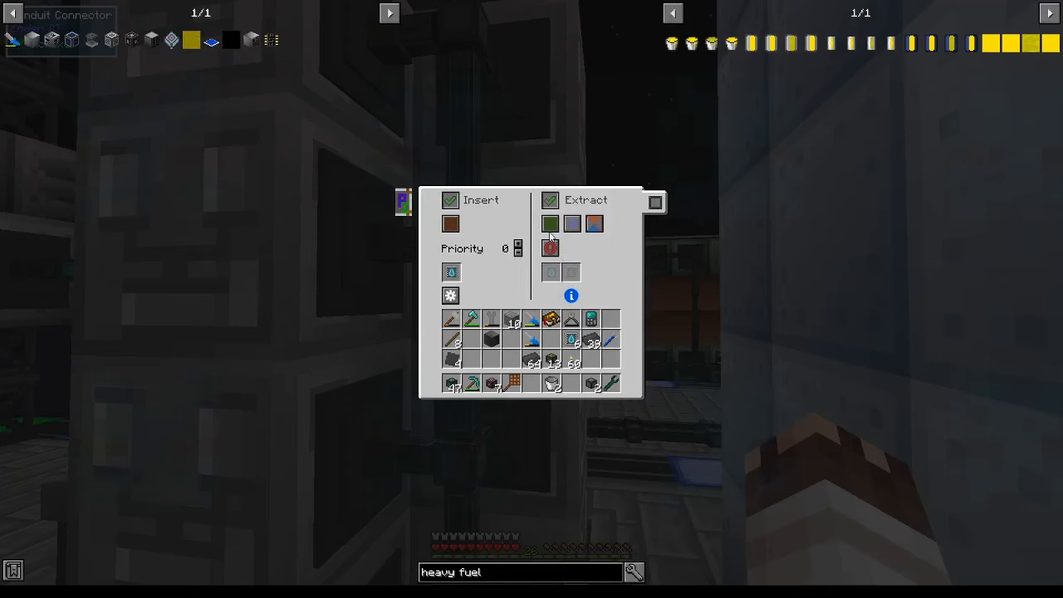
pyautogui.press('Escape')
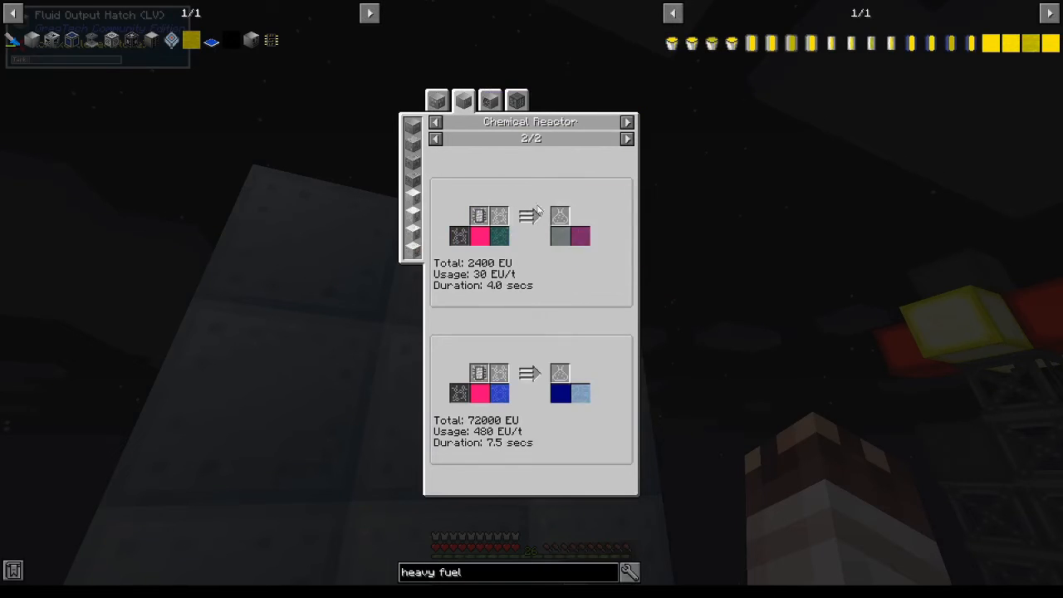
pyautogui.moveTo(502, 396)
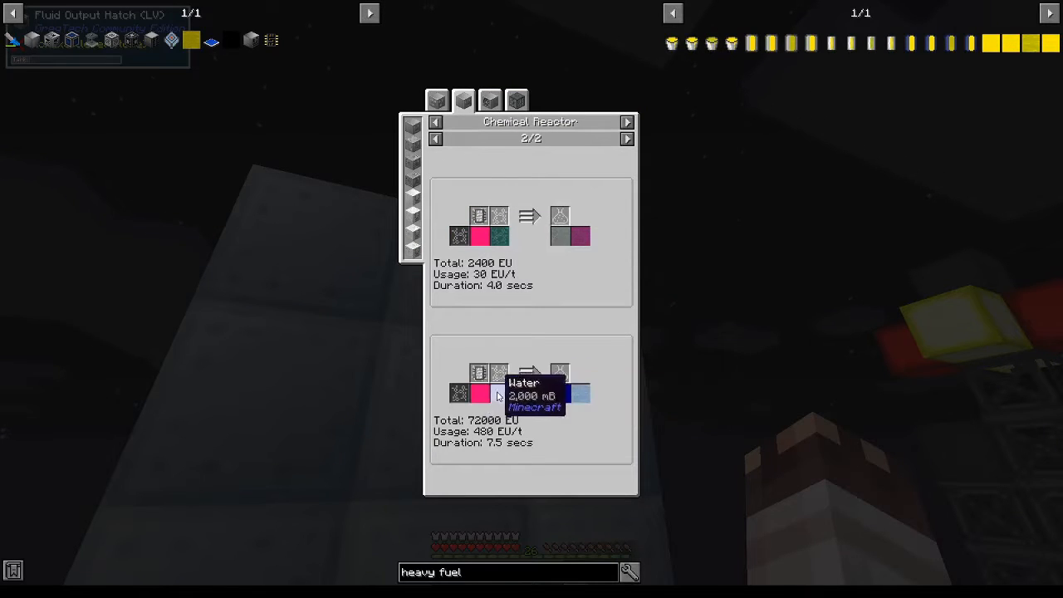
pyautogui.moveTo(592, 394)
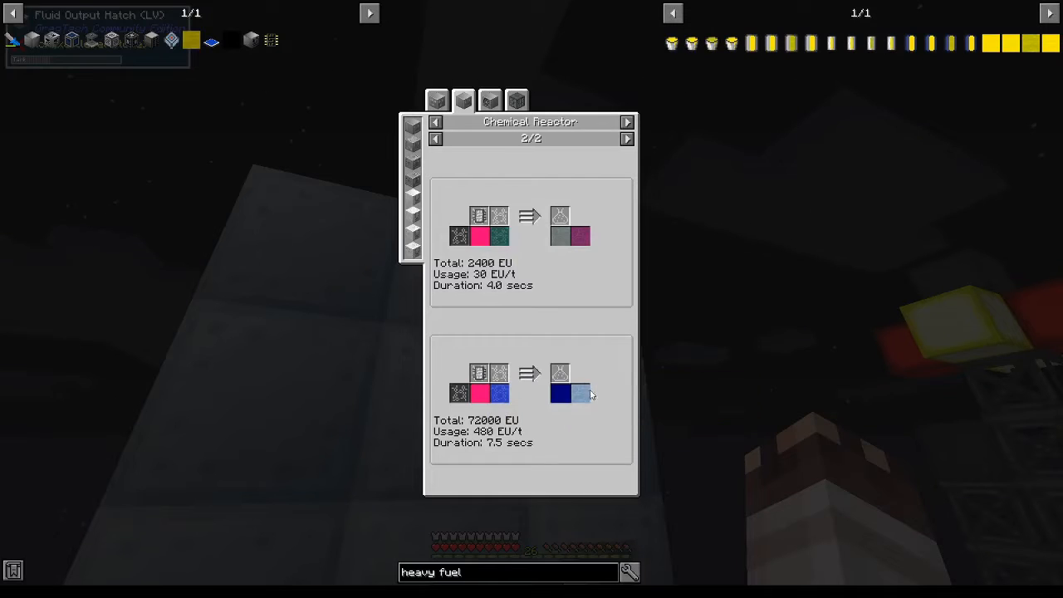
pyautogui.moveTo(578, 395)
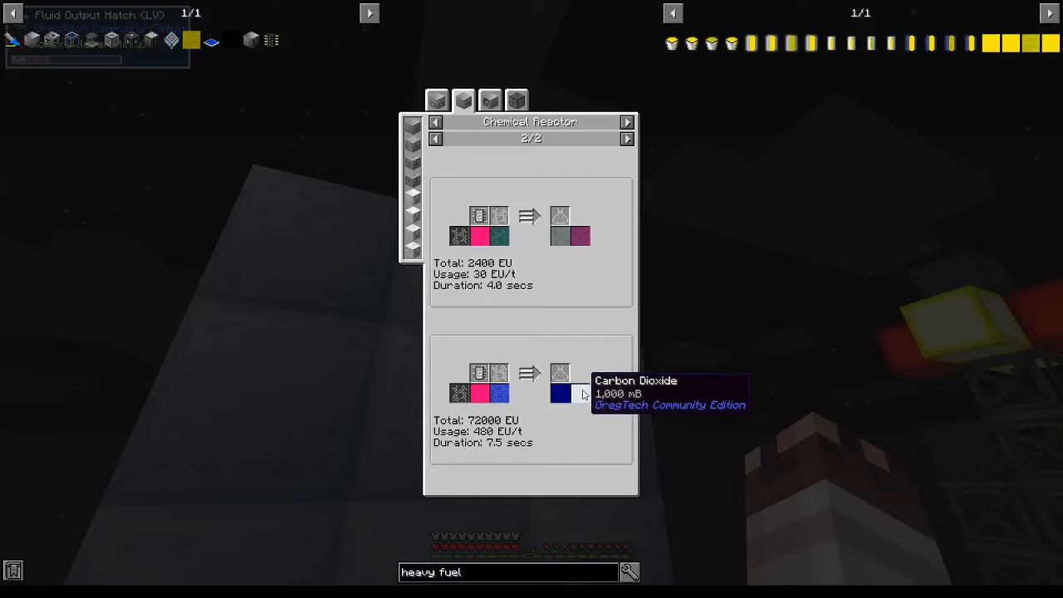
# Set the Basic Fluid Filter to Carbon Dioxide and swap the connector's extraction filter
pyautogui.click(489, 100)
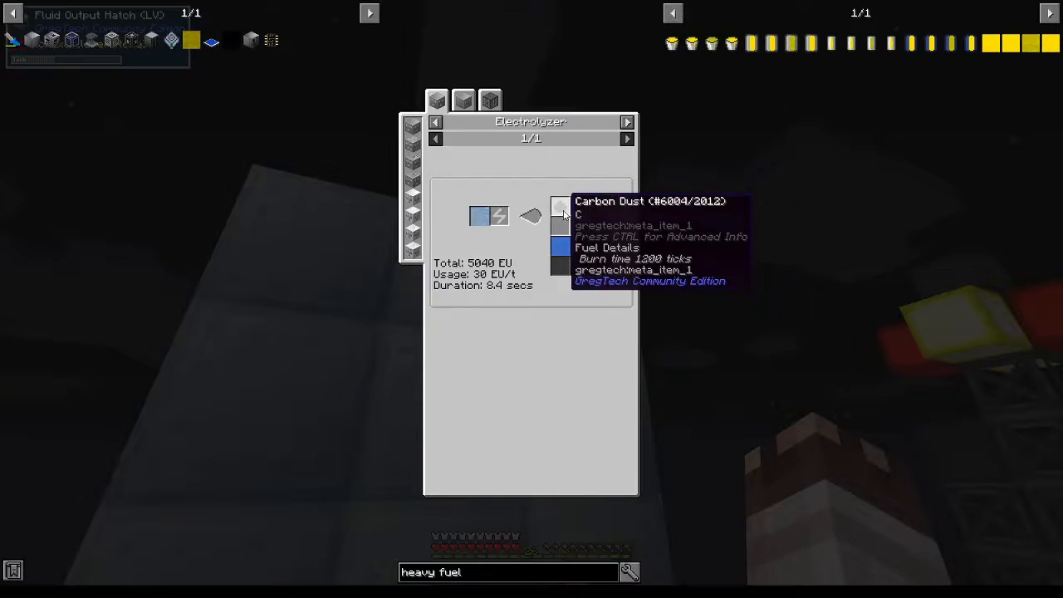
pyautogui.press('Escape')
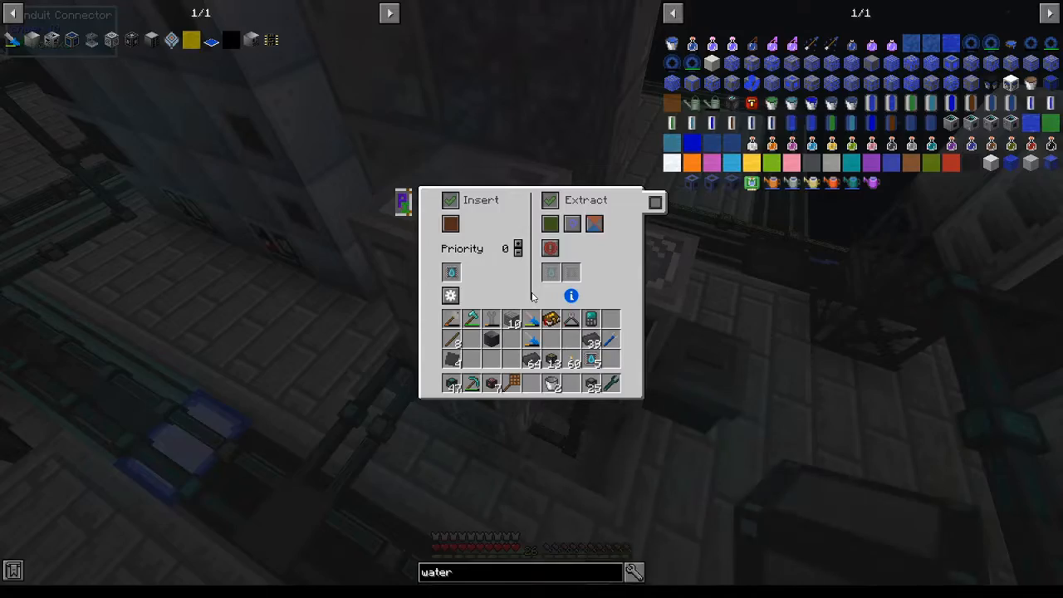
pyautogui.click(451, 225)
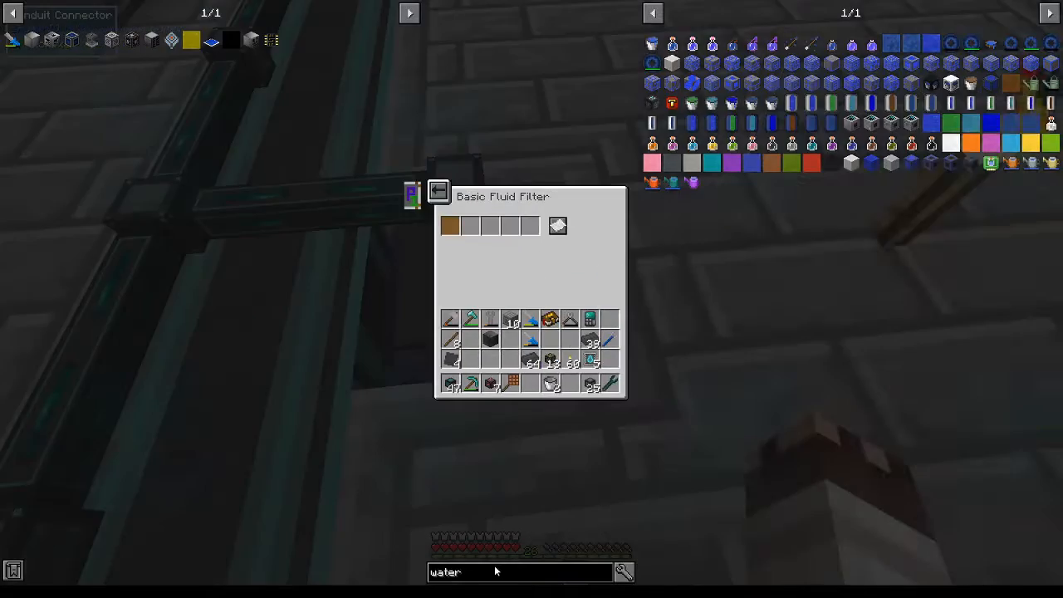
pyautogui.write('carbon dio')
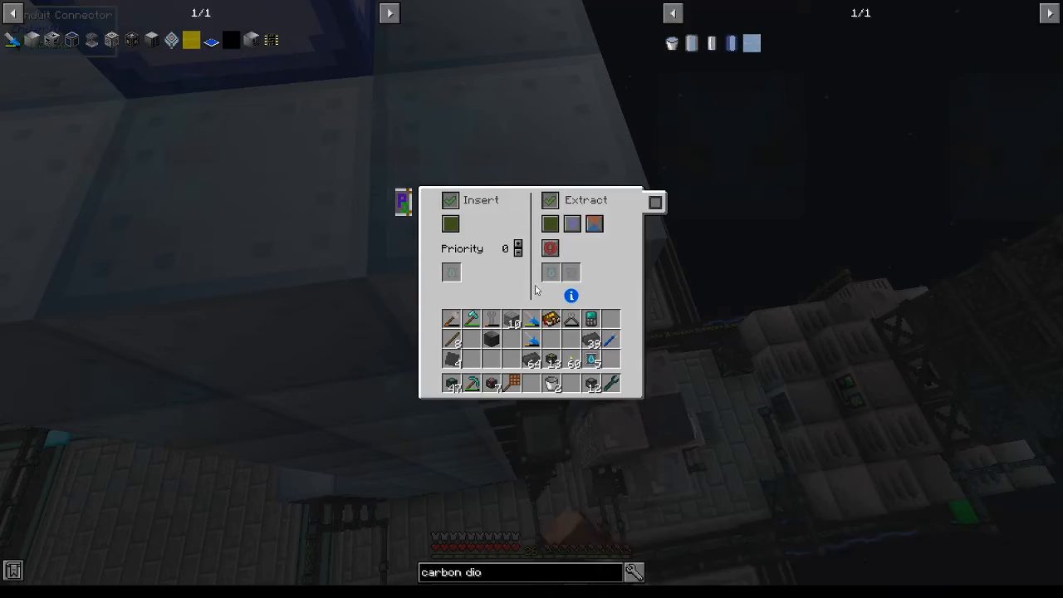
pyautogui.click(548, 223)
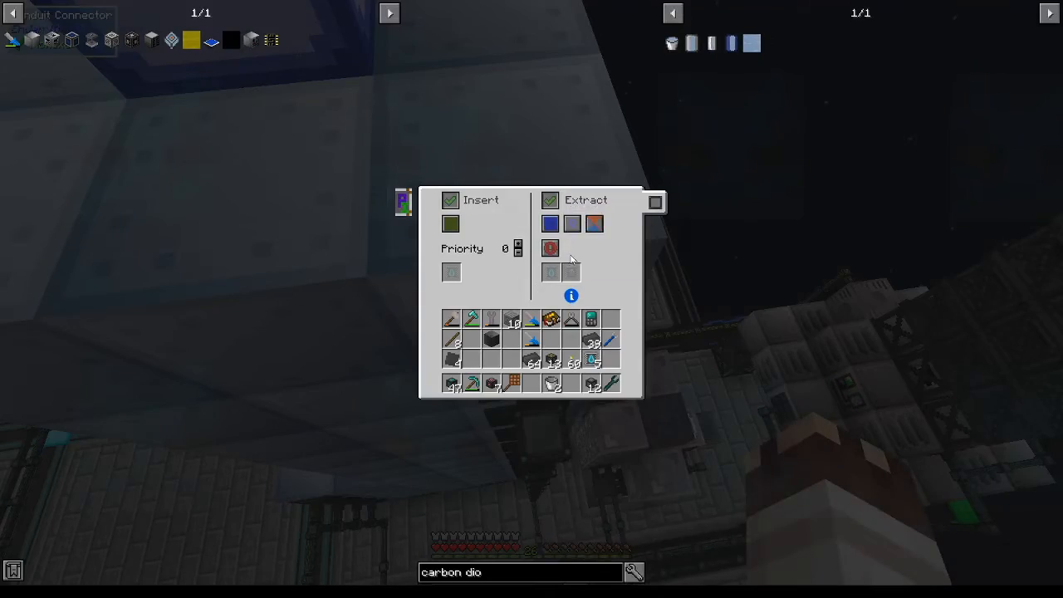
pyautogui.press('Escape')
pyautogui.write('methane')
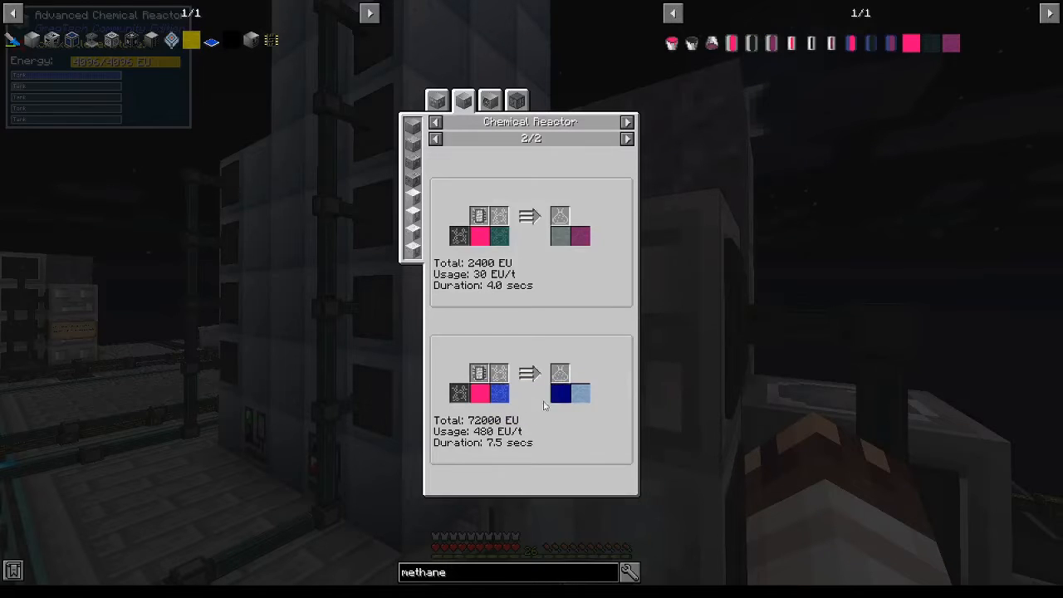
pyautogui.moveTo(477, 394)
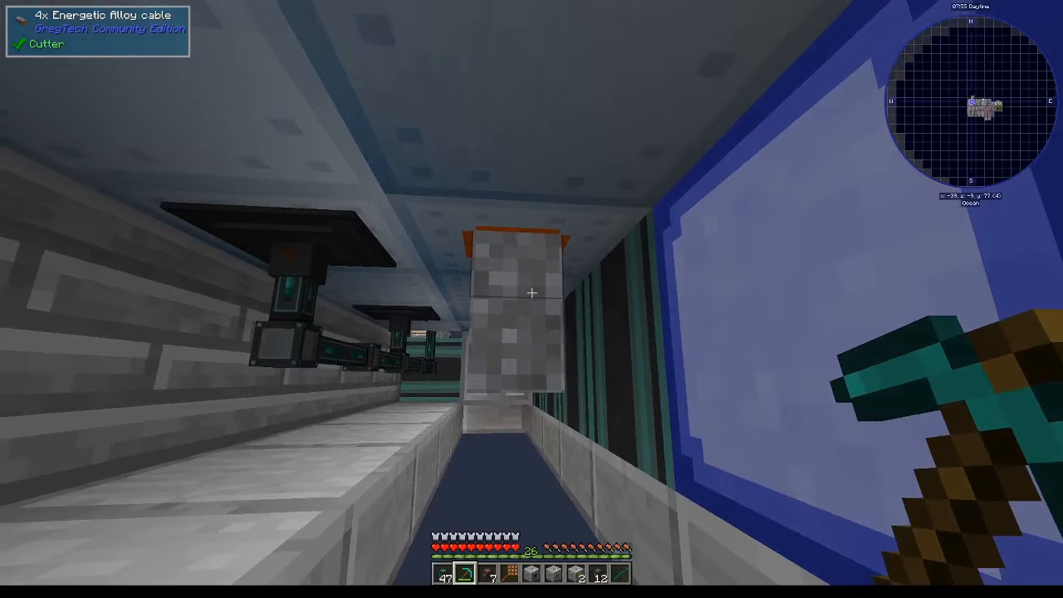
# Mine the blocks beside the energy cables and confirm the reactor holds two loaded inputs
pyautogui.press('e')
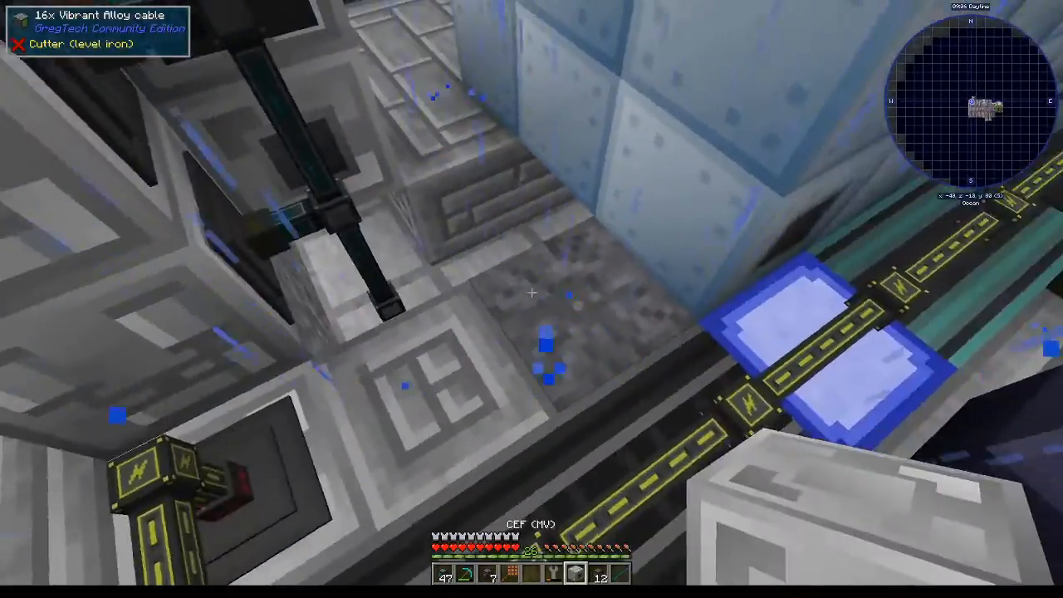
pyautogui.press('e')
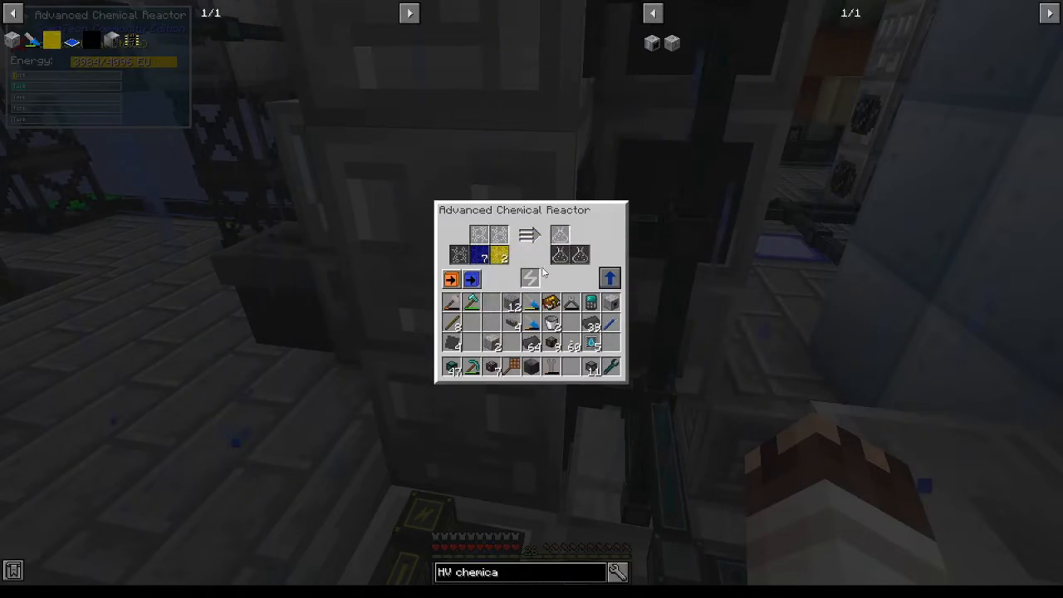
pyautogui.press('Escape')
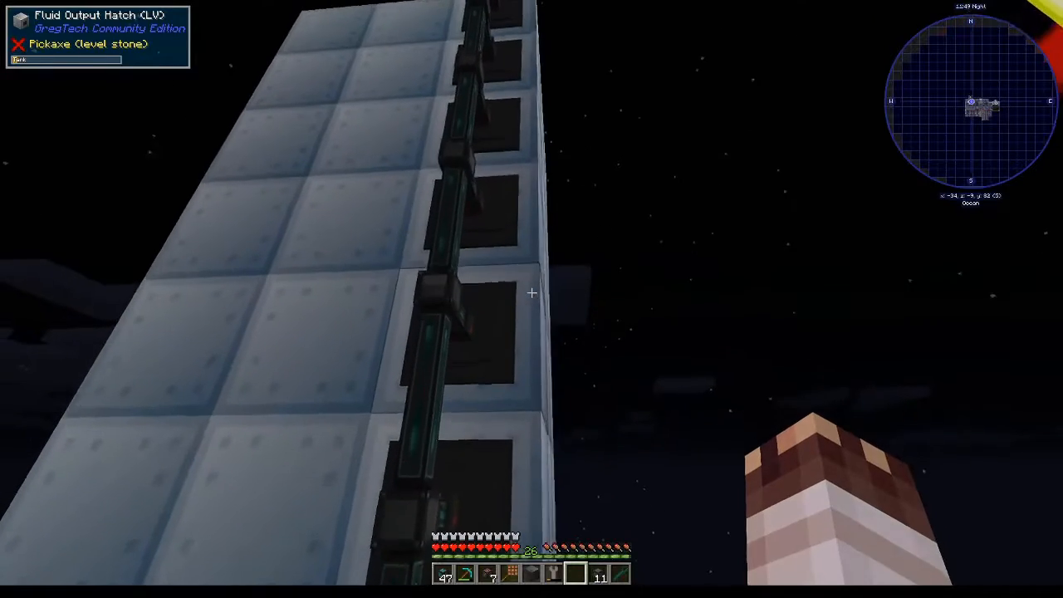
pyautogui.press('e')
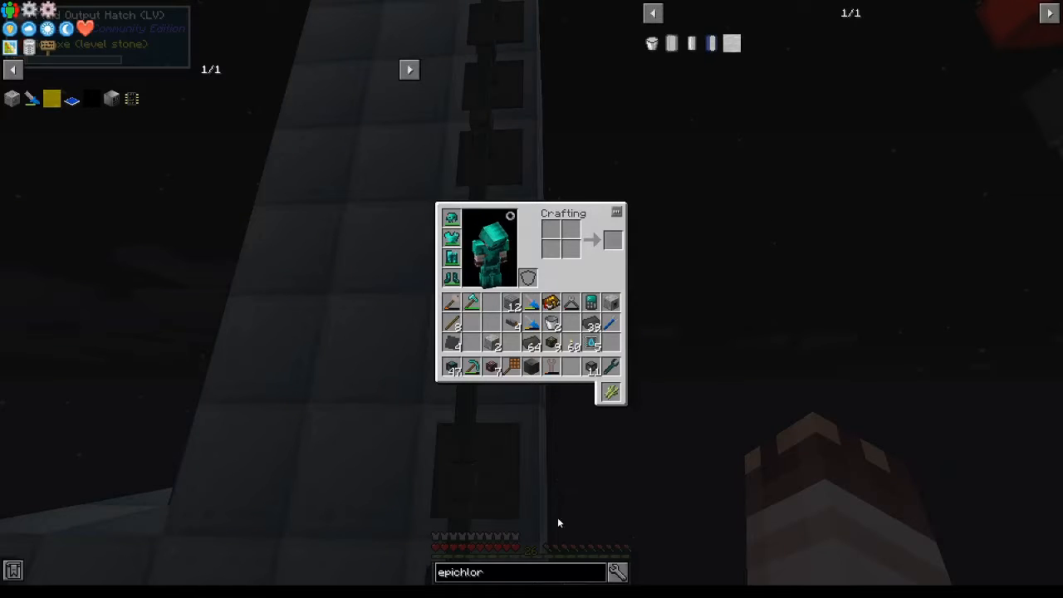
pyautogui.moveTo(727, 43)
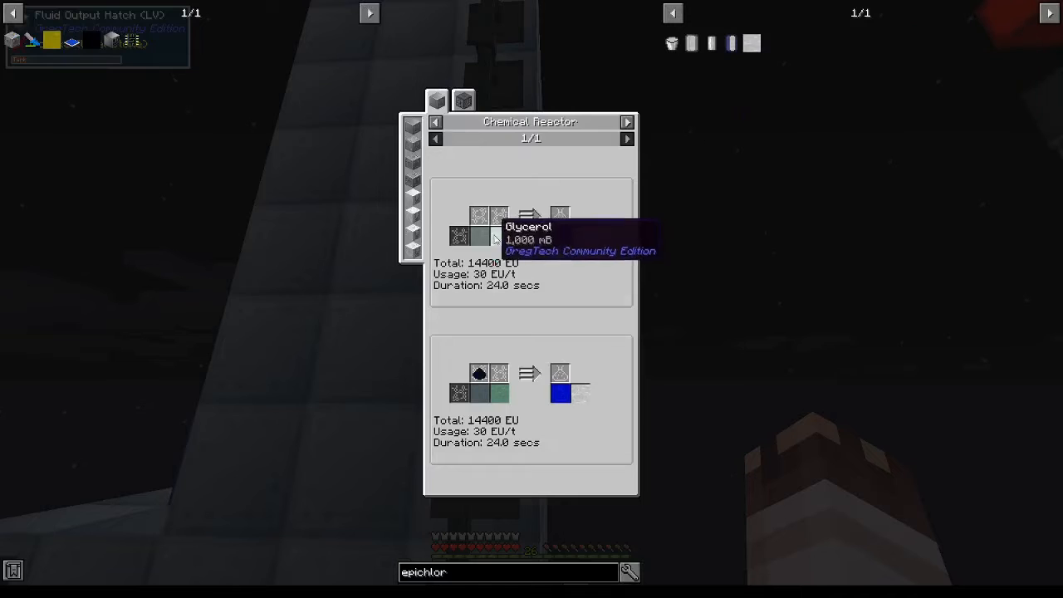
pyautogui.click(461, 100)
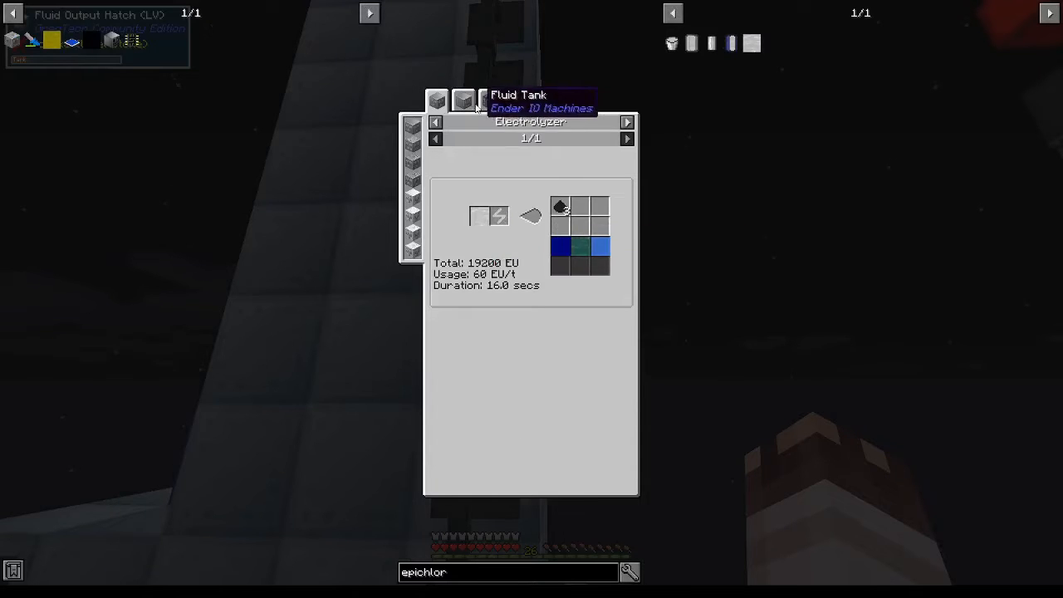
pyautogui.click(461, 100)
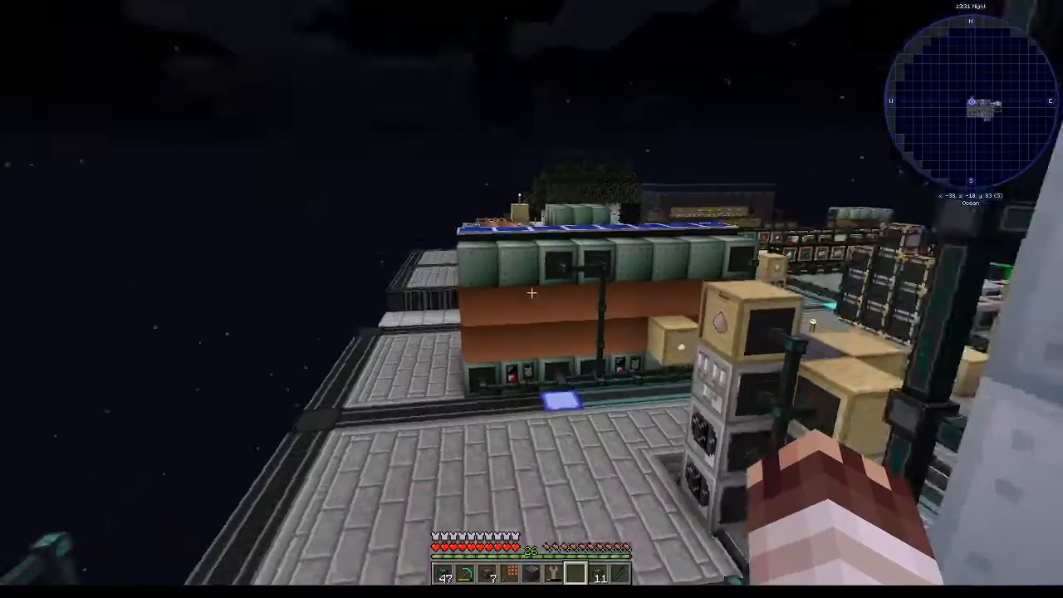
pyautogui.moveTo(532, 299)
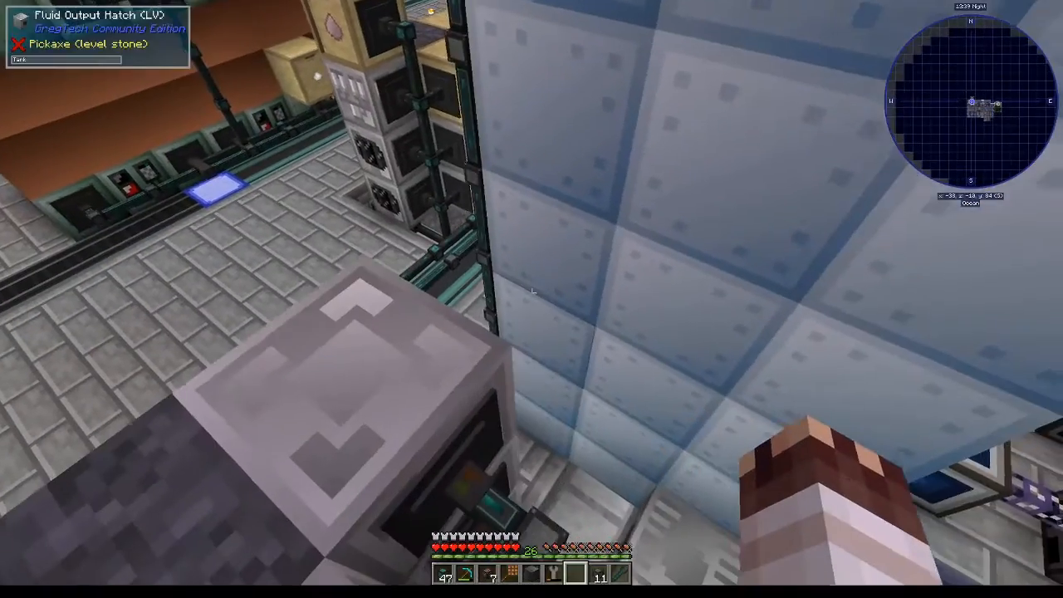
pyautogui.moveTo(532, 299)
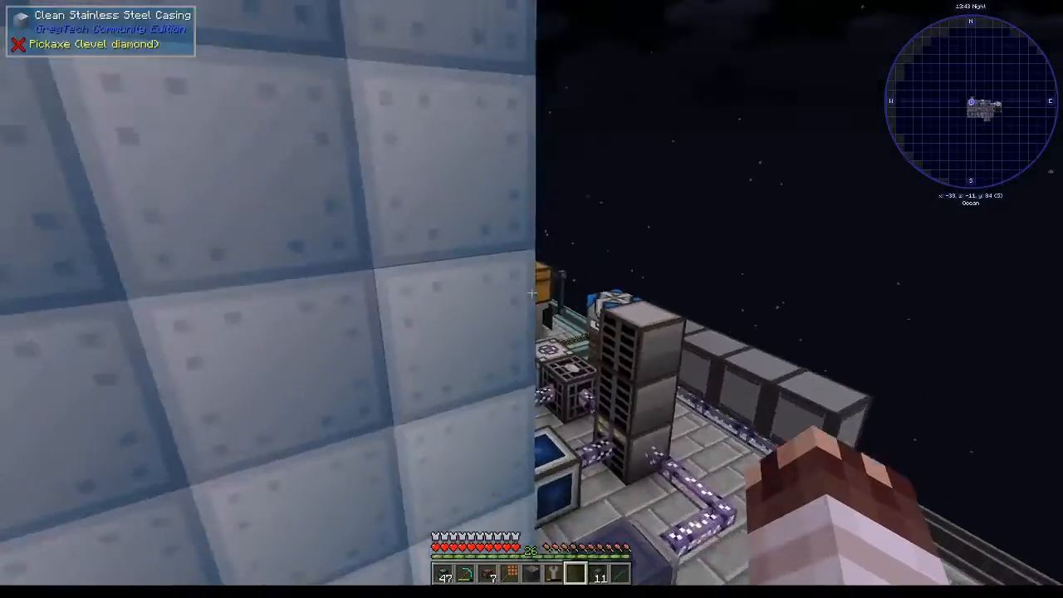
pyautogui.press('e')
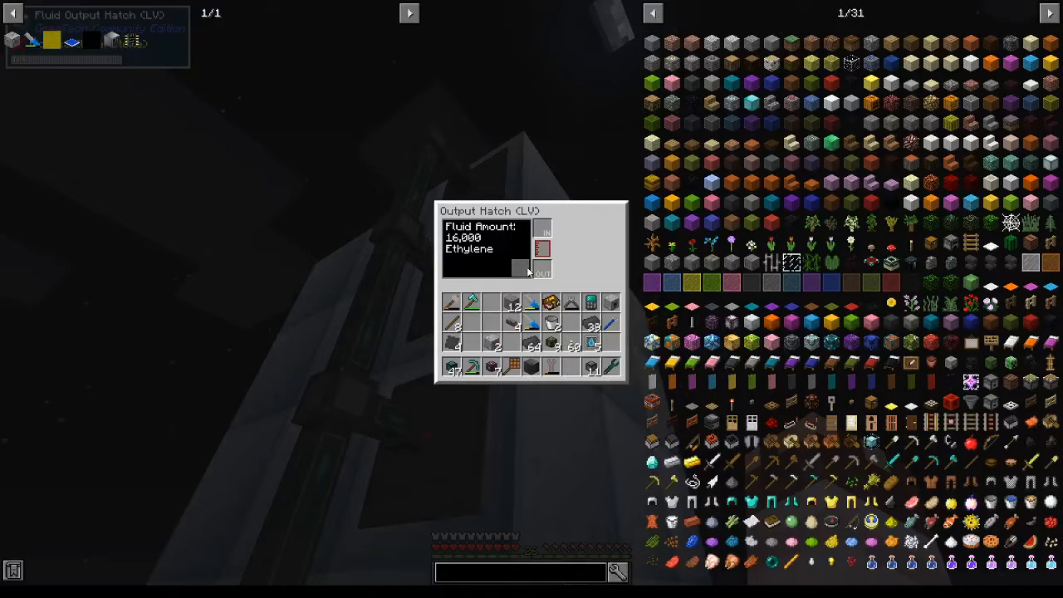
# Read the Ethylene, Butene and Butadiene hatches, then browse Implosion Compressor recipes
pyautogui.press('Escape')
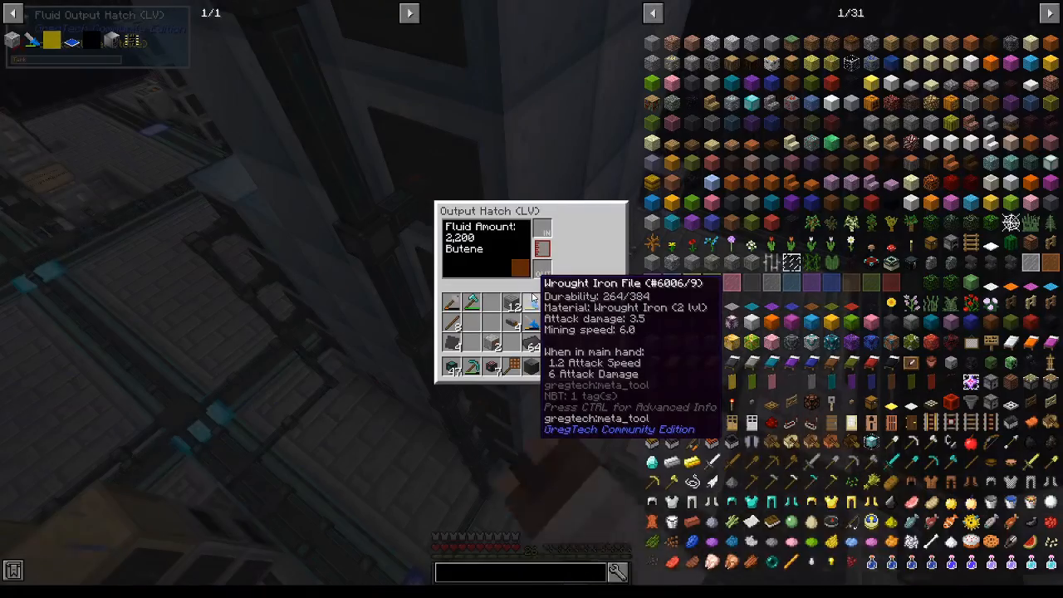
pyautogui.moveTo(521, 261)
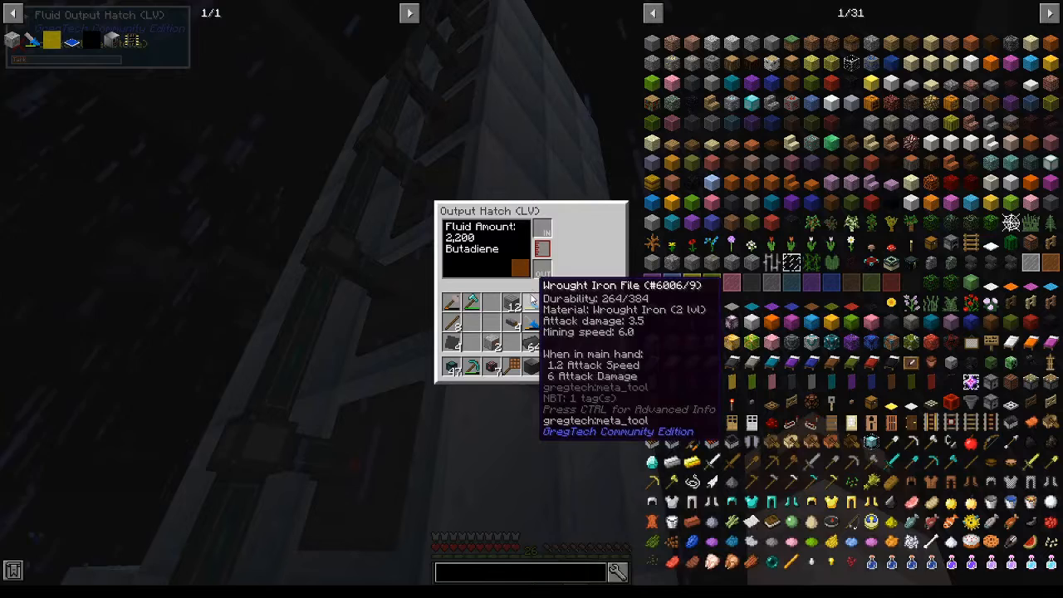
pyautogui.moveTo(525, 274)
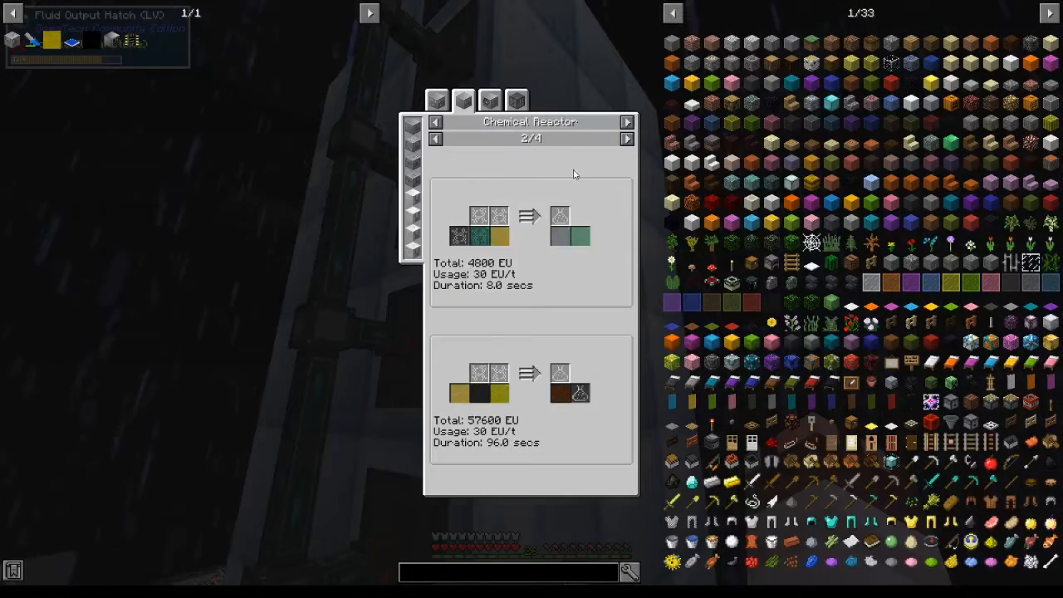
pyautogui.moveTo(571, 240)
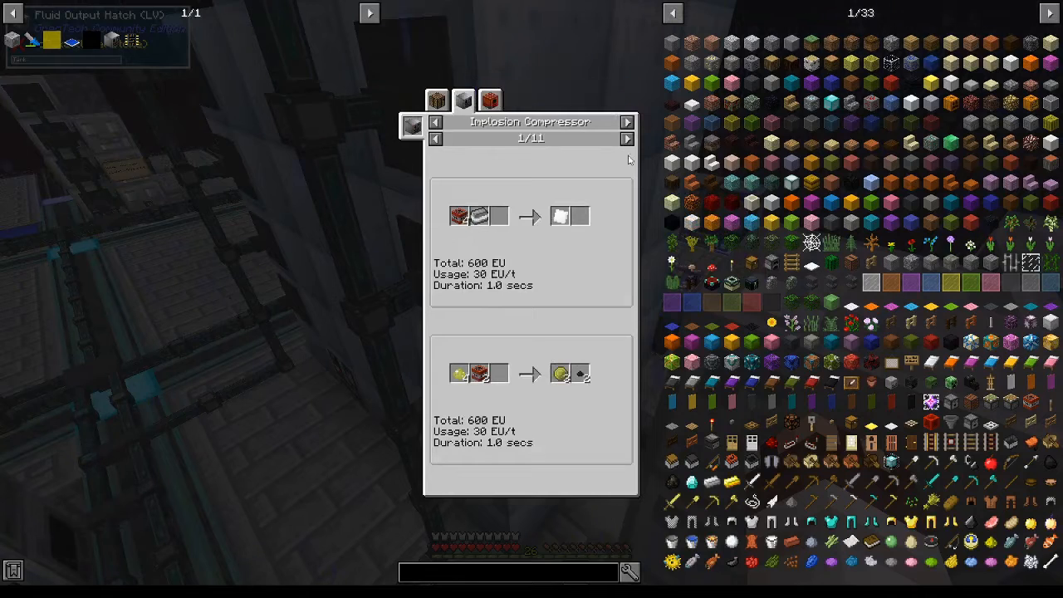
pyautogui.click(626, 139)
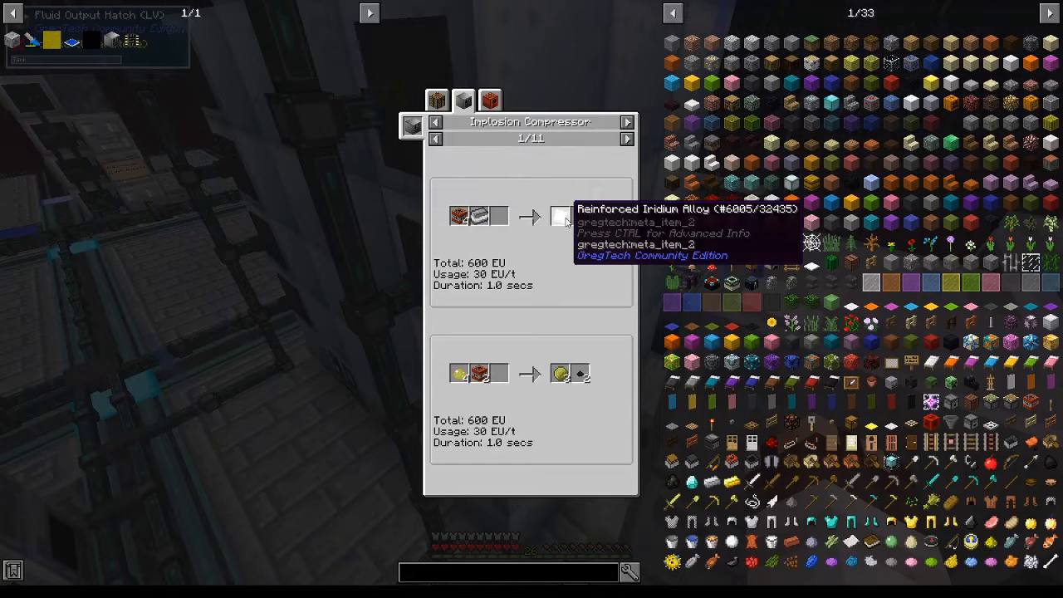
pyautogui.moveTo(517, 323)
pyautogui.write('butadiene')
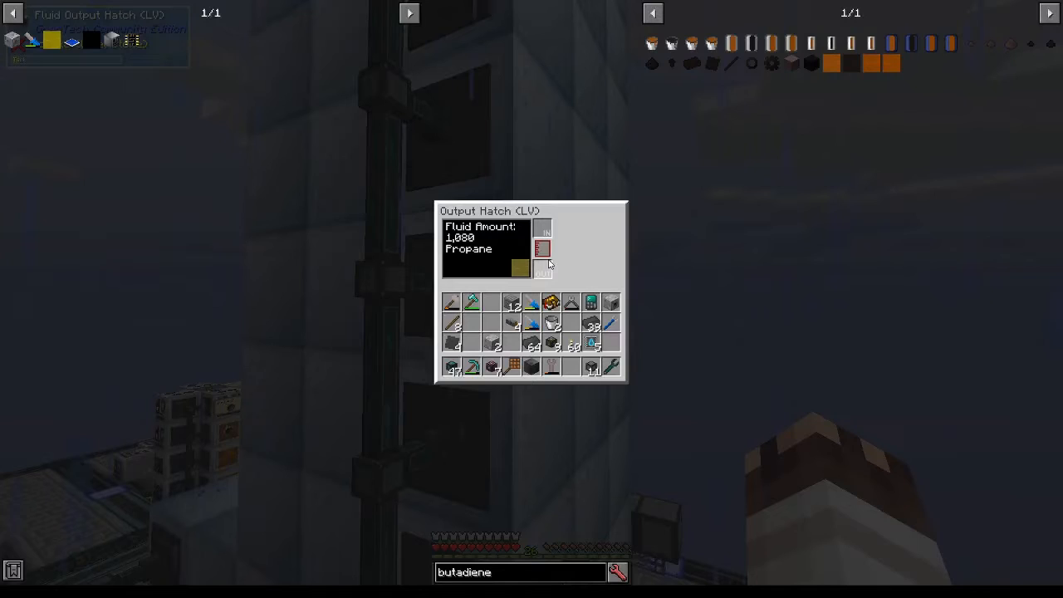
pyautogui.moveTo(549, 302)
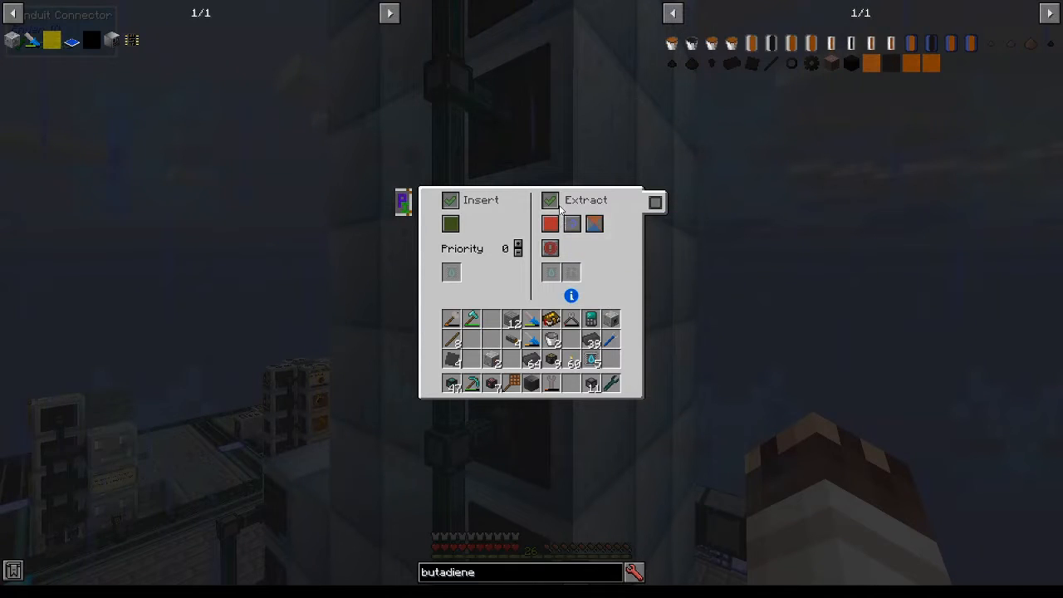
# Inspect the 1,080 mB Propane hatch and connector settings, and confirm the tower runs at 51%
pyautogui.click(549, 201)
pyautogui.write('hydro-c')
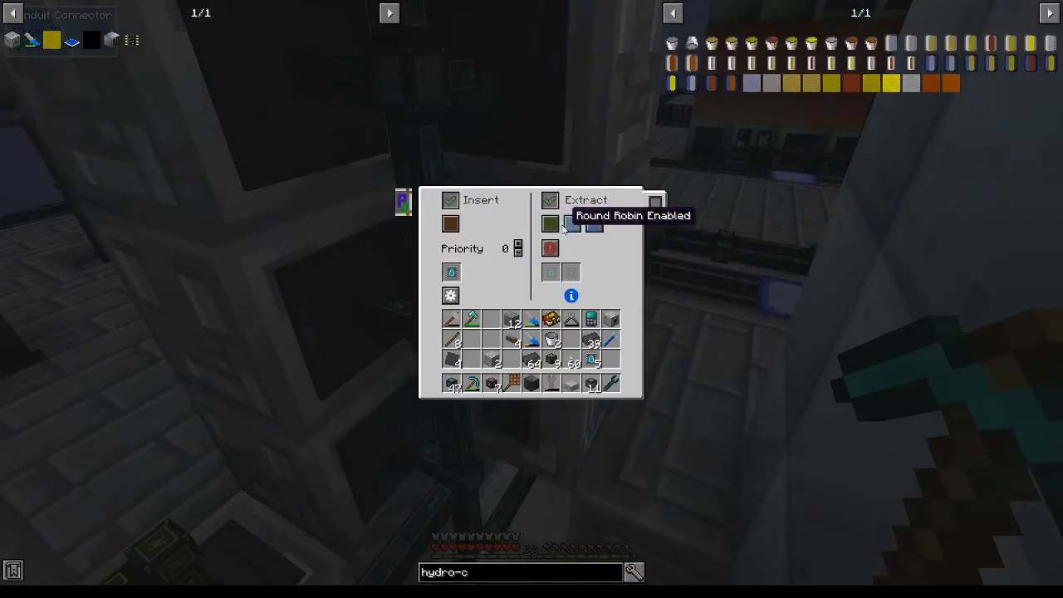
pyautogui.press('Escape')
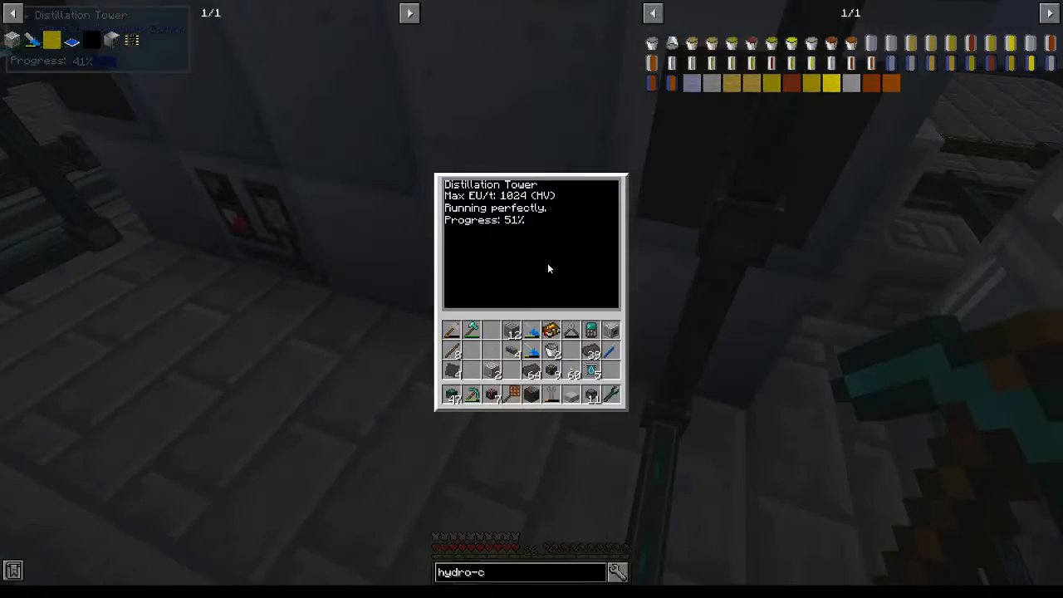
pyautogui.press('Escape')
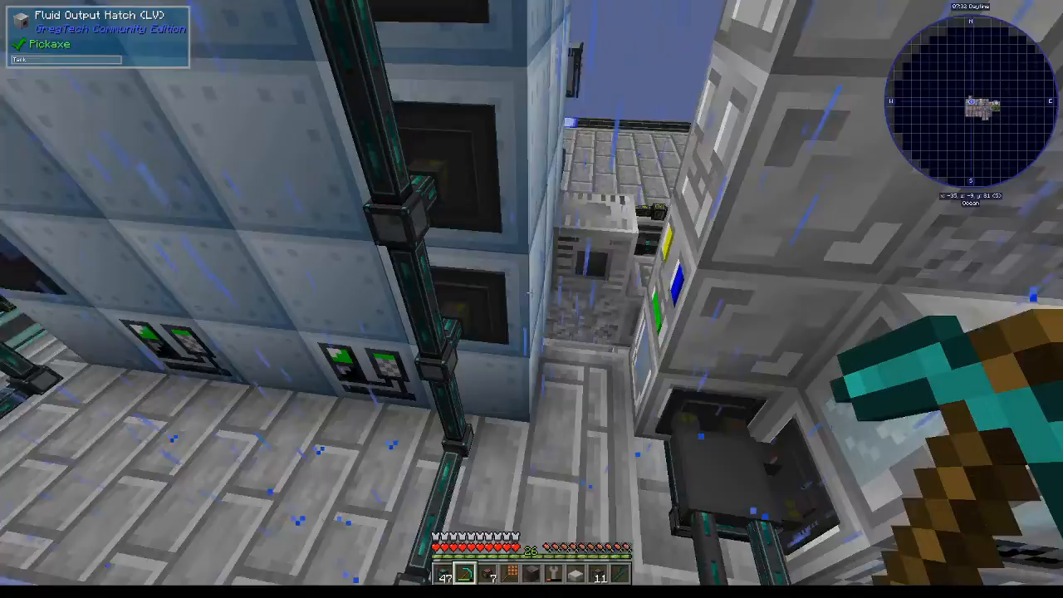
pyautogui.moveTo(532, 299)
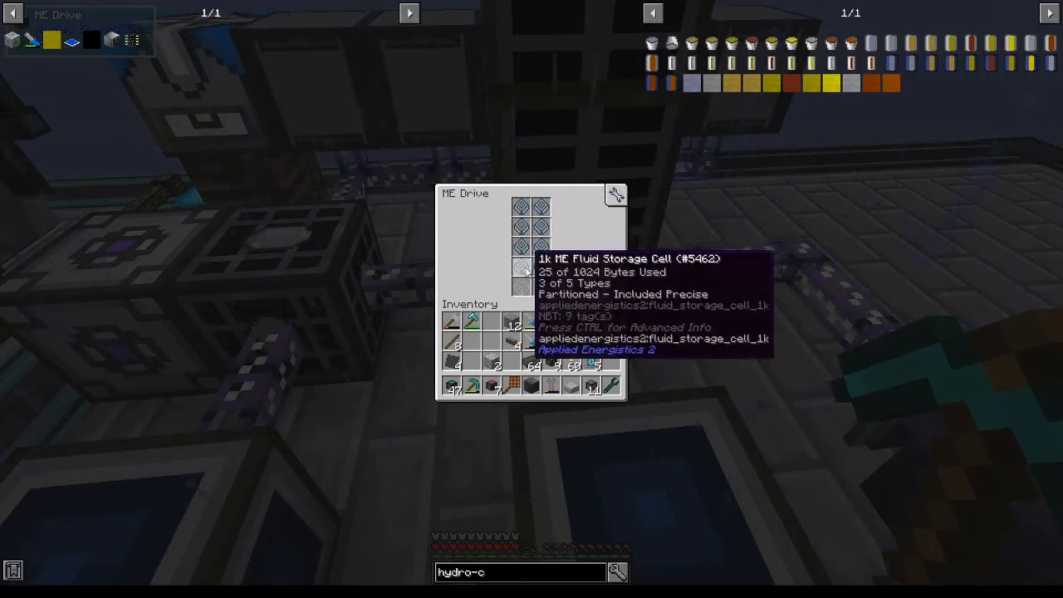
pyautogui.moveTo(539, 458)
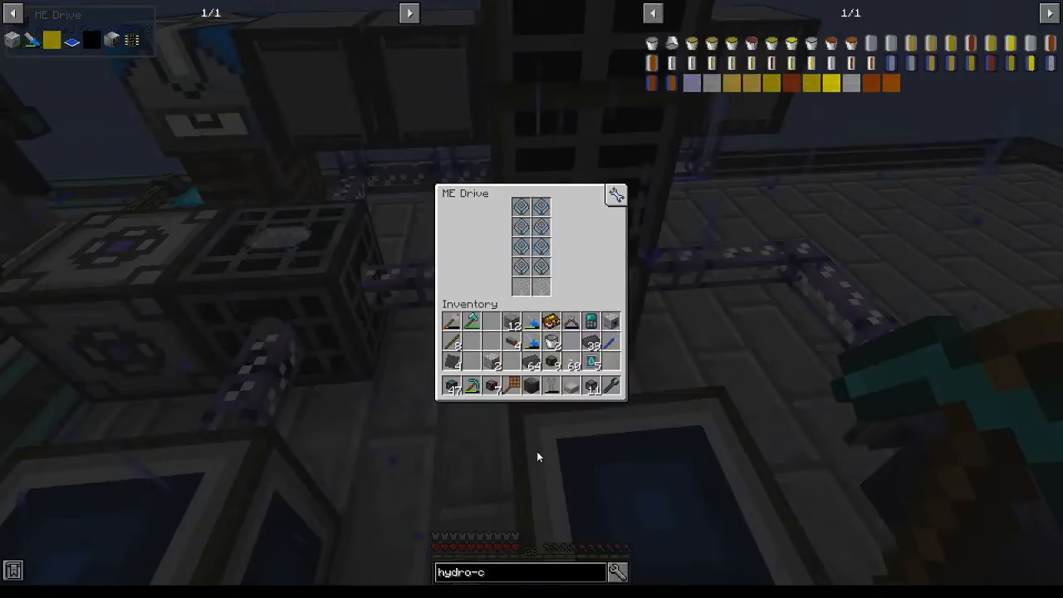
# Check the ME Drive's 1k fluid cells (3 of 5 types used) and the 6,700 mB Hydrogen hatch
pyautogui.press('Escape')
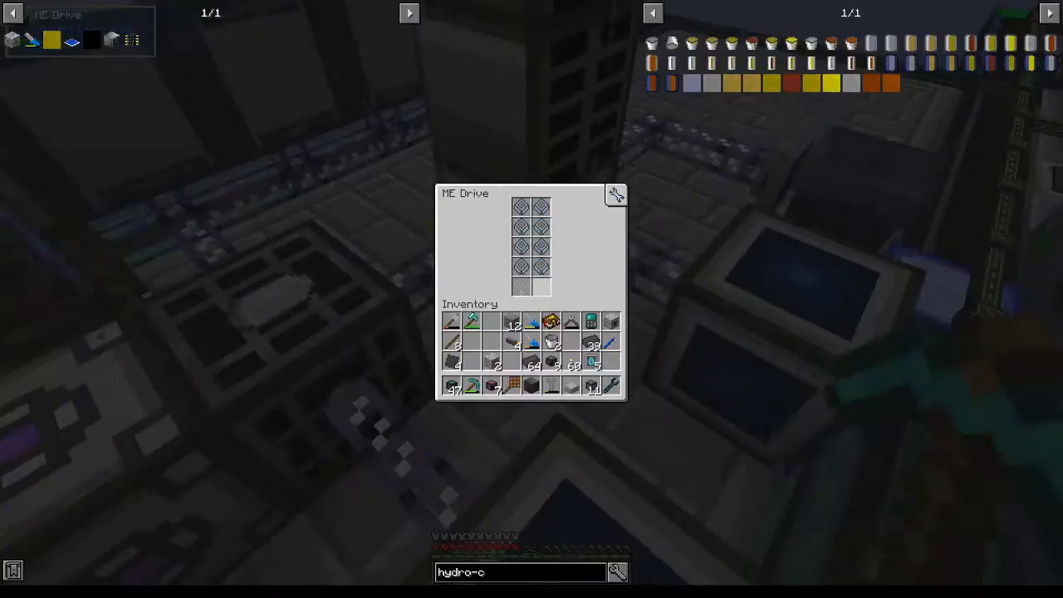
pyautogui.press('Escape')
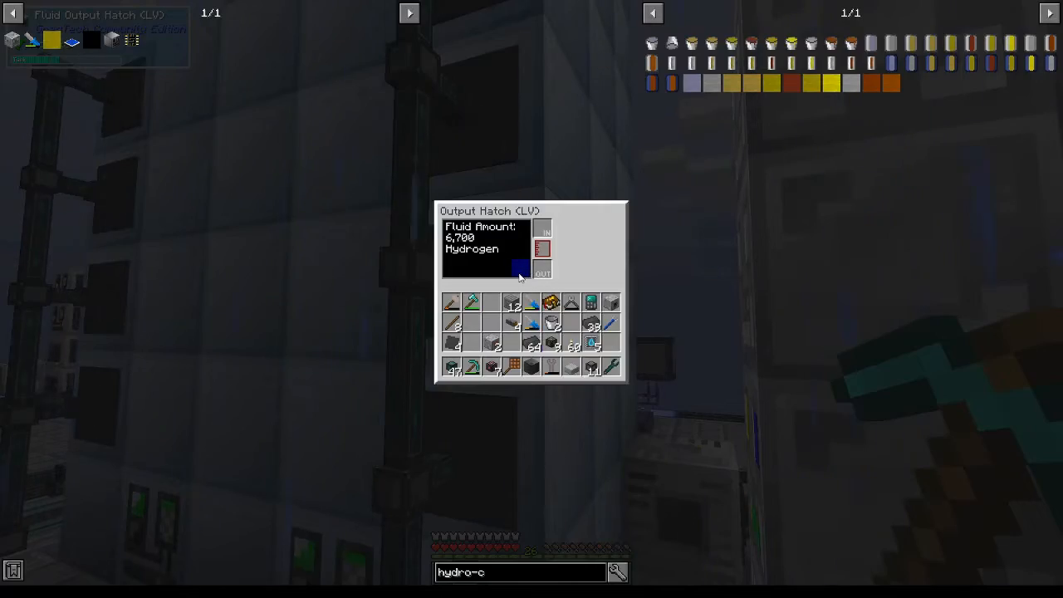
pyautogui.press('Escape')
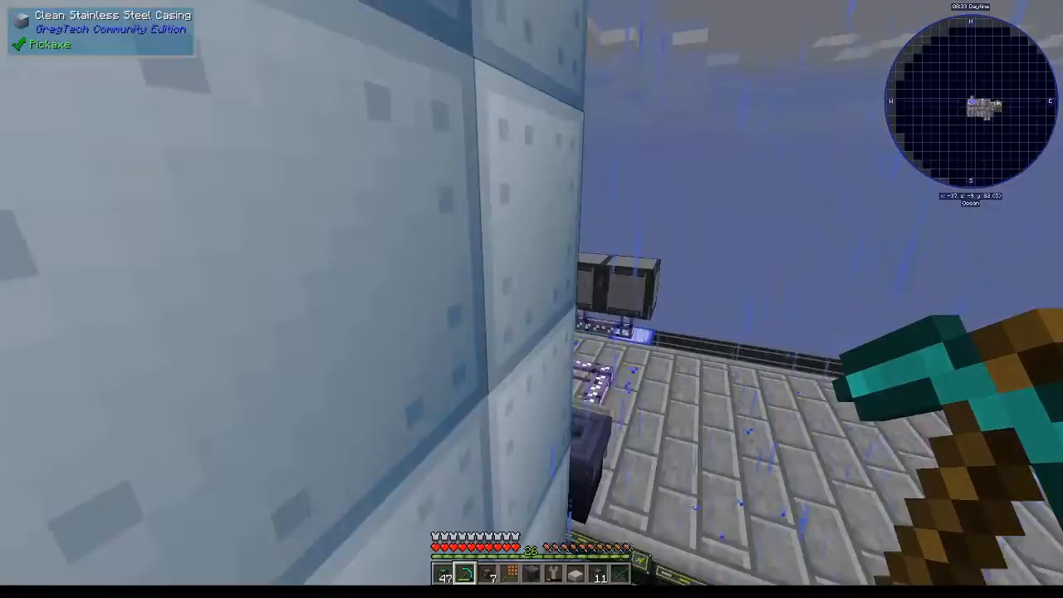
pyautogui.moveTo(532, 292)
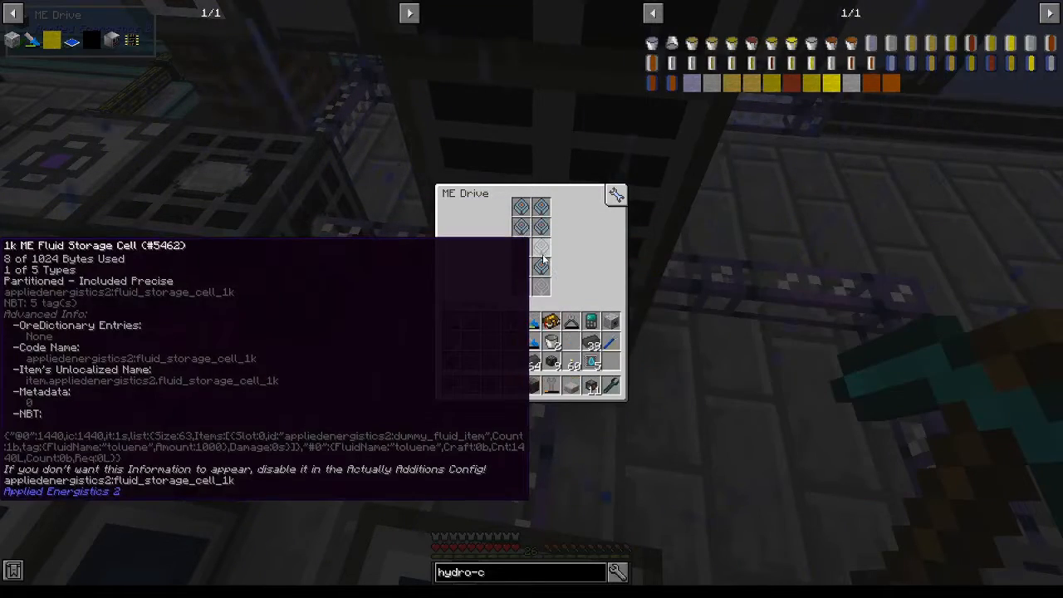
# Check the empty ME Fluid Interface and the reactor's 61,000 mB Hydro-Cracked Refinery Gas, then view an Autoclave recipe
pyautogui.press('Escape')
pyautogui.write('helium')
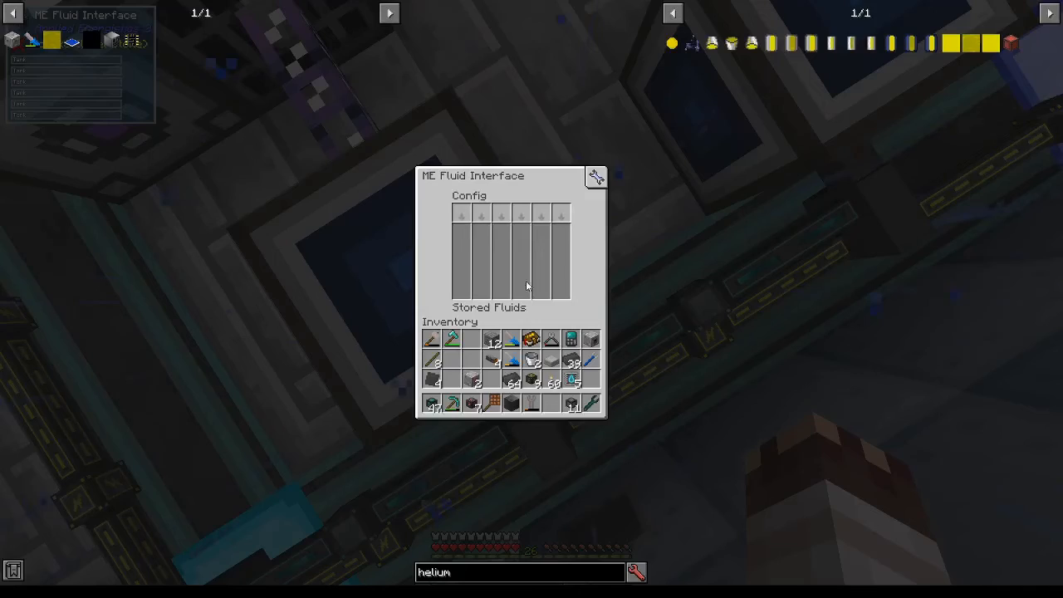
pyautogui.moveTo(477, 297)
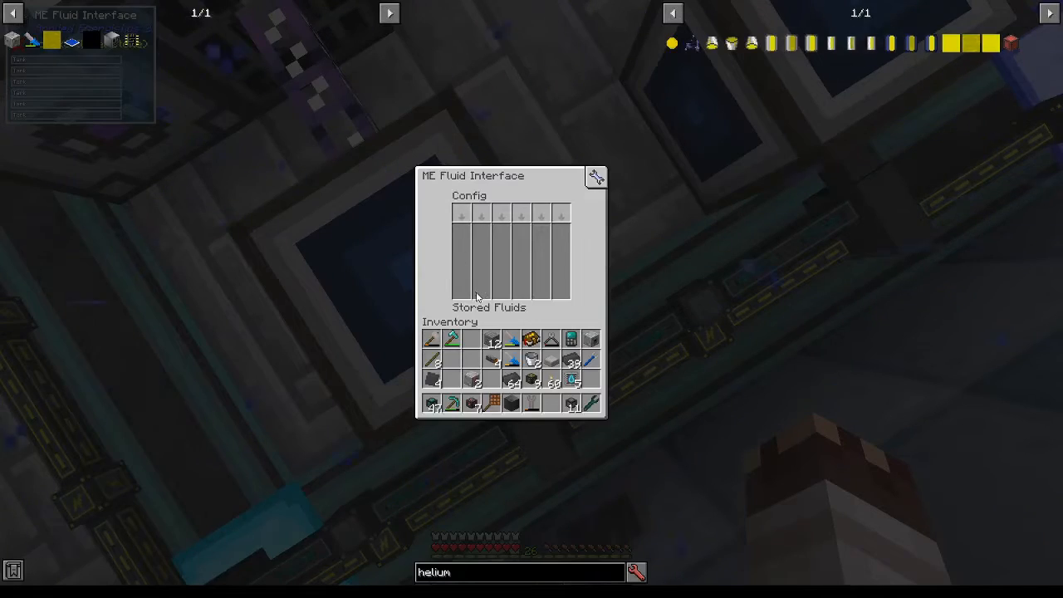
pyautogui.press('Escape')
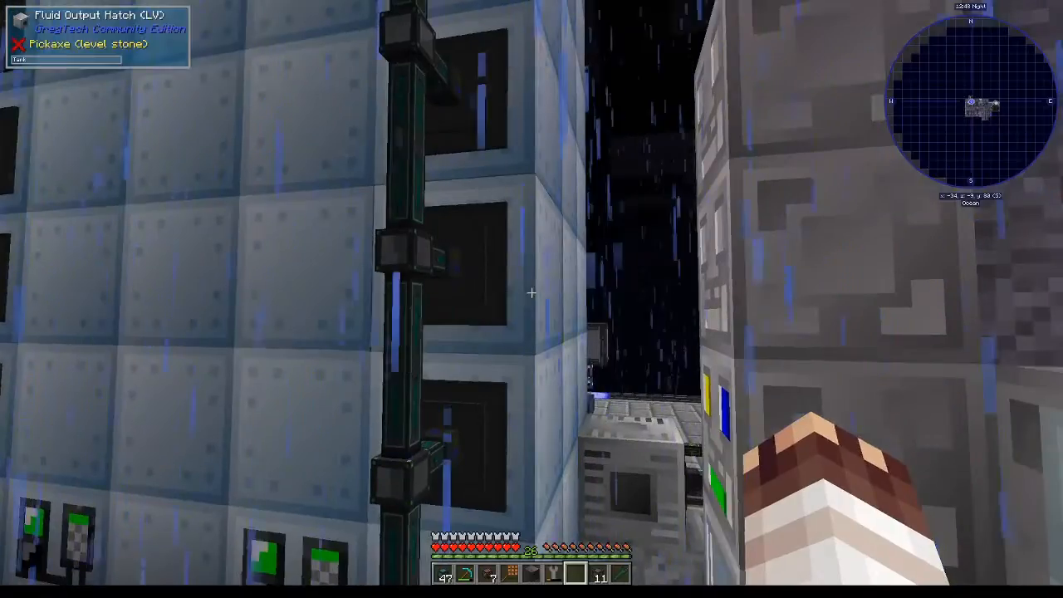
pyautogui.rightClick(531, 291)
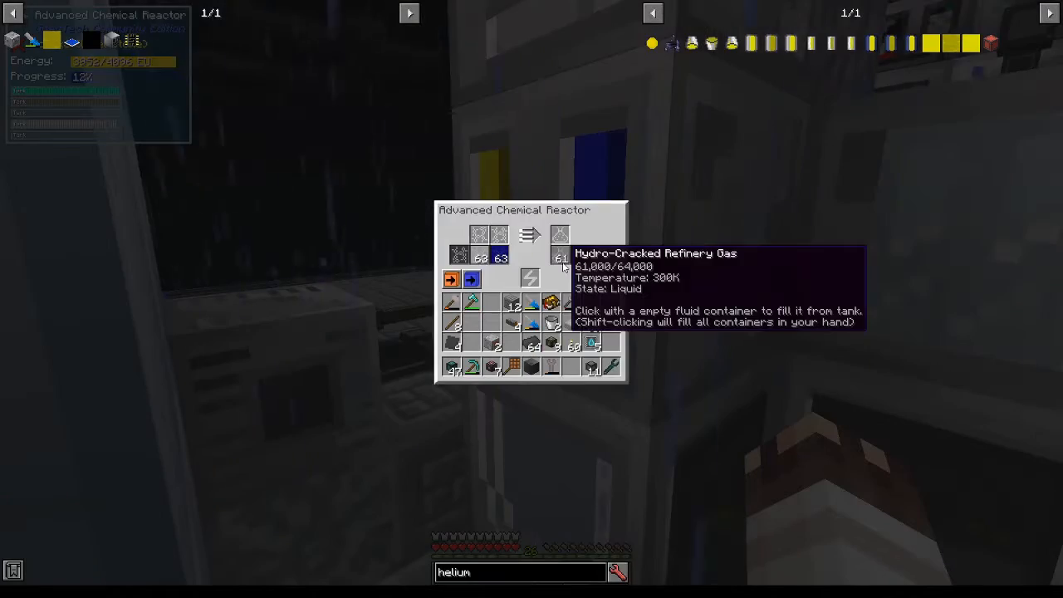
pyautogui.press('Escape')
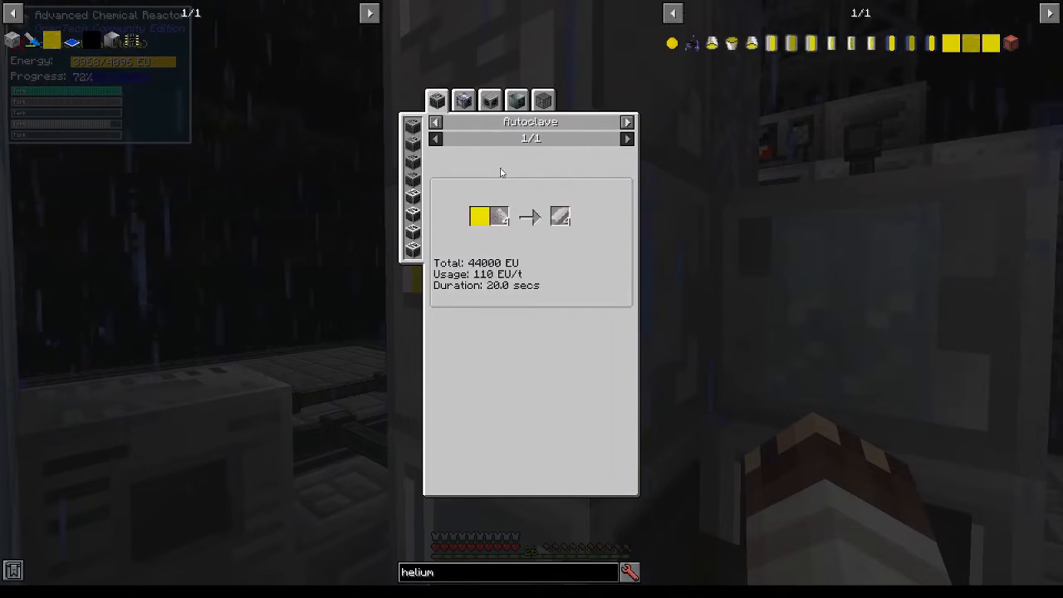
pyautogui.moveTo(462, 99)
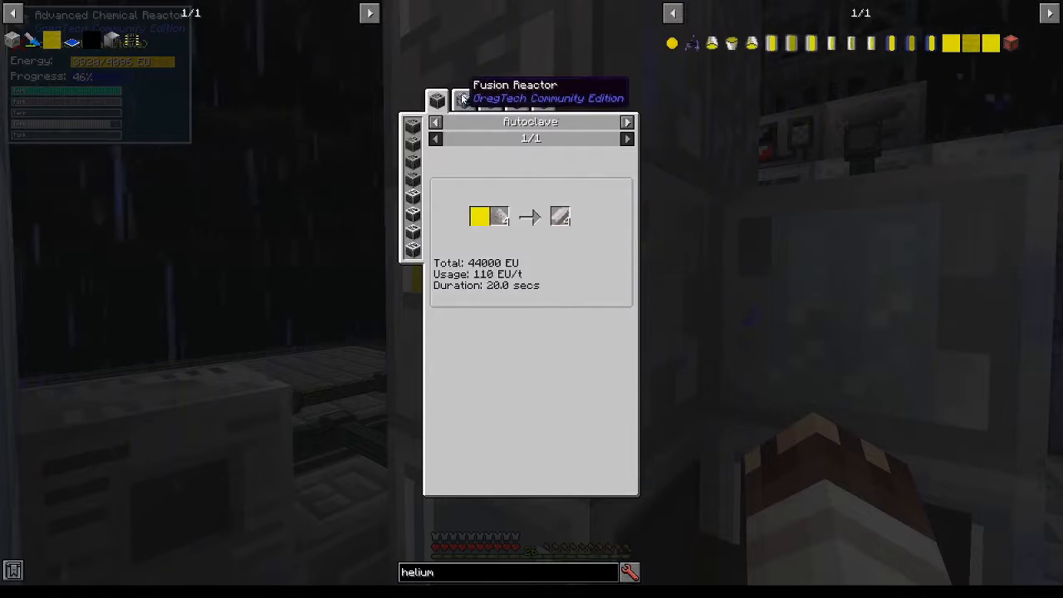
# View Fusion Reactor and Blast Furnace recipes, then return to the Advanced Chemical Reactor screen
pyautogui.click(516, 99)
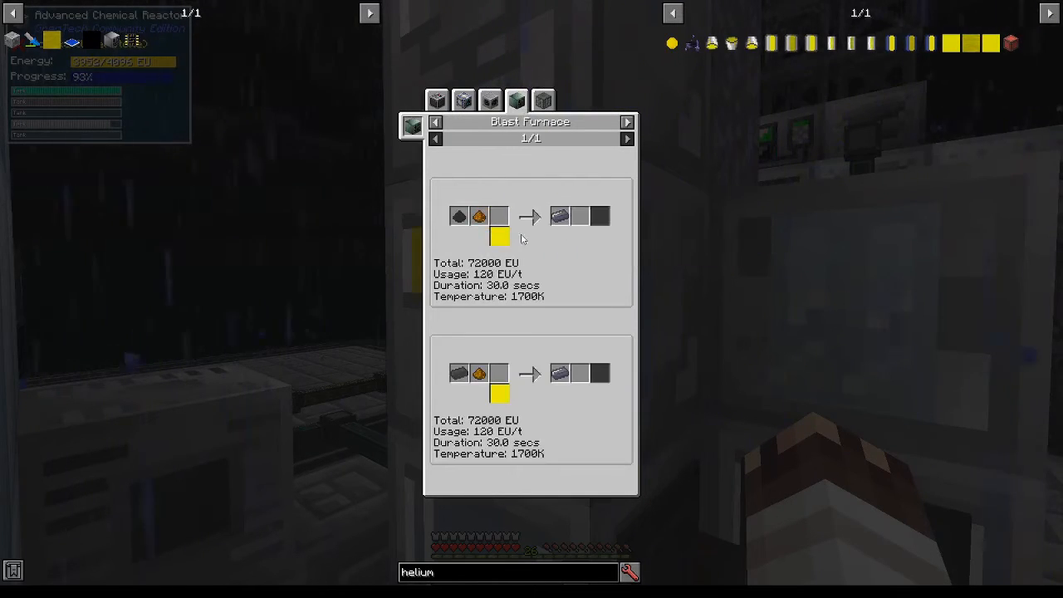
pyautogui.click(490, 99)
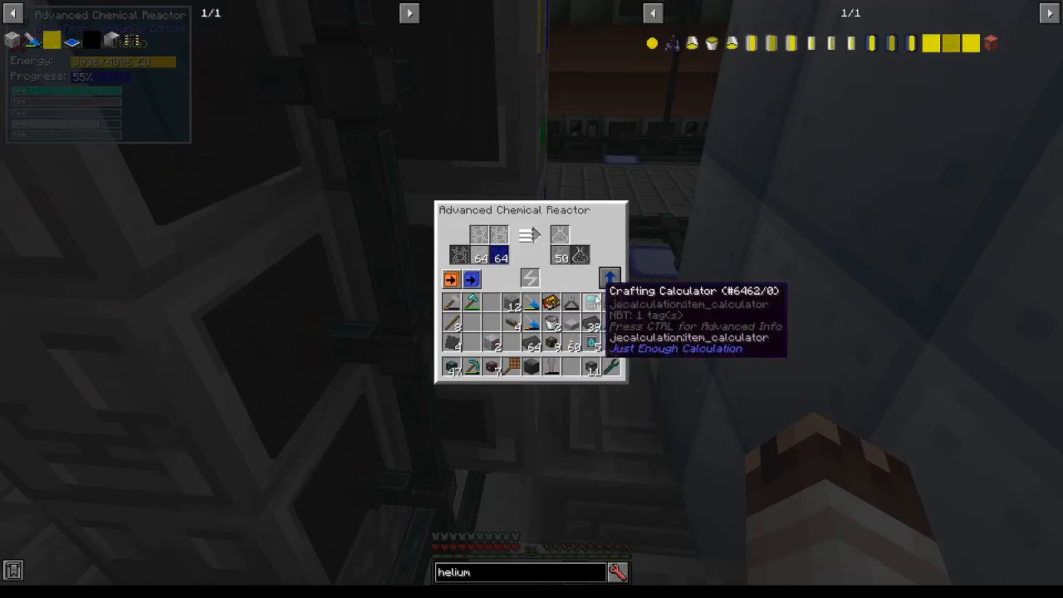
# Close the Advanced Chemical Reactor screen, now showing 34% progress
pyautogui.press('Escape')
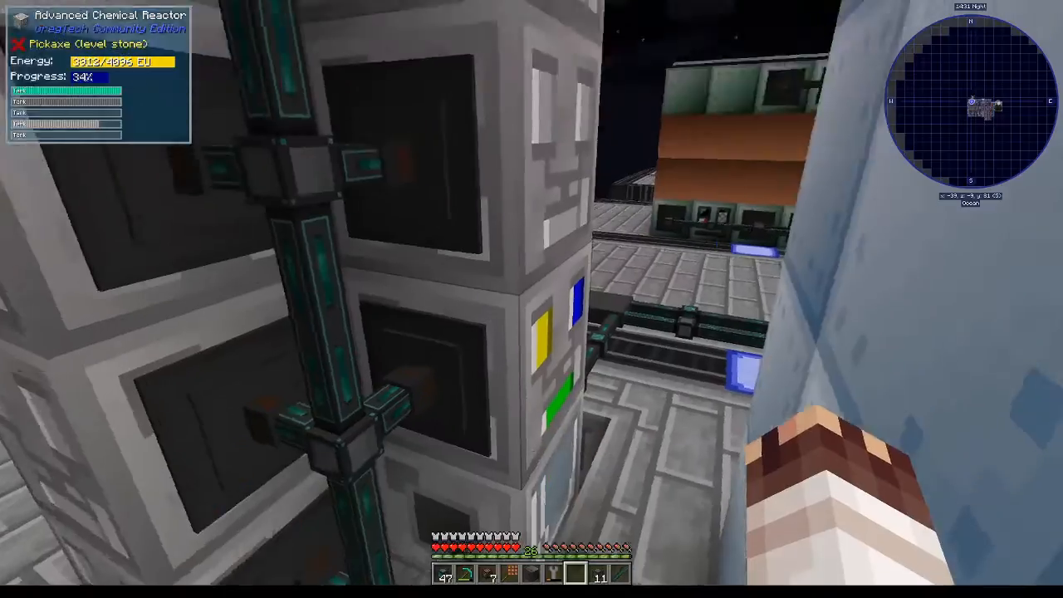
pyautogui.moveTo(532, 291)
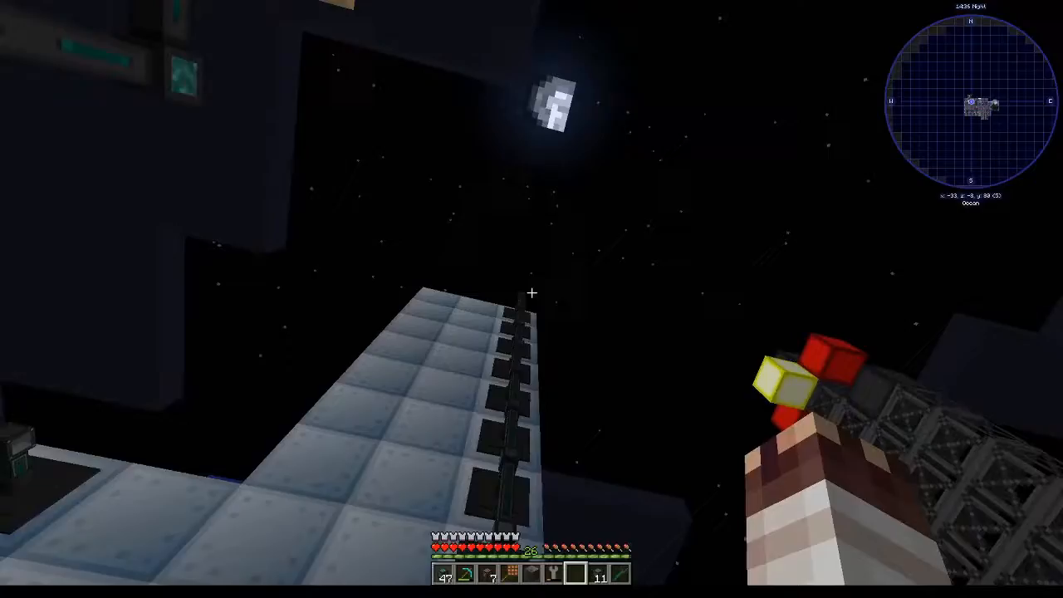
pyautogui.moveTo(532, 293)
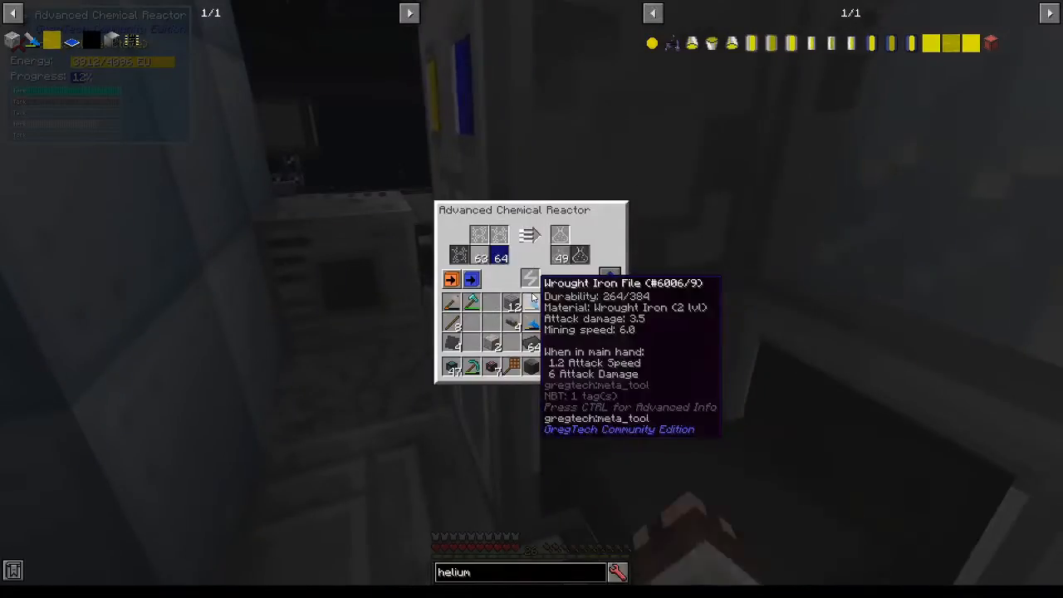
pyautogui.moveTo(560, 258)
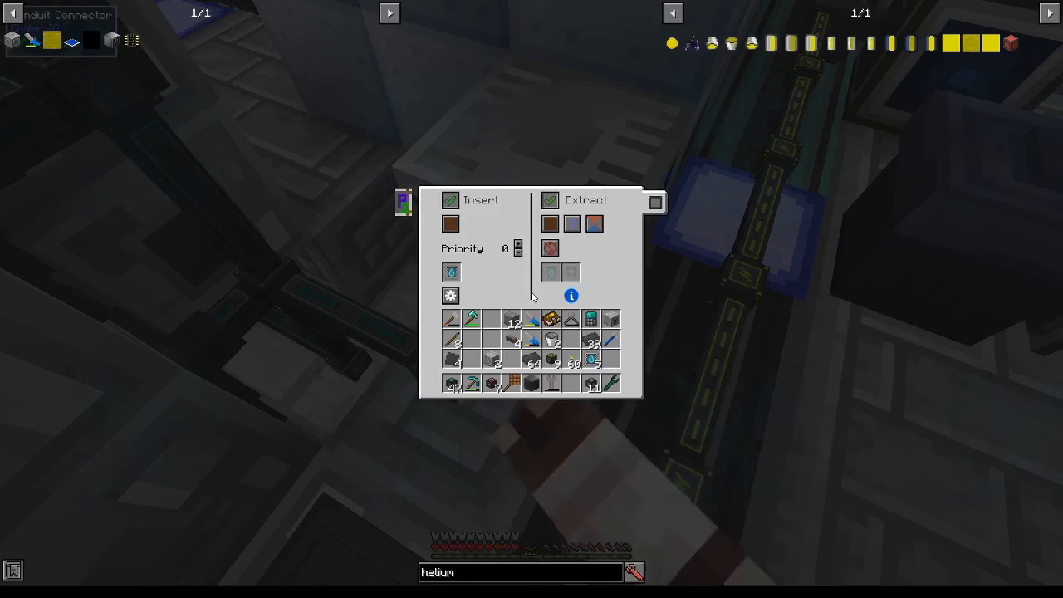
# Close the conduit connector's insert and extract settings window
pyautogui.press('Escape')
pyautogui.write('j')
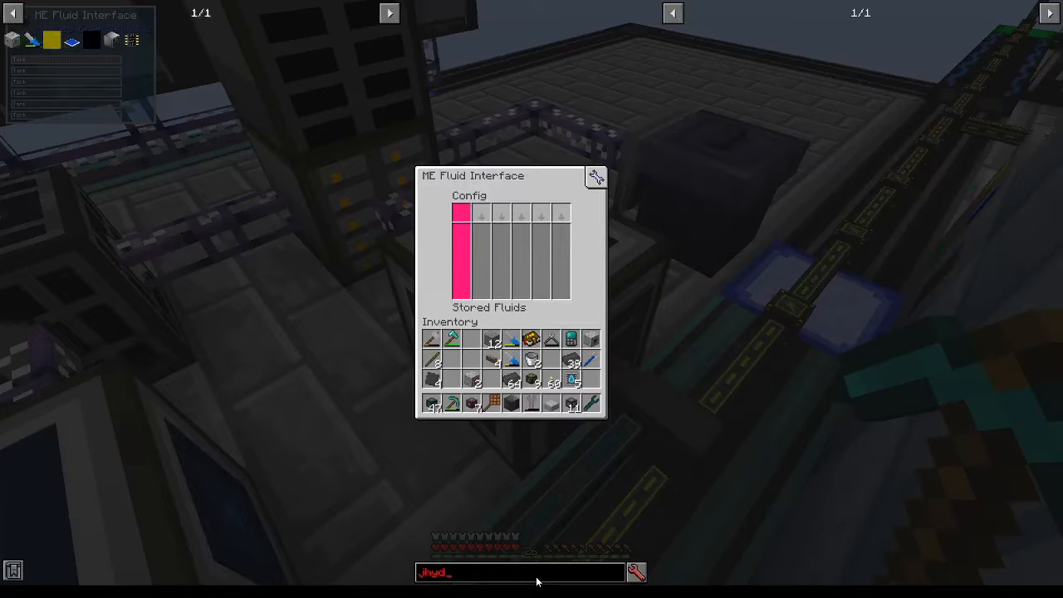
# Search 'hydrogen' while inspecting the ME Fluid Interface tanks, then close the interface
pyautogui.write('hydrogen')
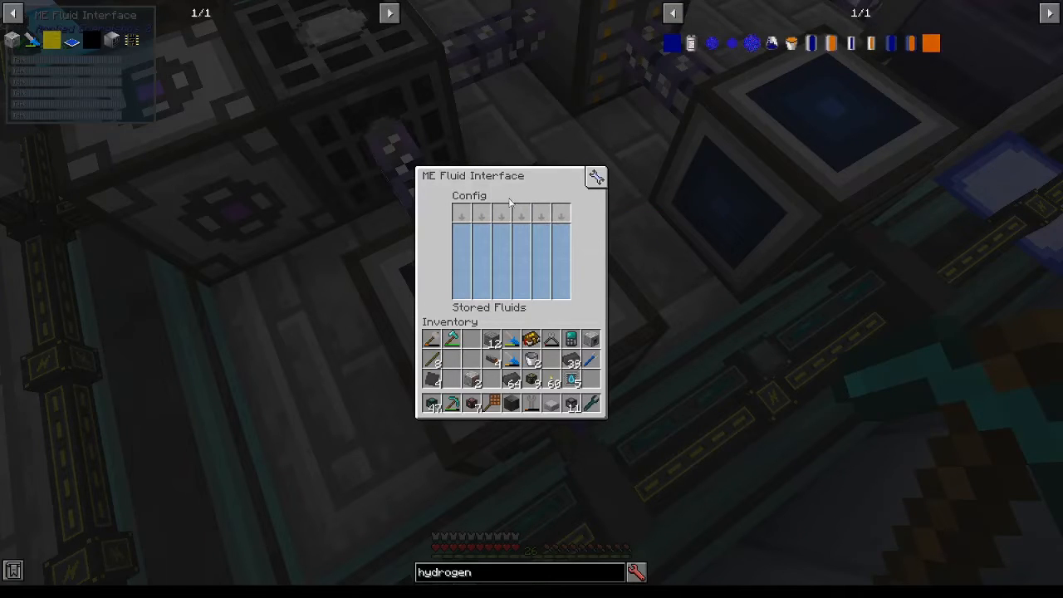
pyautogui.moveTo(577, 272)
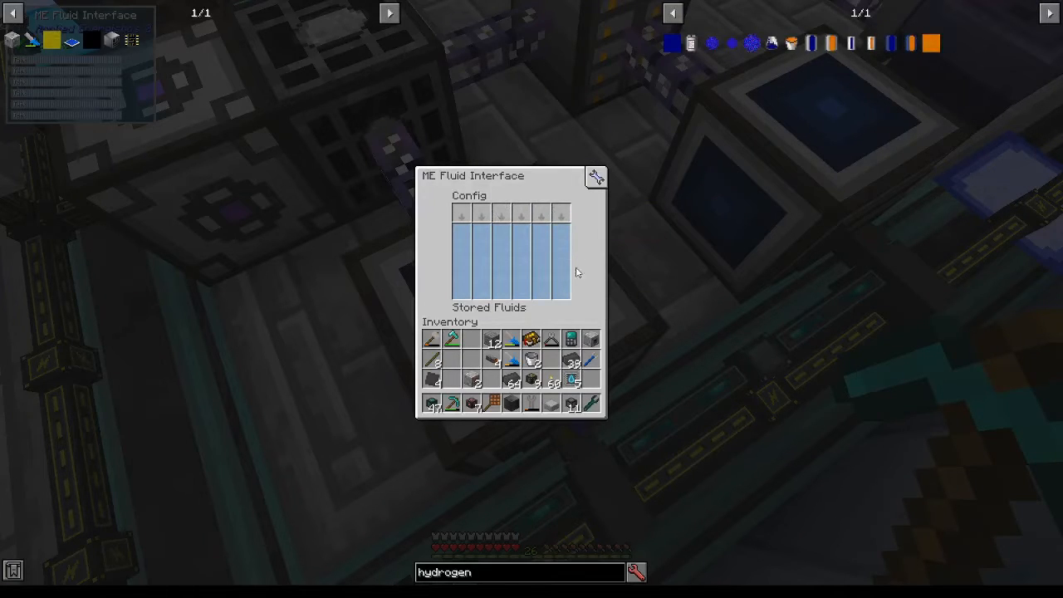
pyautogui.press('Escape')
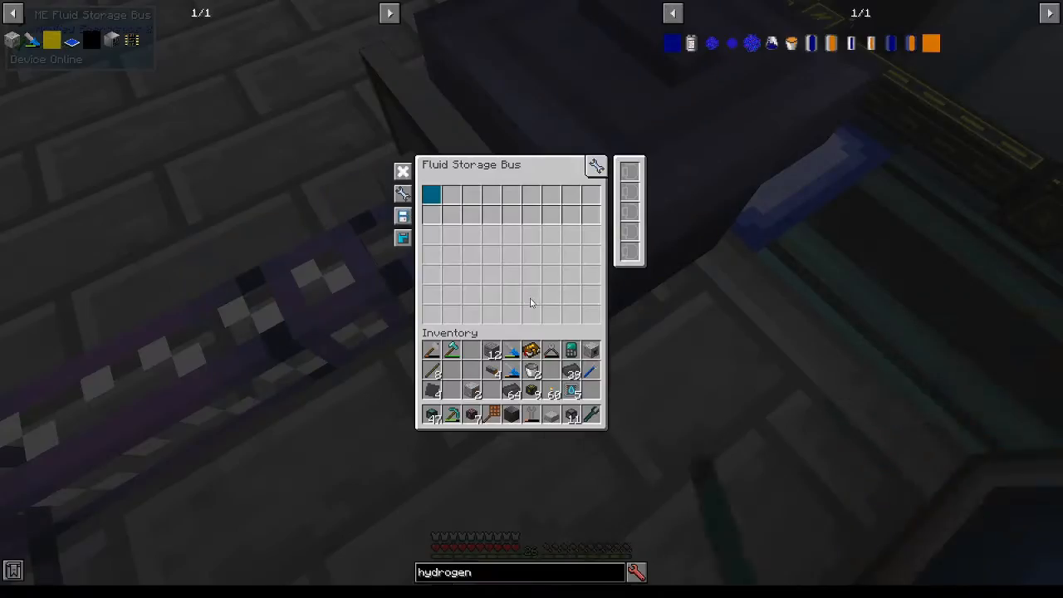
# Search JEI for 'fluid' and then 'carbon'
pyautogui.write('fluid')
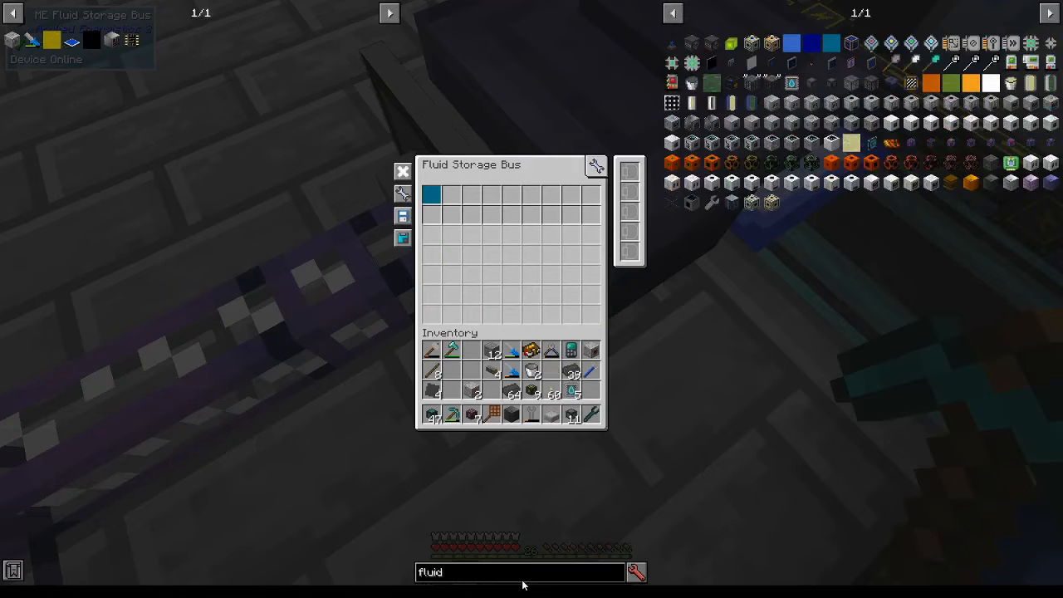
pyautogui.write('carbon')
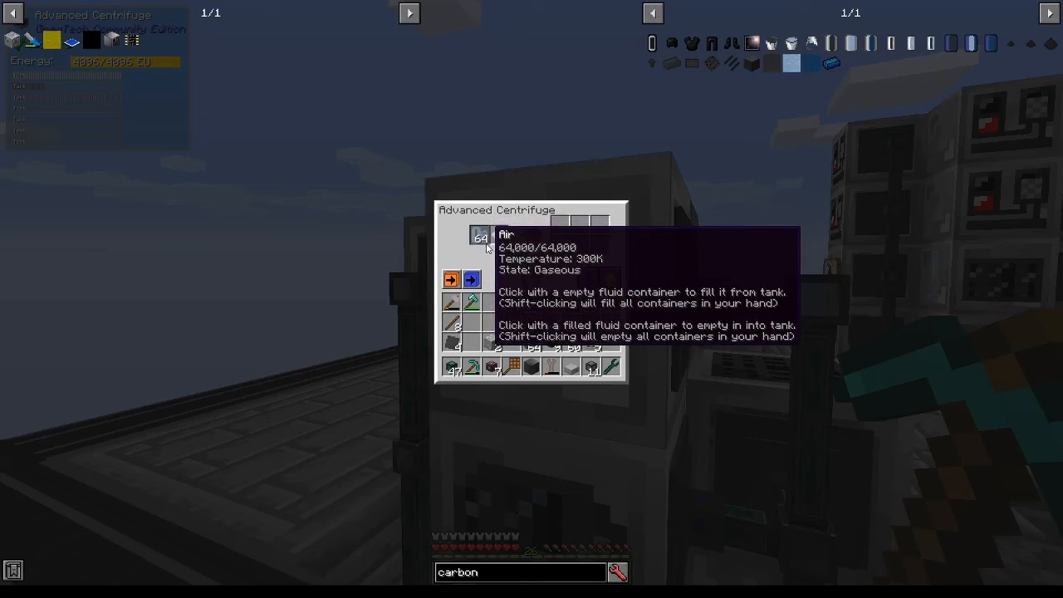
pyautogui.moveTo(483, 247)
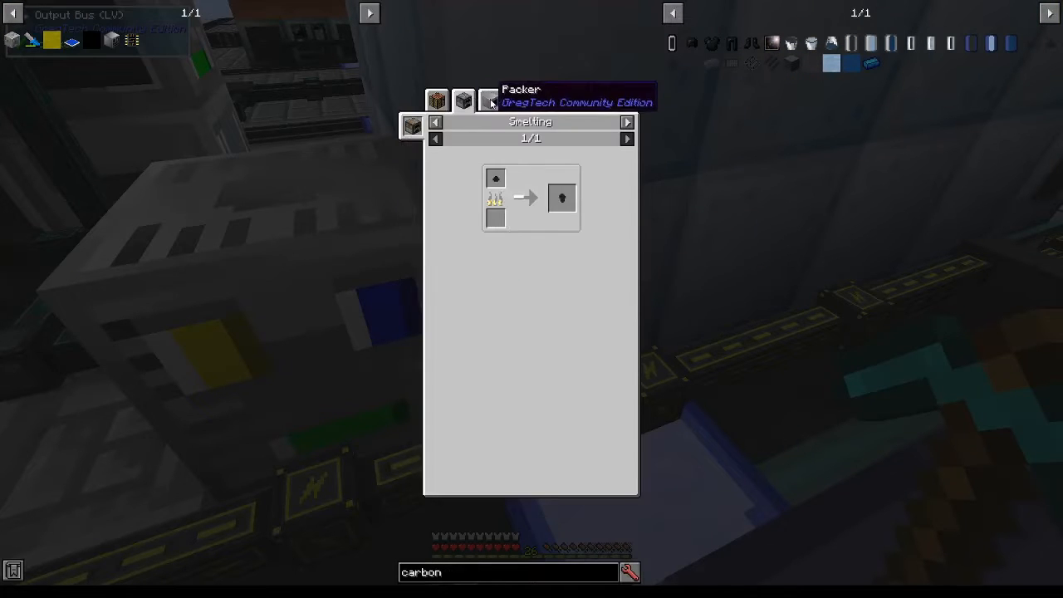
# Close the recipe viewer after the Packer smelting recipe, returning to the base
pyautogui.press('Escape')
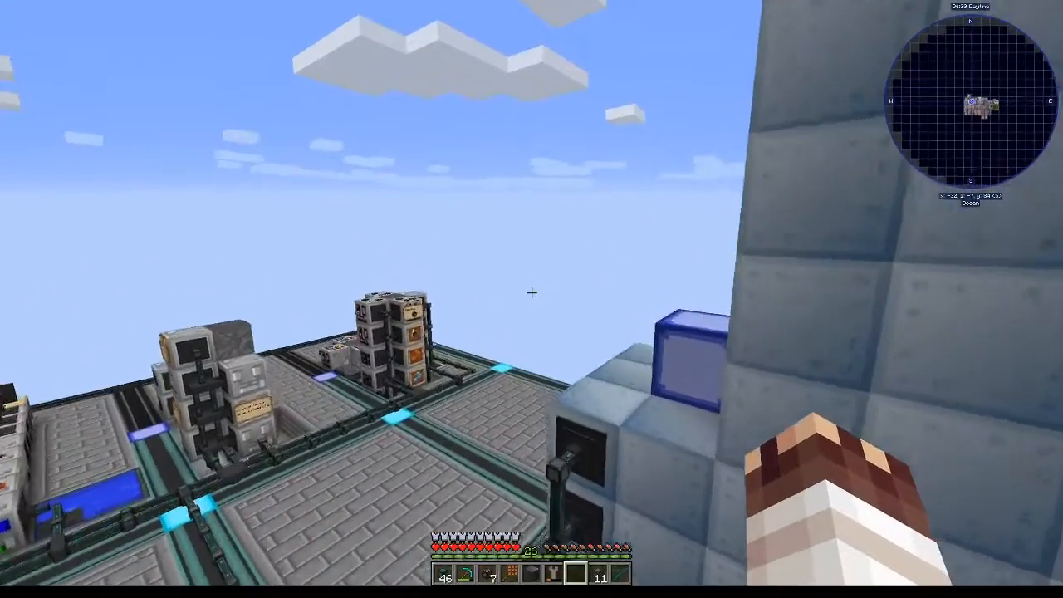
# Check the player inventory, then look up the orange gear's crafting recipe
pyautogui.press('e')
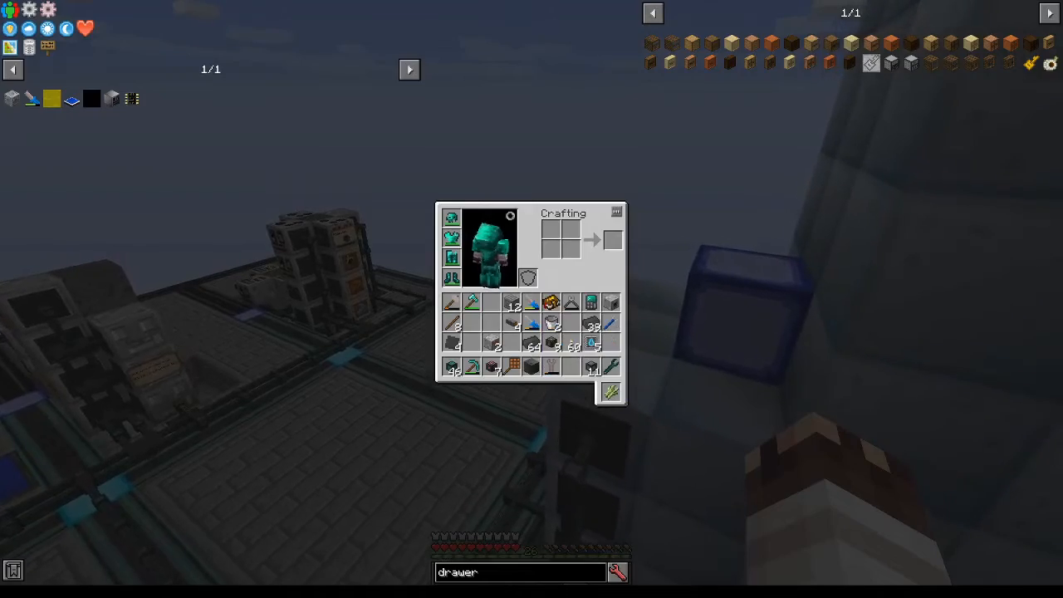
pyautogui.press('Escape')
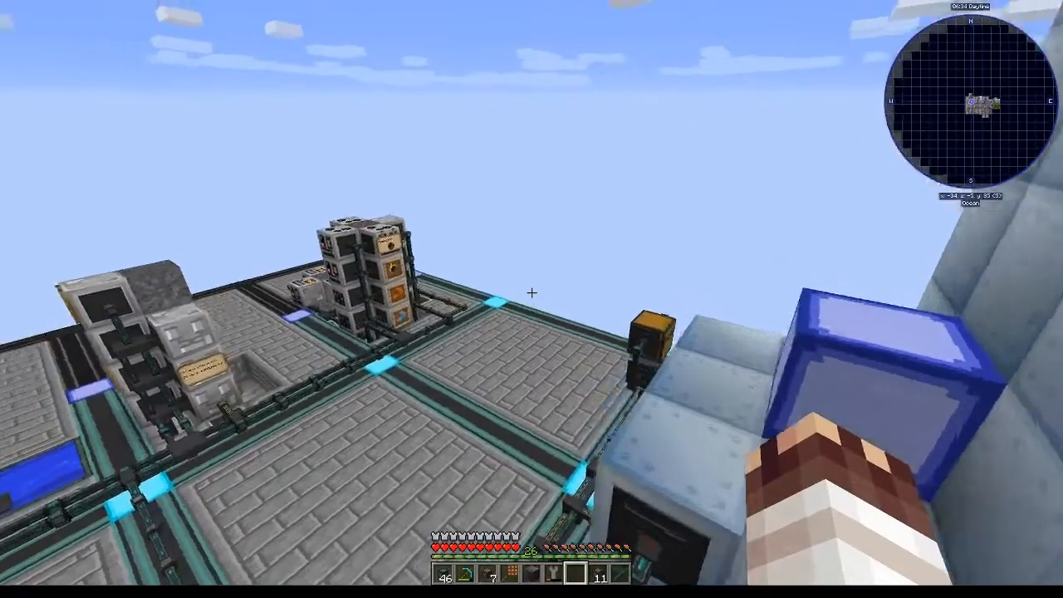
pyautogui.moveTo(532, 292)
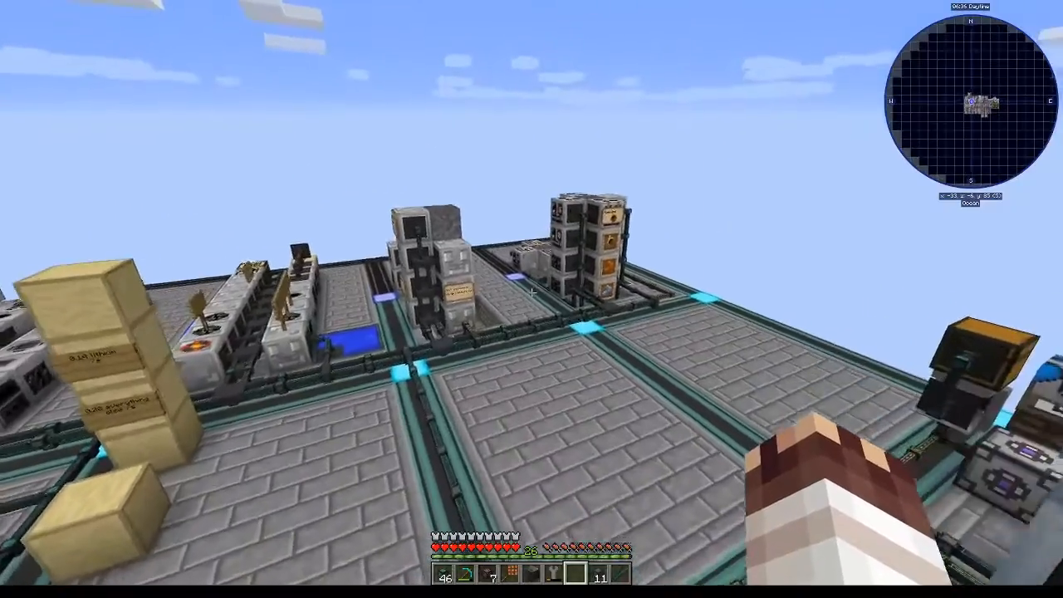
pyautogui.press('e')
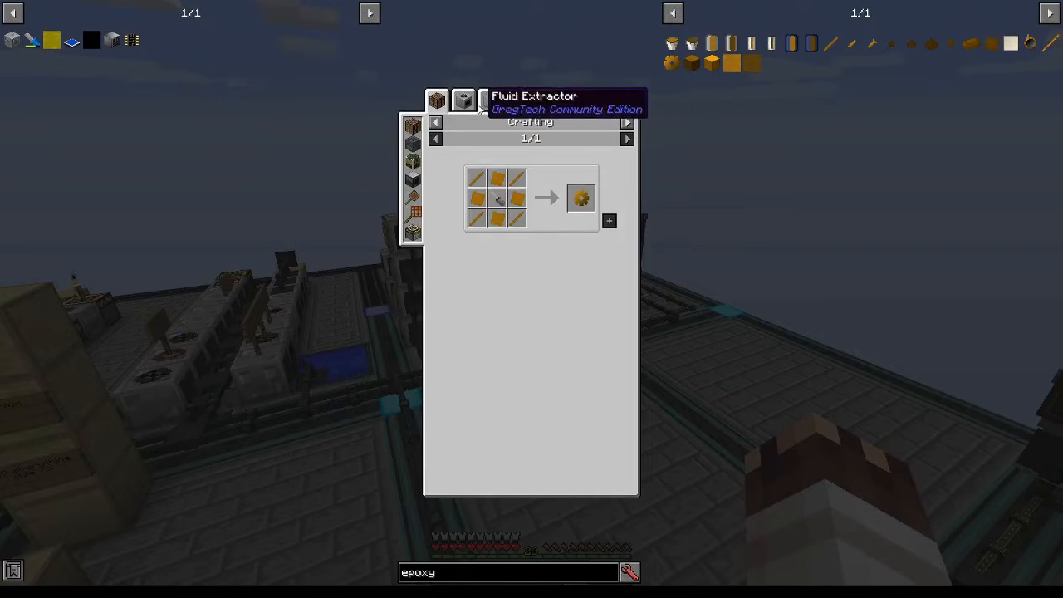
# Browse Assembler microcircuit recipes, then open the Small Microverse Mission recipe category
pyautogui.click(464, 99)
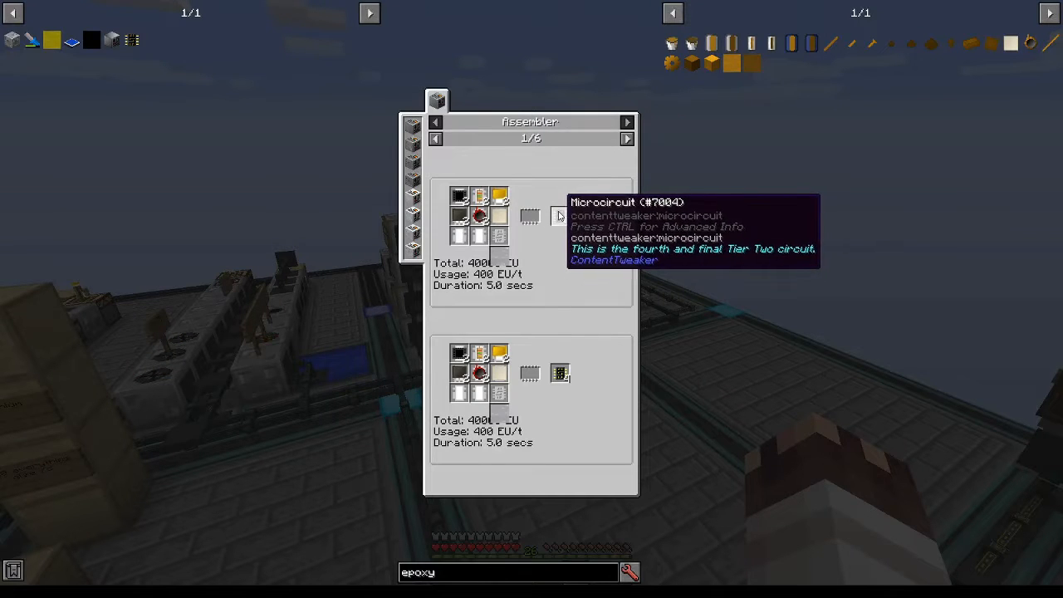
pyautogui.moveTo(613, 148)
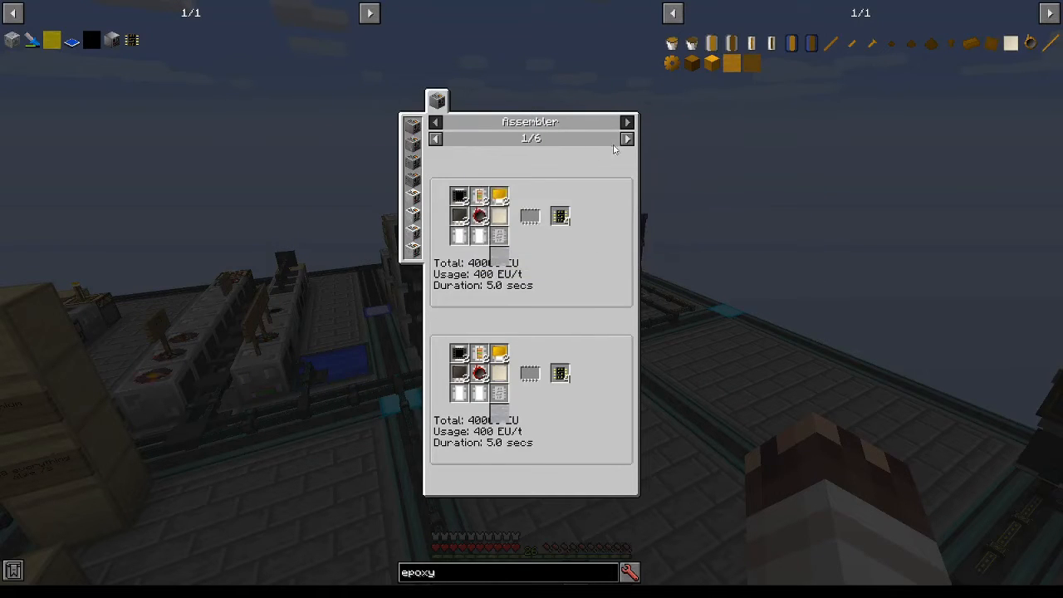
pyautogui.click(627, 139)
pyautogui.write('micro one')
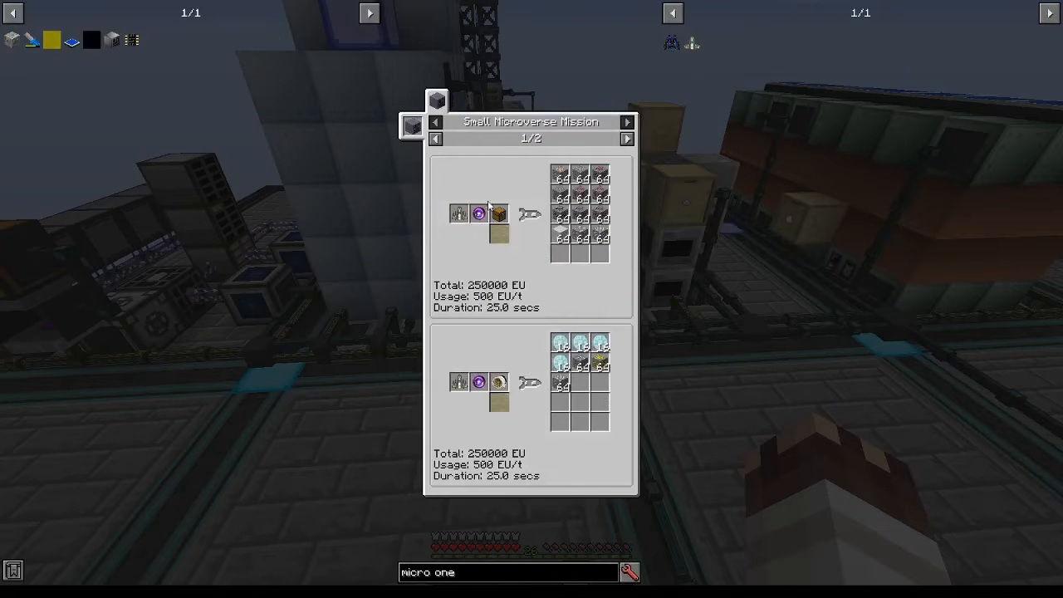
pyautogui.moveTo(498, 247)
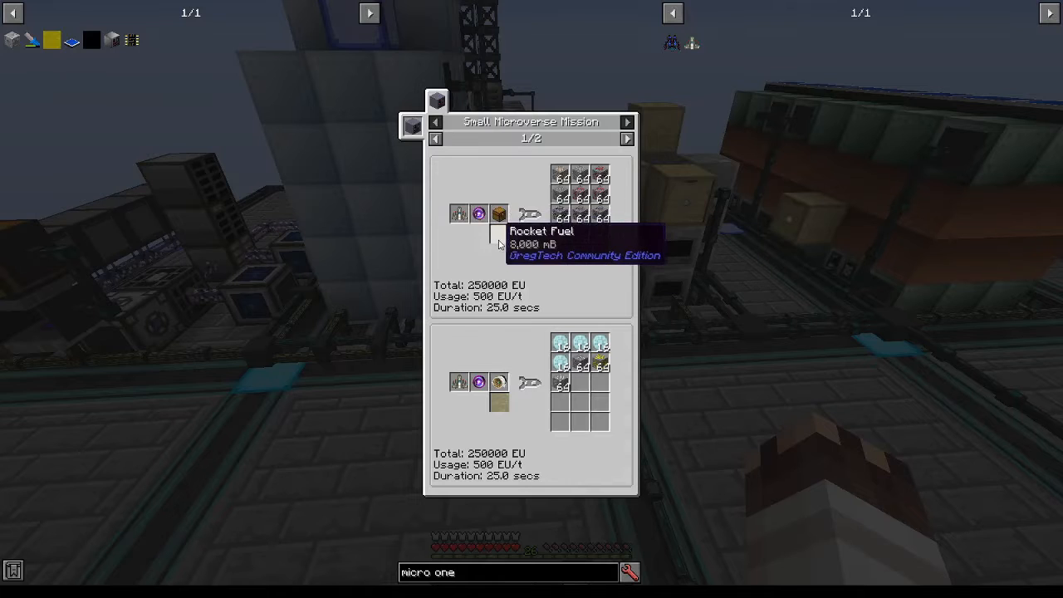
pyautogui.moveTo(581, 216)
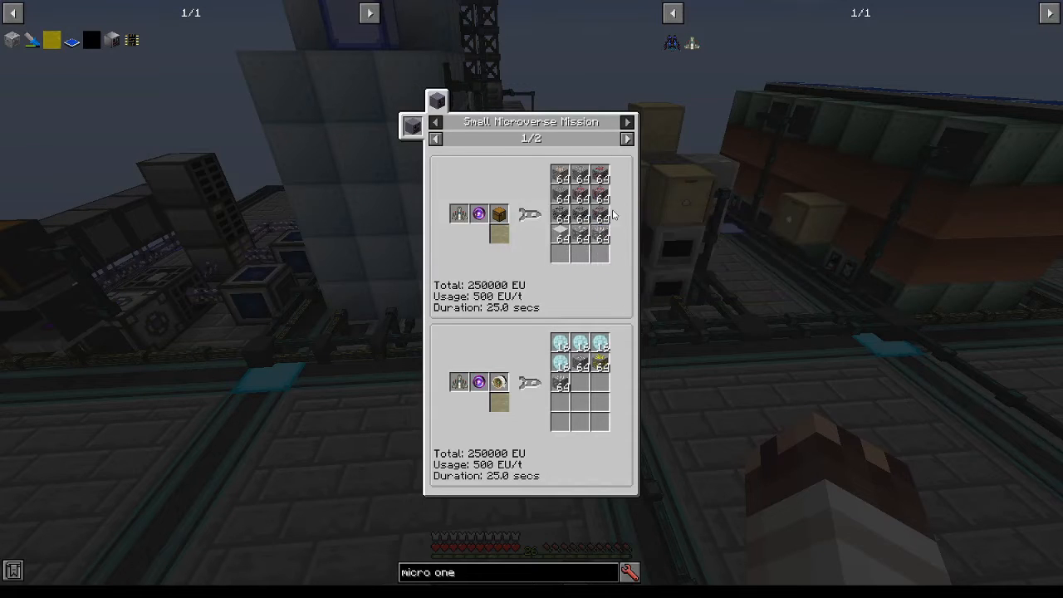
pyautogui.moveTo(559, 219)
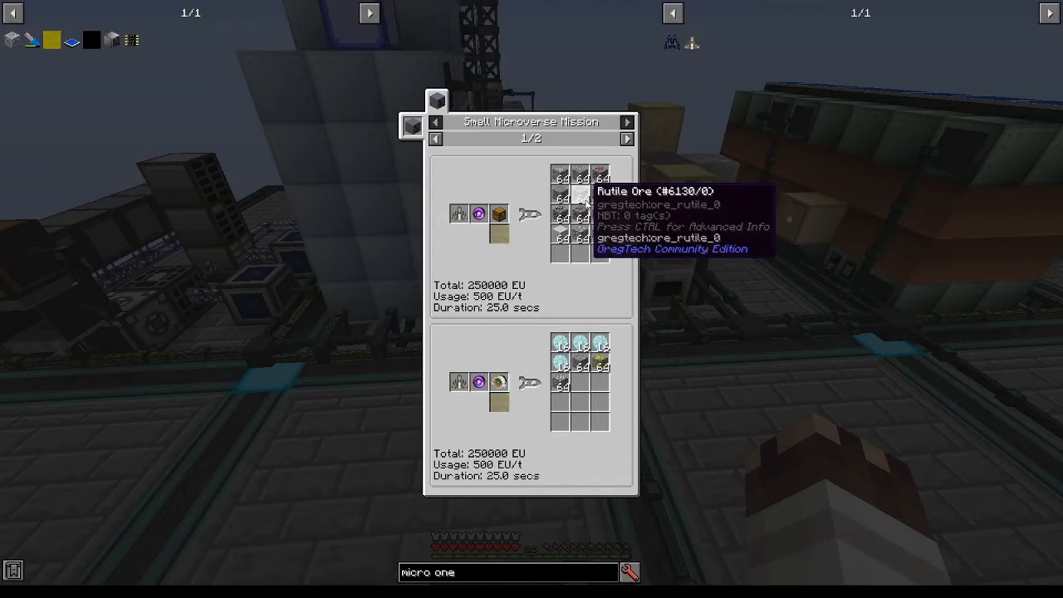
# View Rutile Ore's Pulverization recipe (4,800 EU), then close the recipe viewer
pyautogui.click(462, 99)
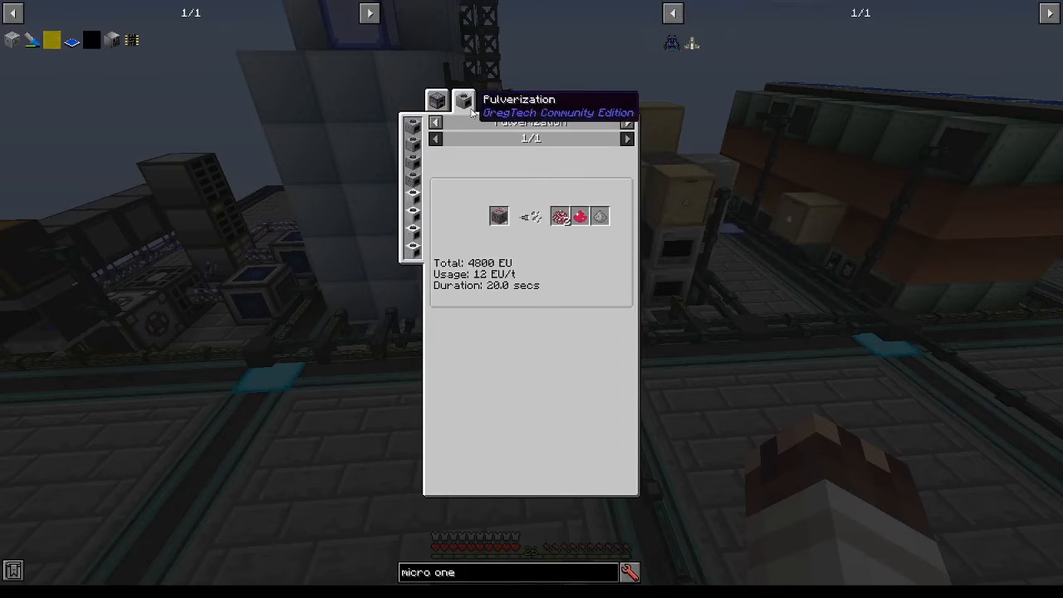
pyautogui.moveTo(615, 260)
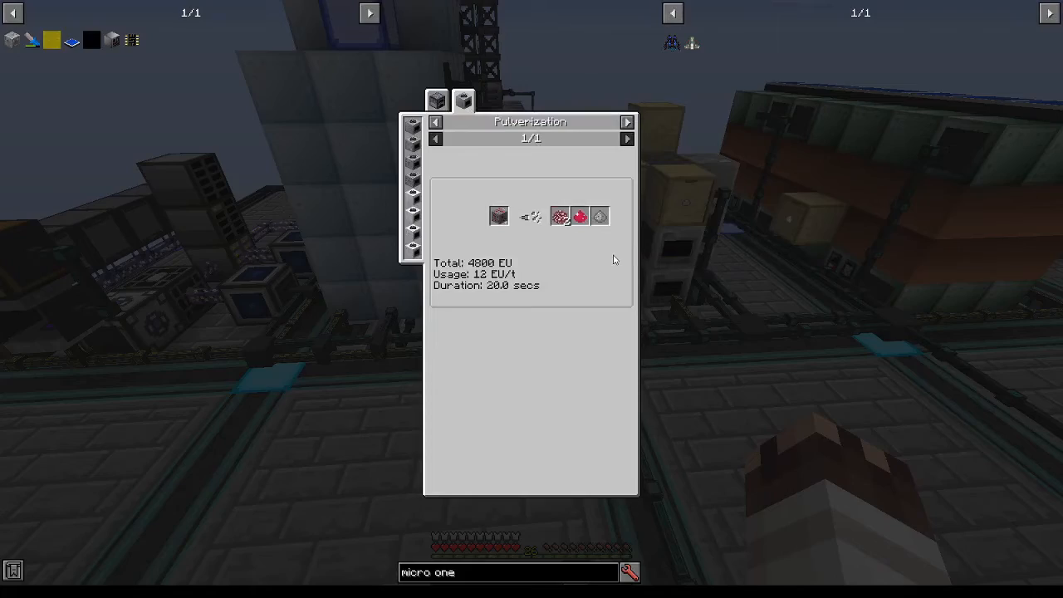
pyautogui.press('Escape')
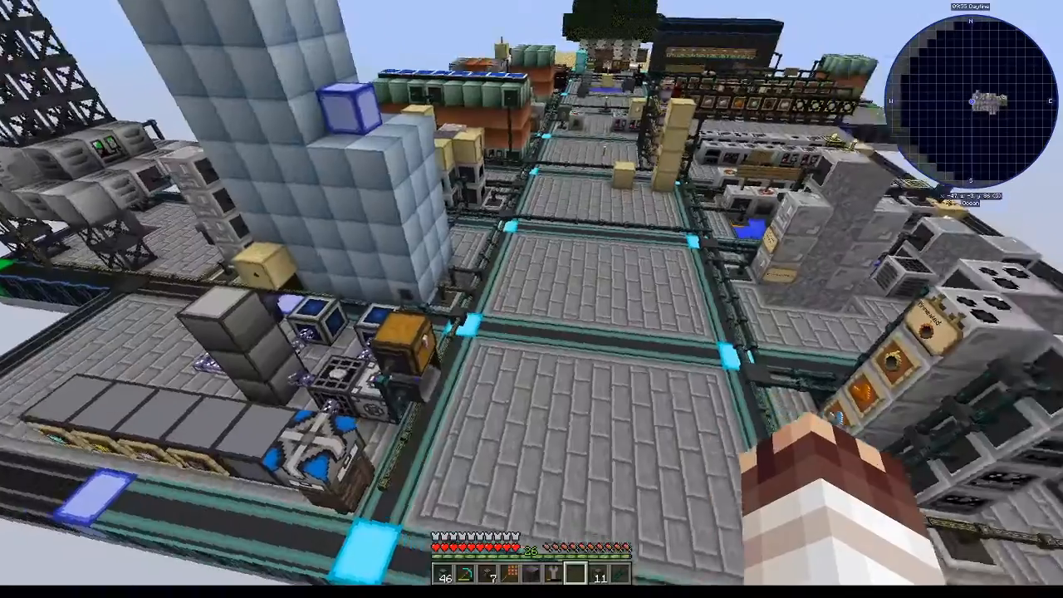
pyautogui.moveTo(532, 299)
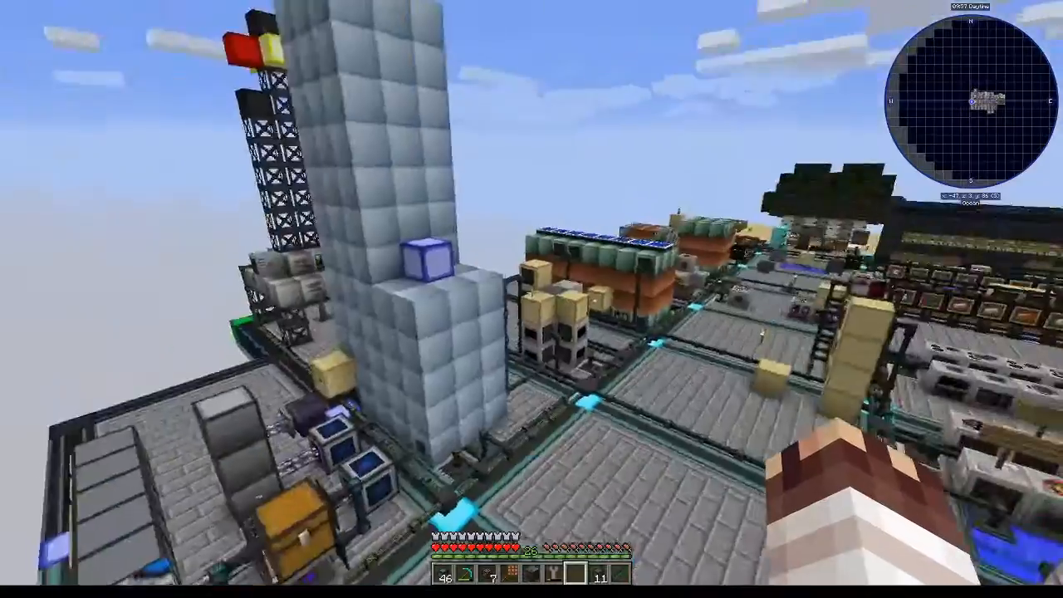
pyautogui.moveTo(532, 299)
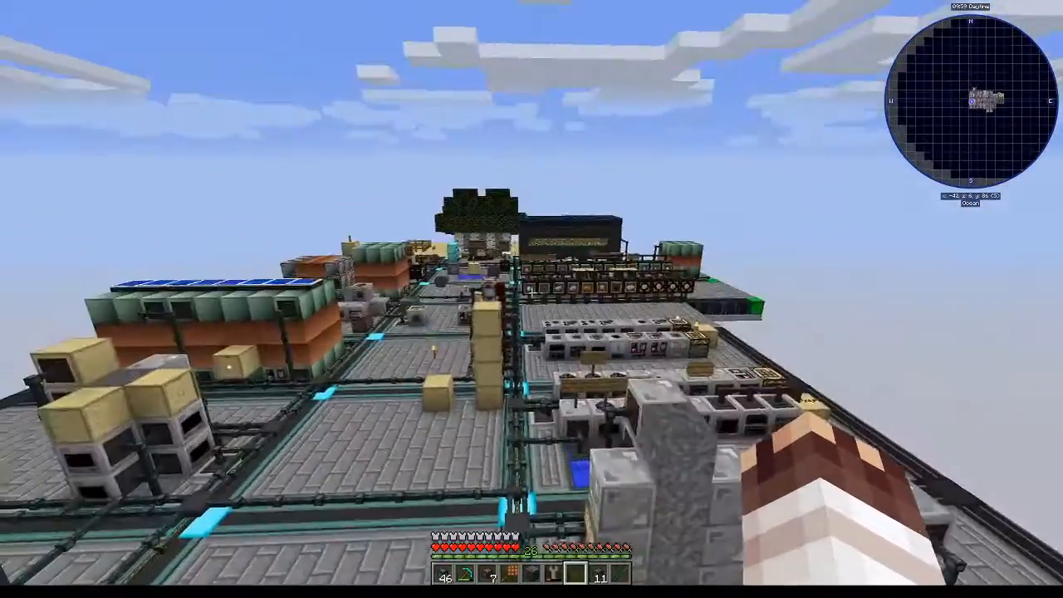
pyautogui.moveTo(531, 299)
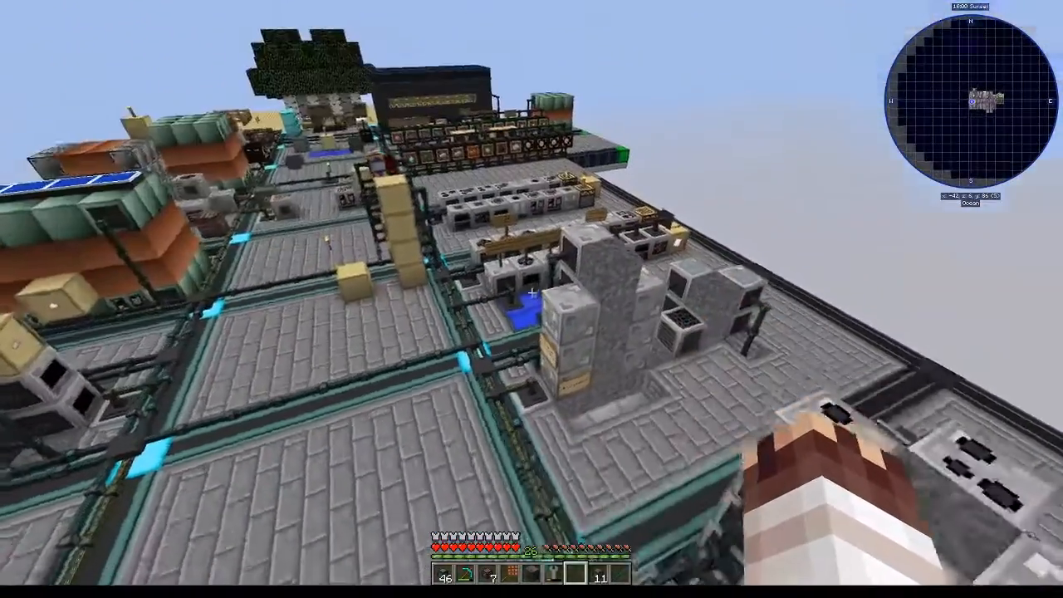